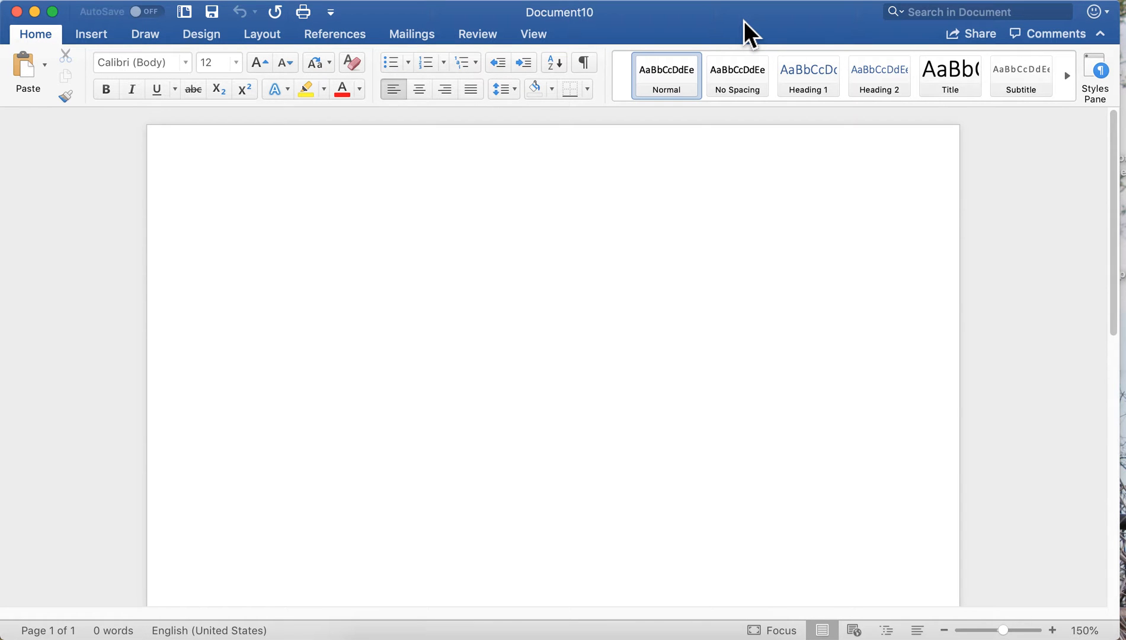
# - Focus the blank document window and open Word > Preferences
pyautogui.click(242, 230)
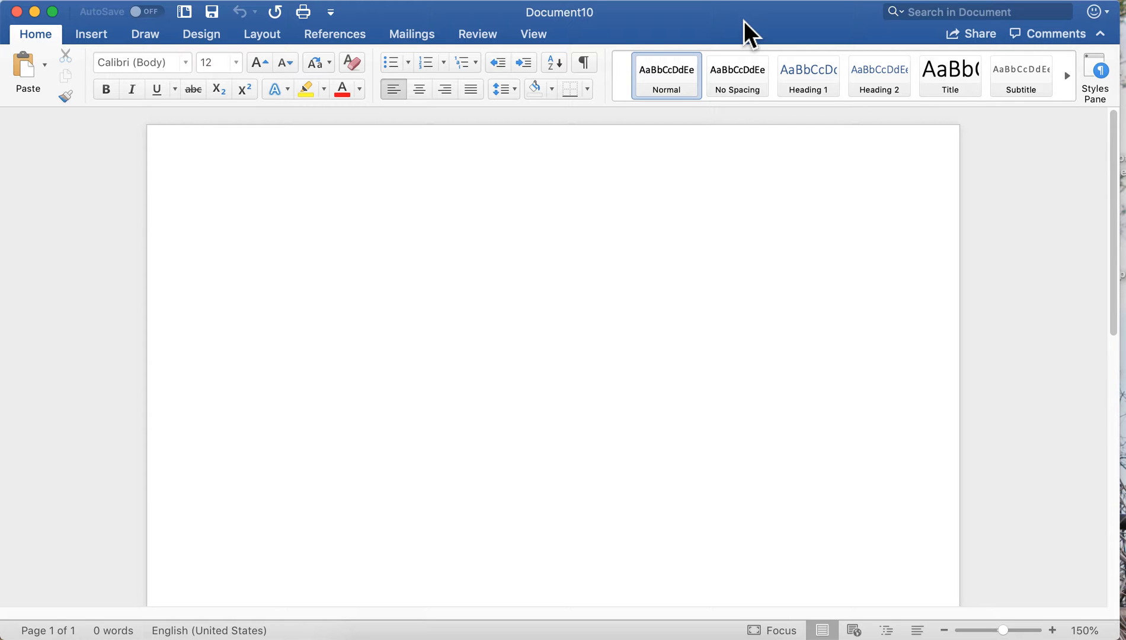
pyautogui.click(242, 230)
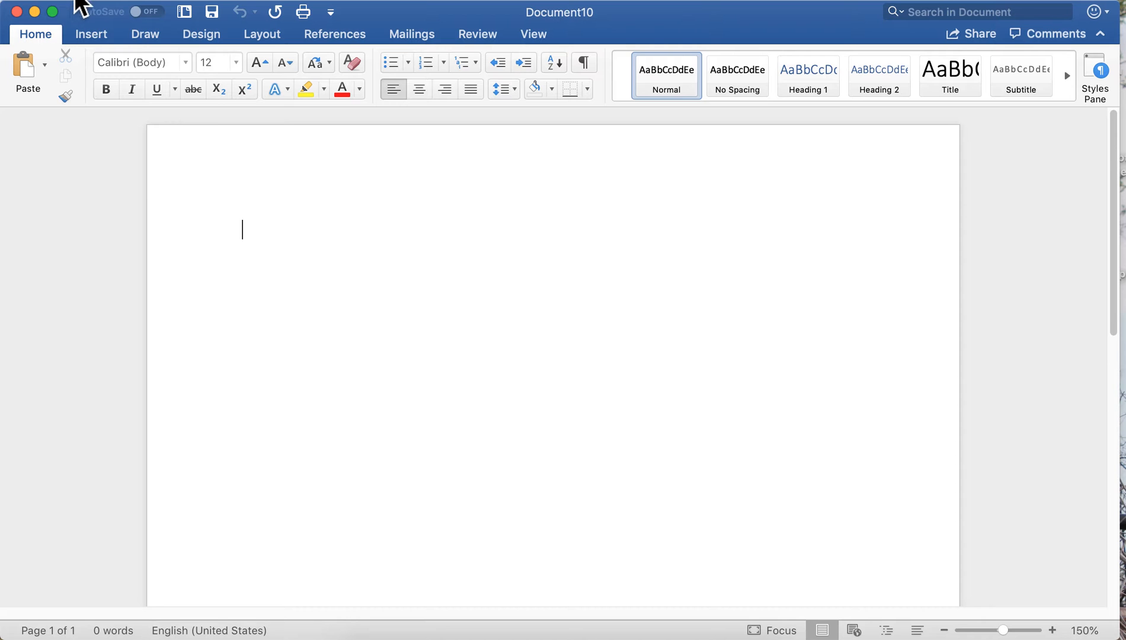
pyautogui.click(75, 8)
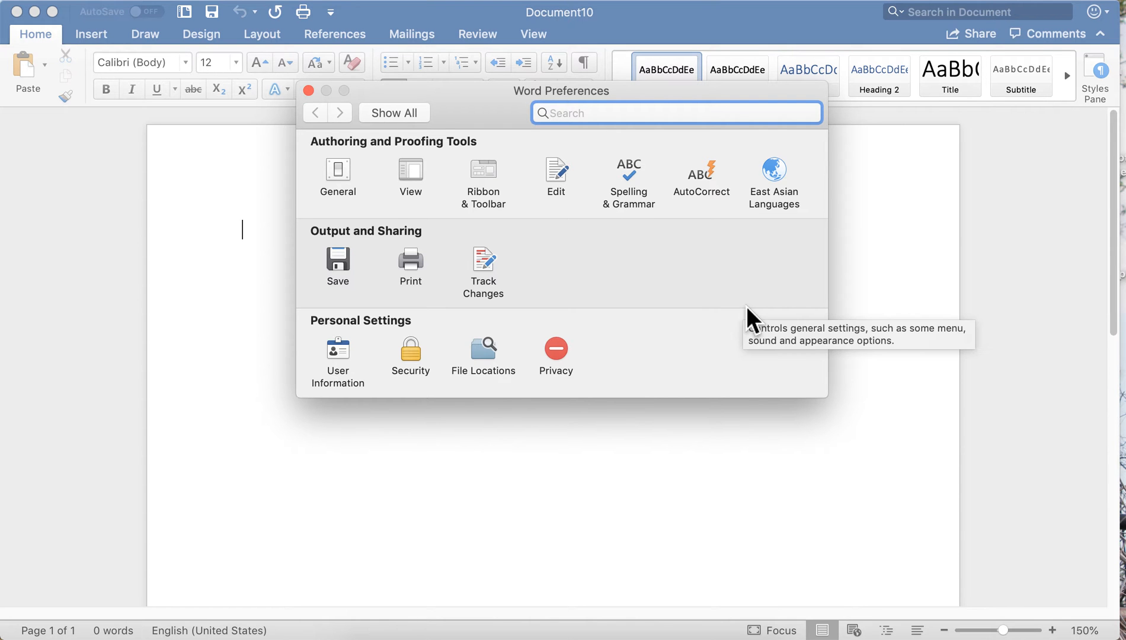
pyautogui.moveTo(637, 92)
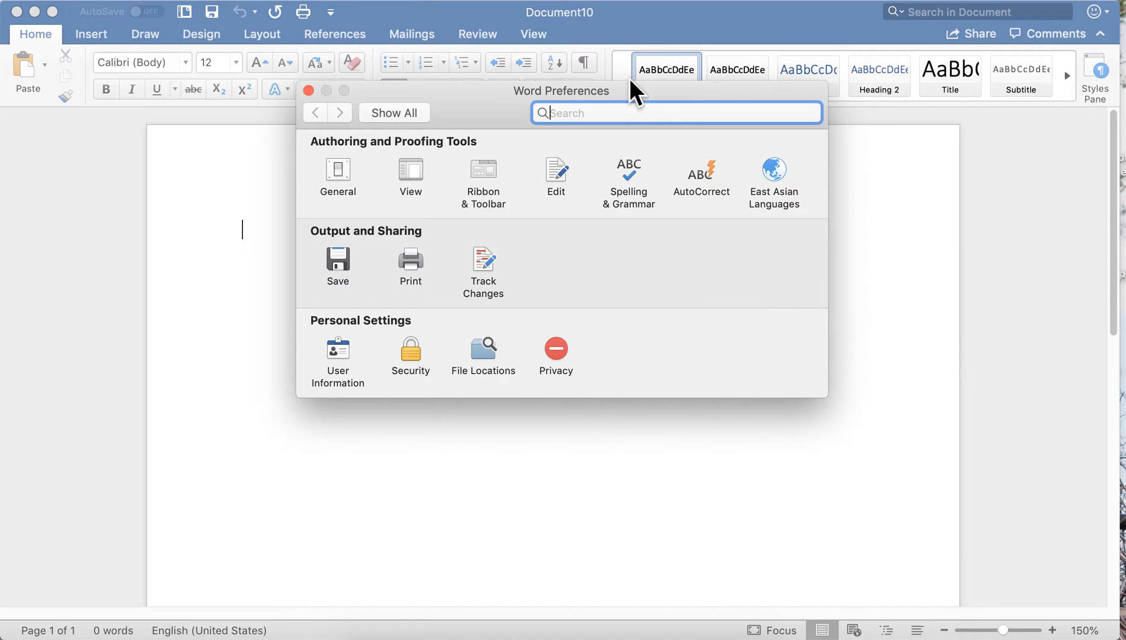
pyautogui.moveTo(622, 37)
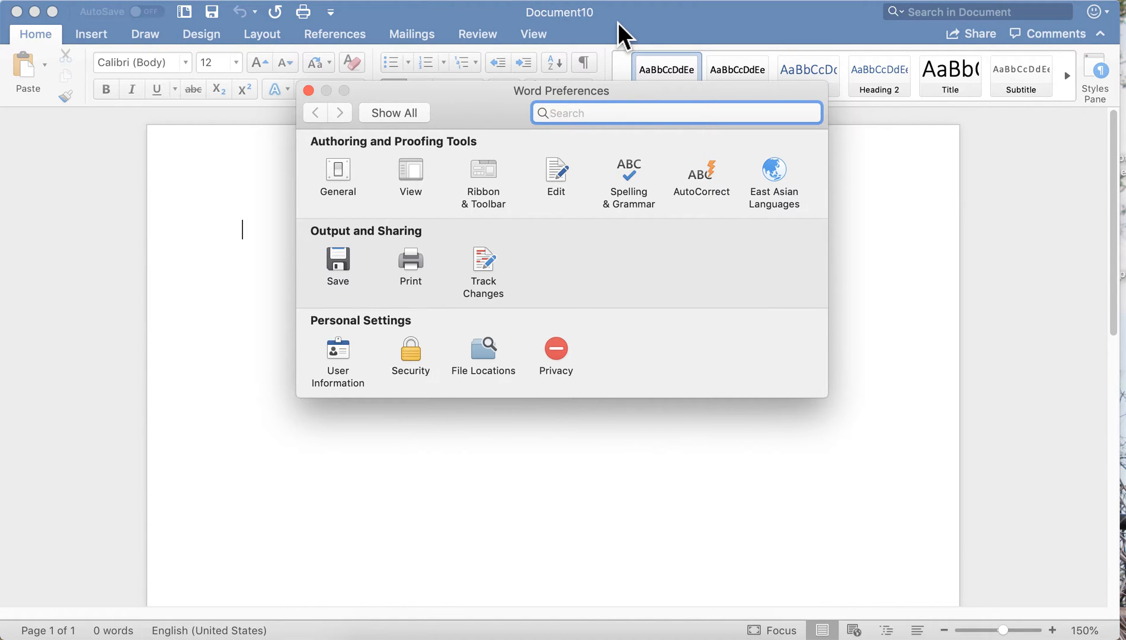
pyautogui.moveTo(578, 36)
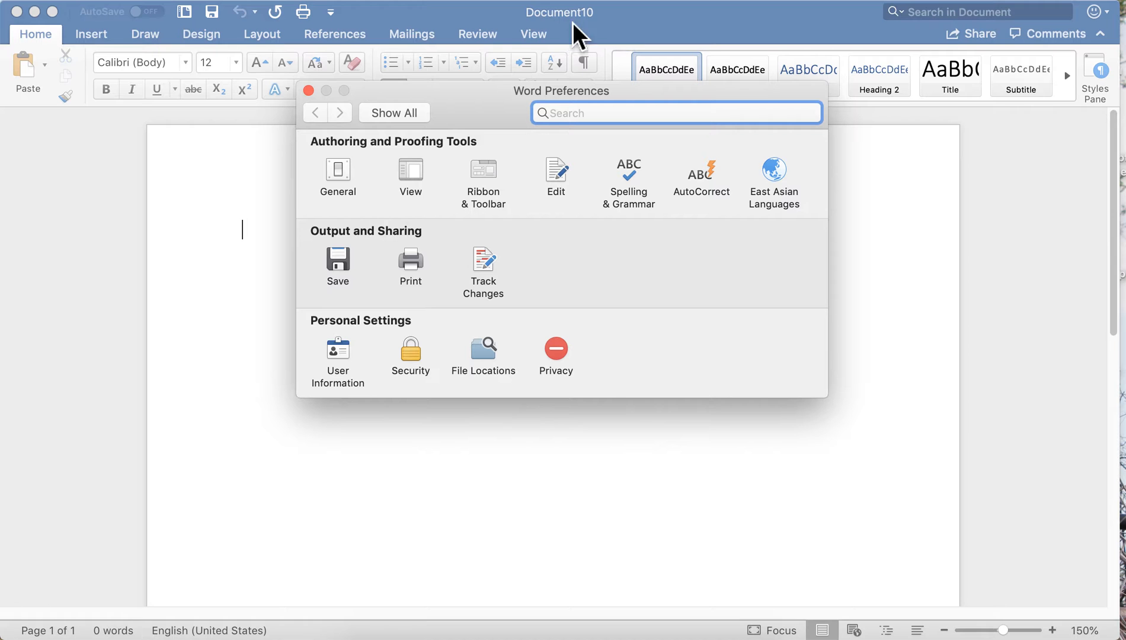
pyautogui.moveTo(451, 162)
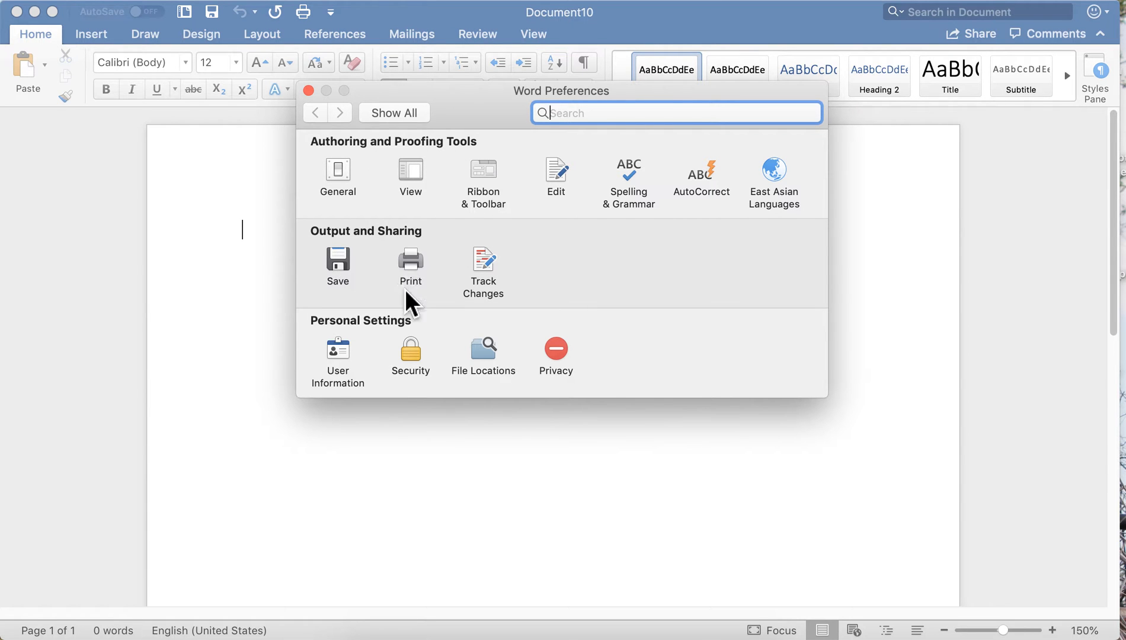
pyautogui.moveTo(404, 338)
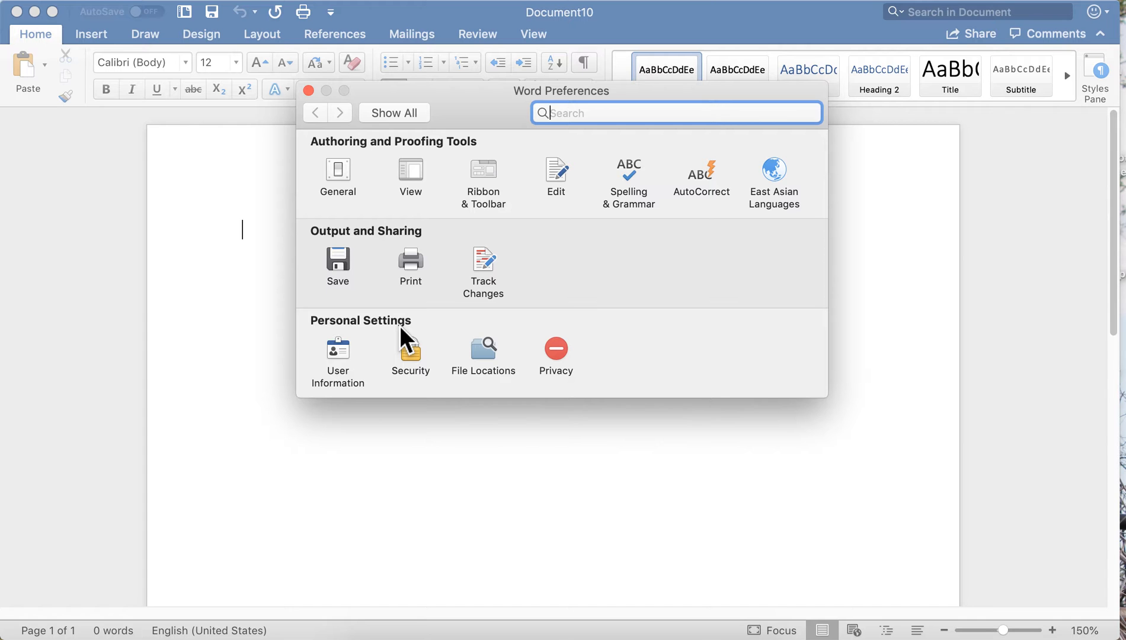
# - Open User Information and move through the Name, Initials and E-Mail fields
pyautogui.click(338, 352)
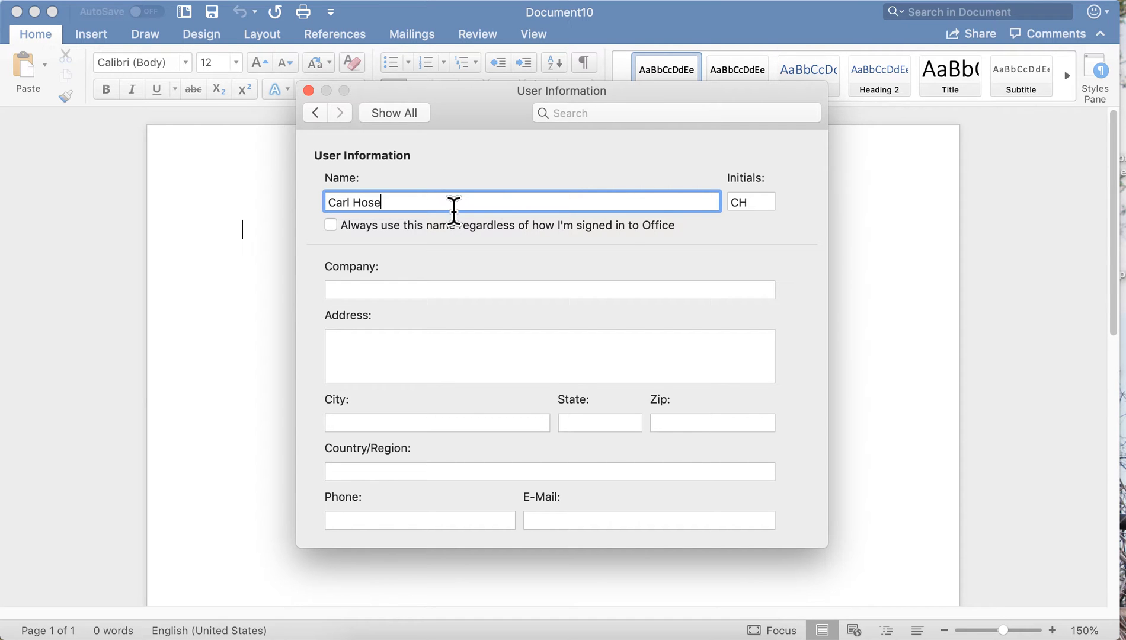
pyautogui.click(751, 201)
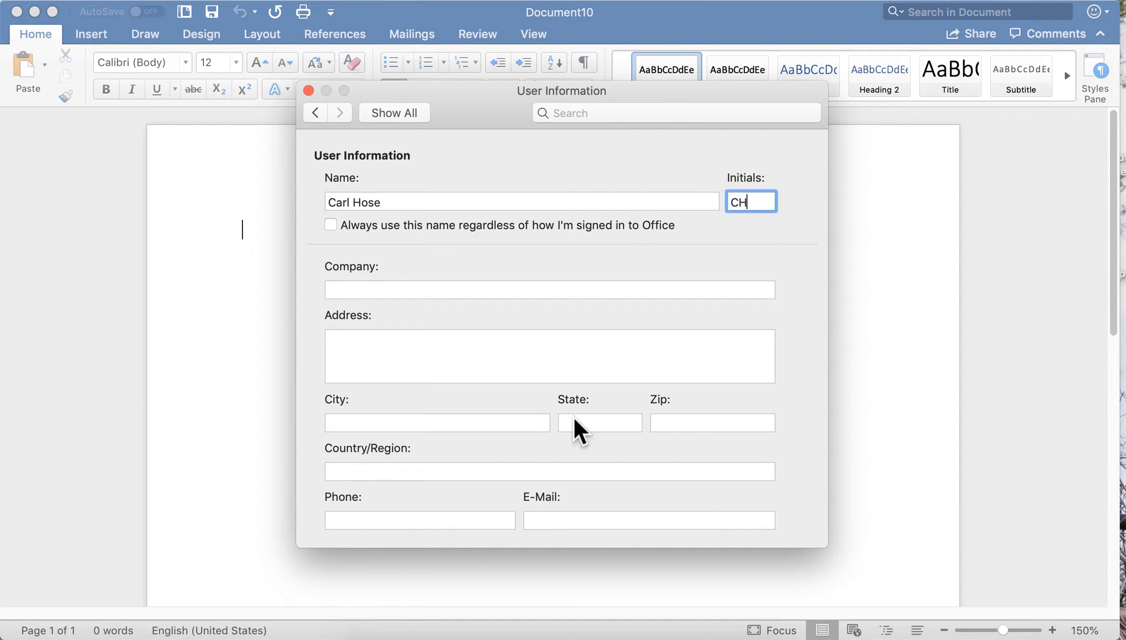
pyautogui.click(648, 520)
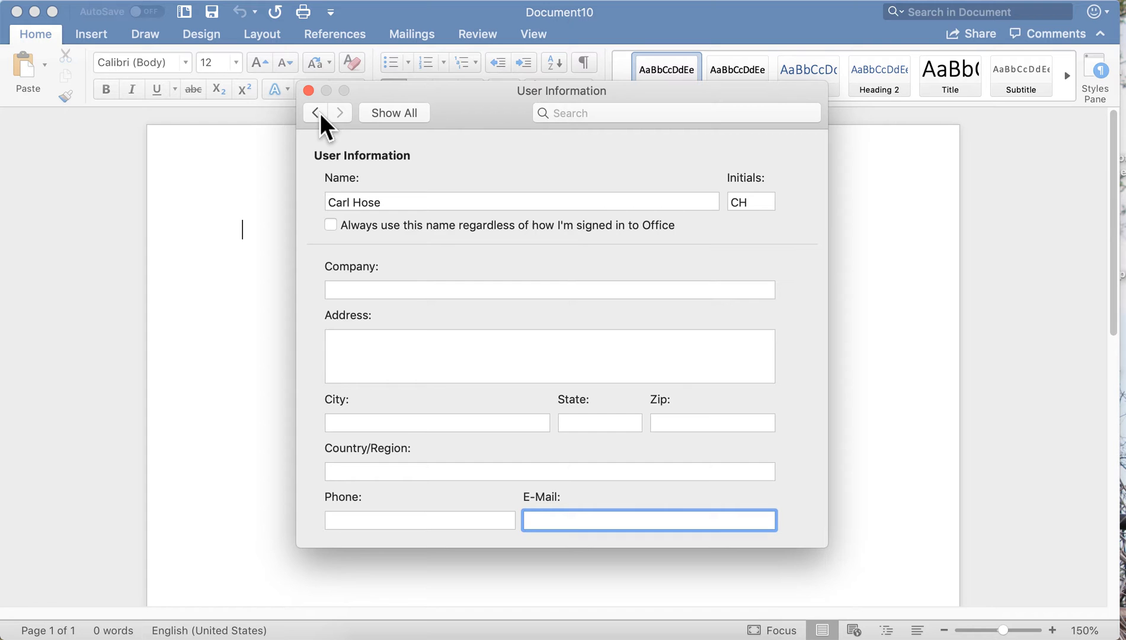
# - Go back from User Information to the Preferences overview
pyautogui.click(315, 113)
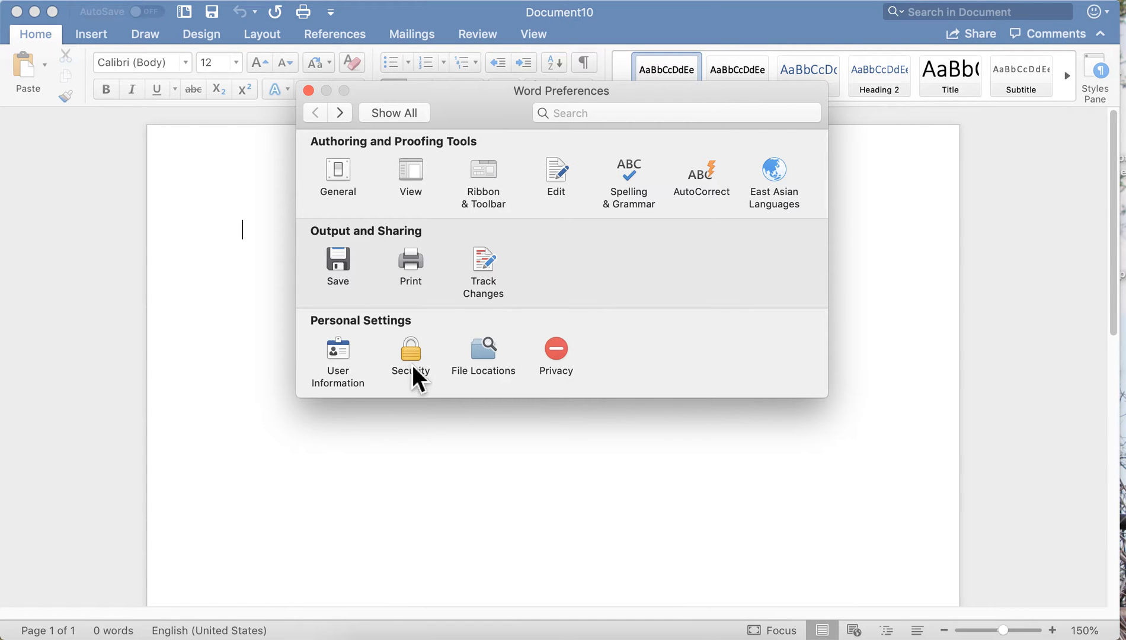
pyautogui.moveTo(411, 353)
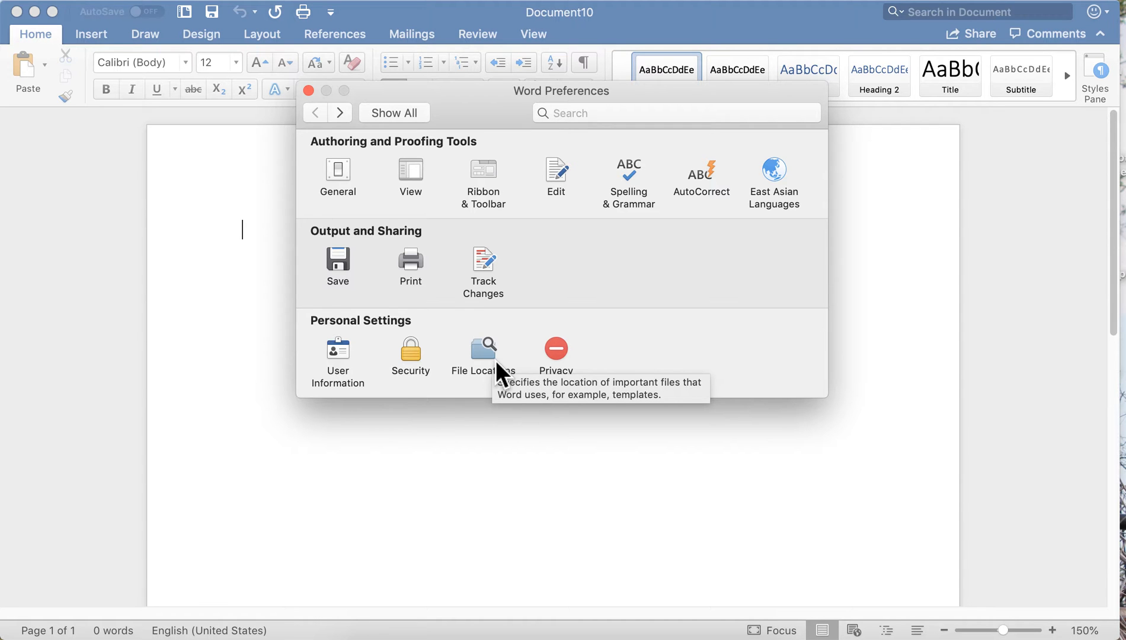
pyautogui.moveTo(565, 363)
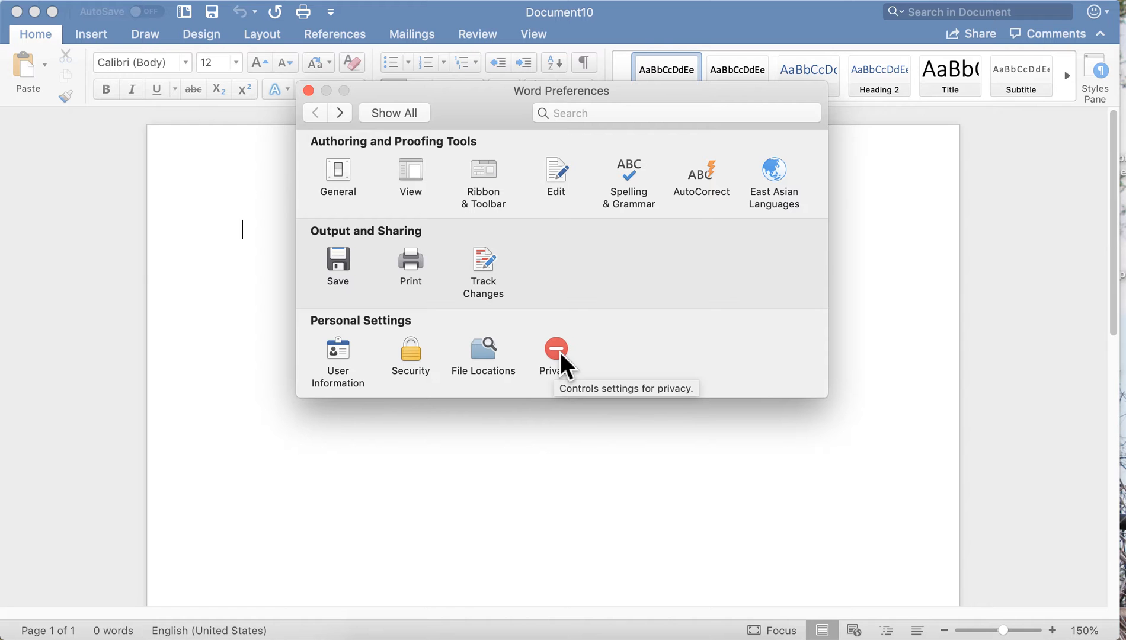
pyautogui.moveTo(345, 280)
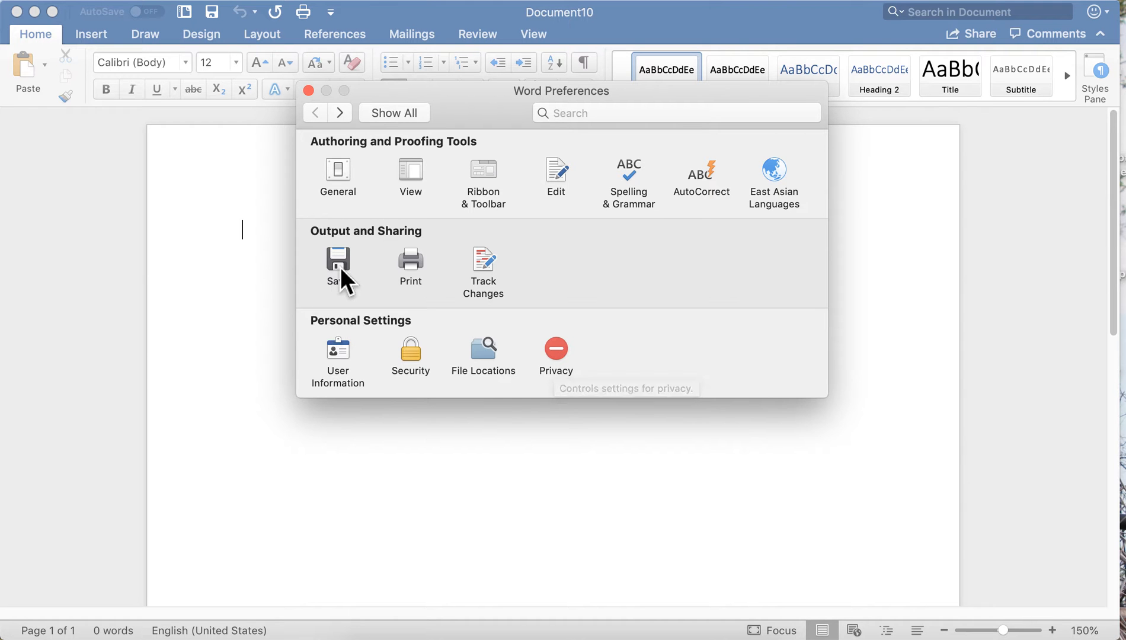
pyautogui.click(338, 265)
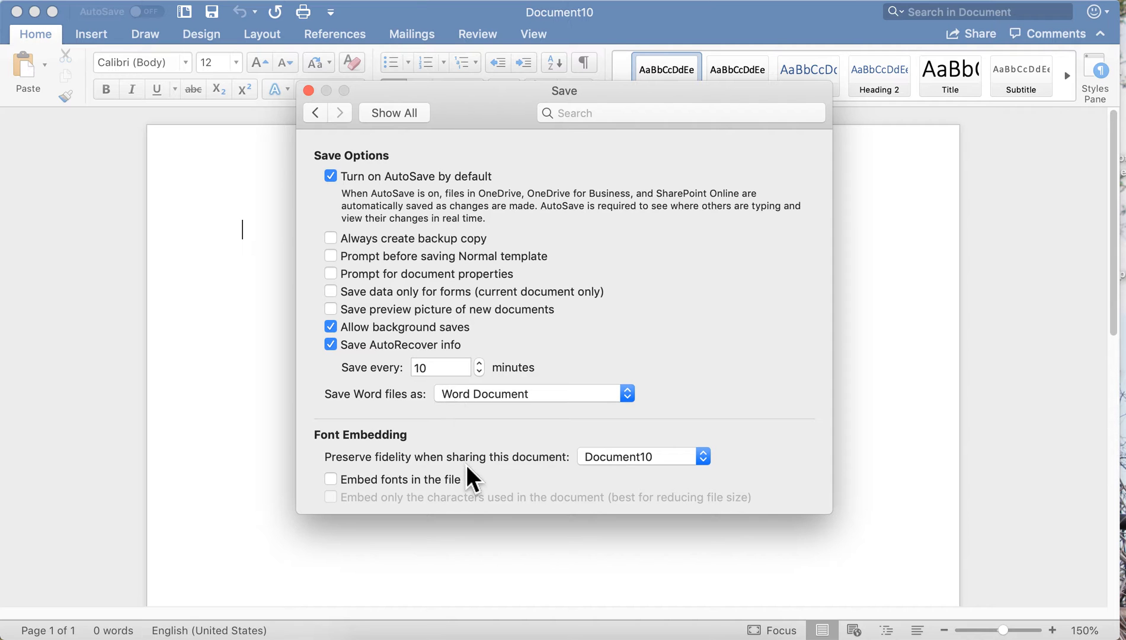
pyautogui.moveTo(432, 504)
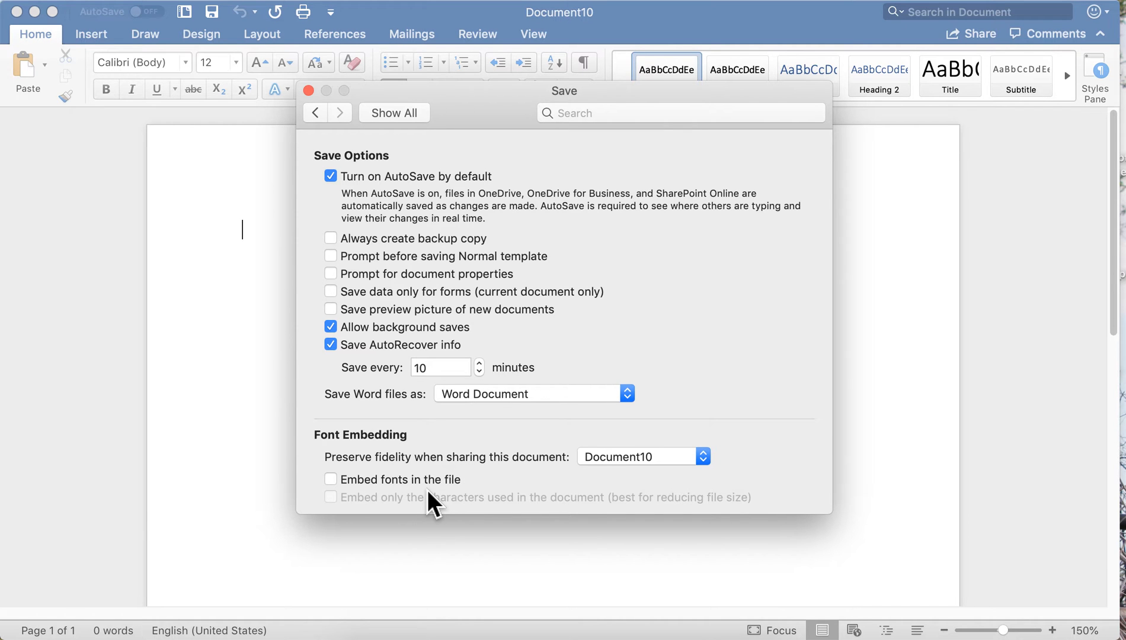
pyautogui.moveTo(349, 291)
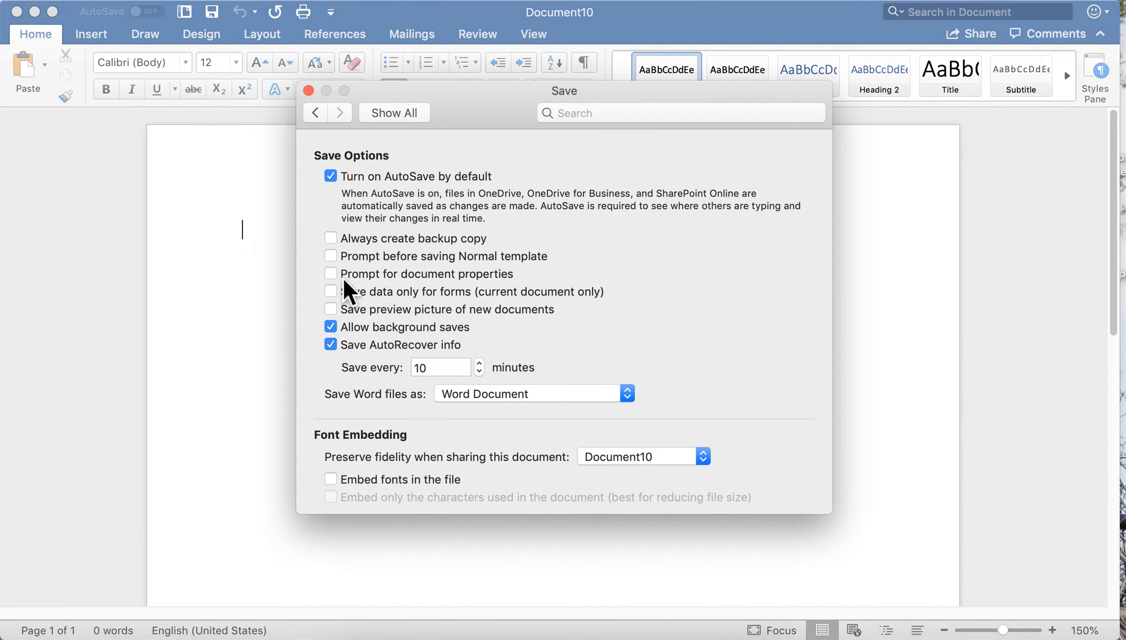
pyautogui.moveTo(422, 200)
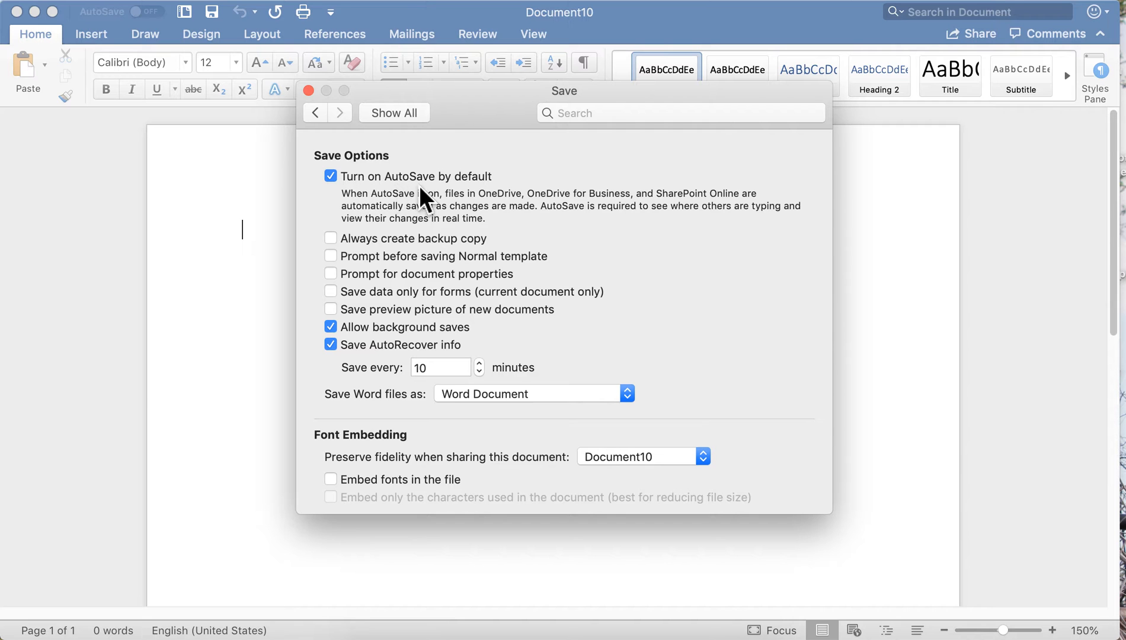
pyautogui.moveTo(342, 194)
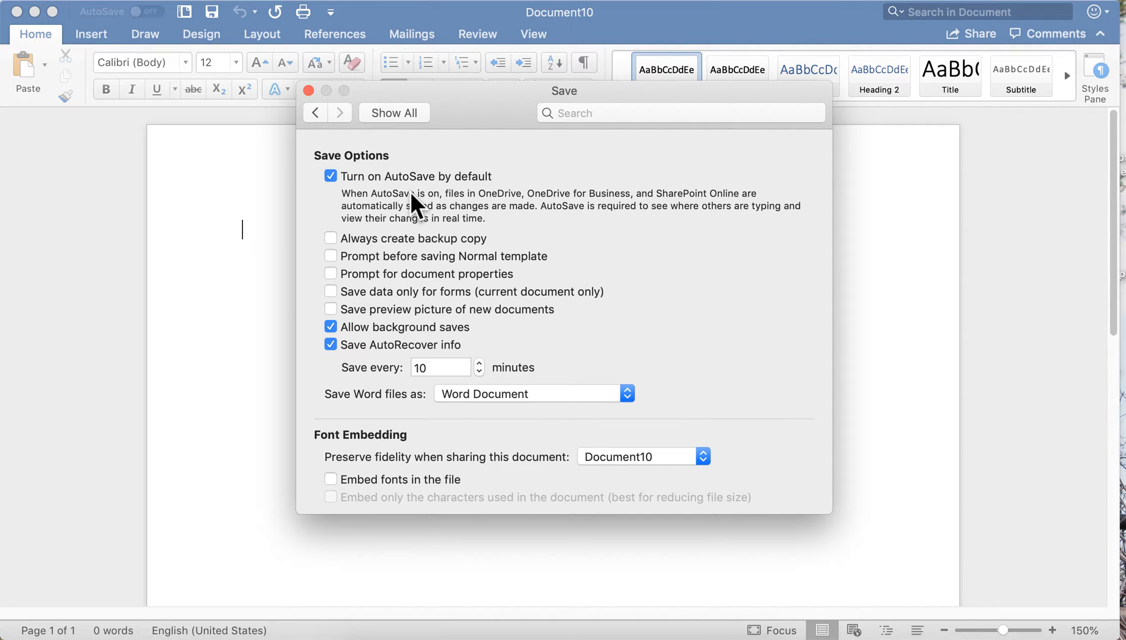
pyautogui.moveTo(448, 419)
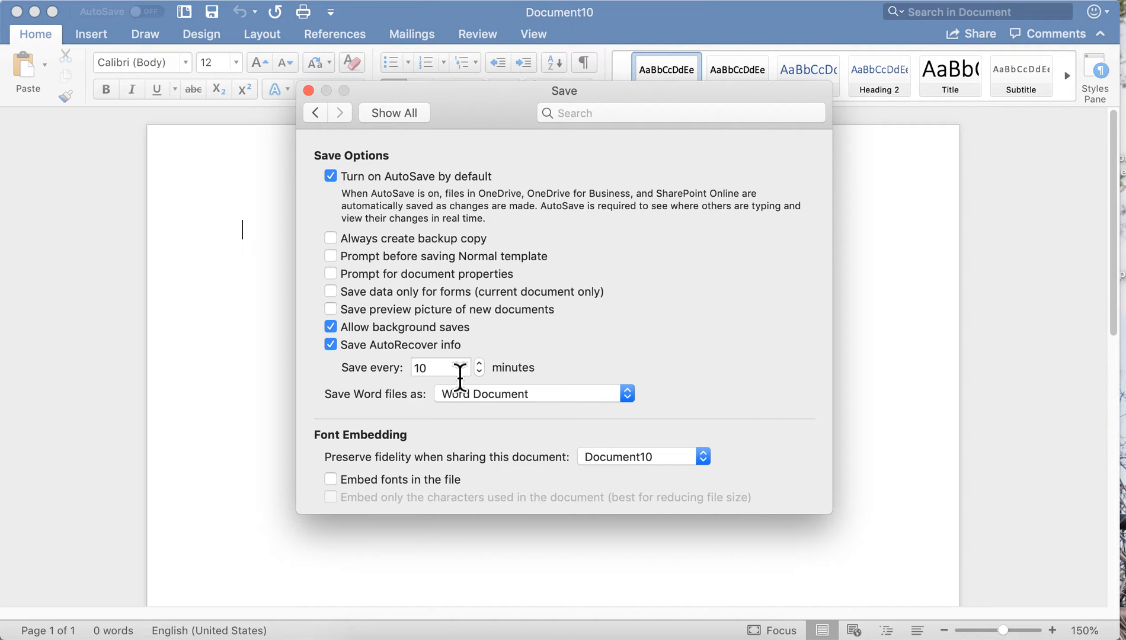
pyautogui.moveTo(494, 381)
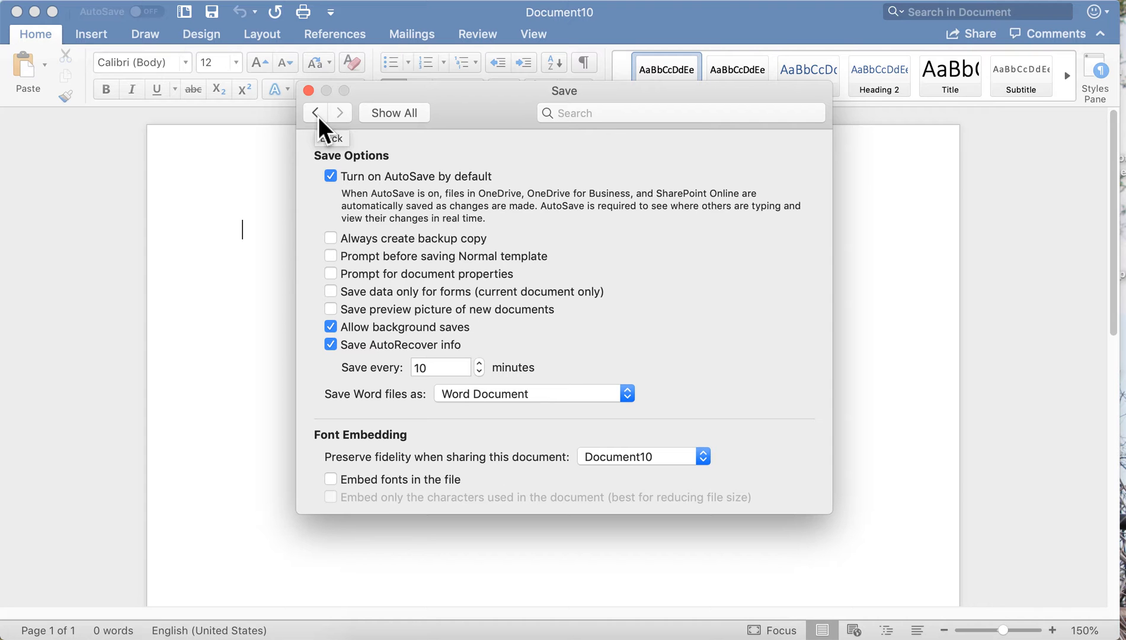
pyautogui.click(315, 112)
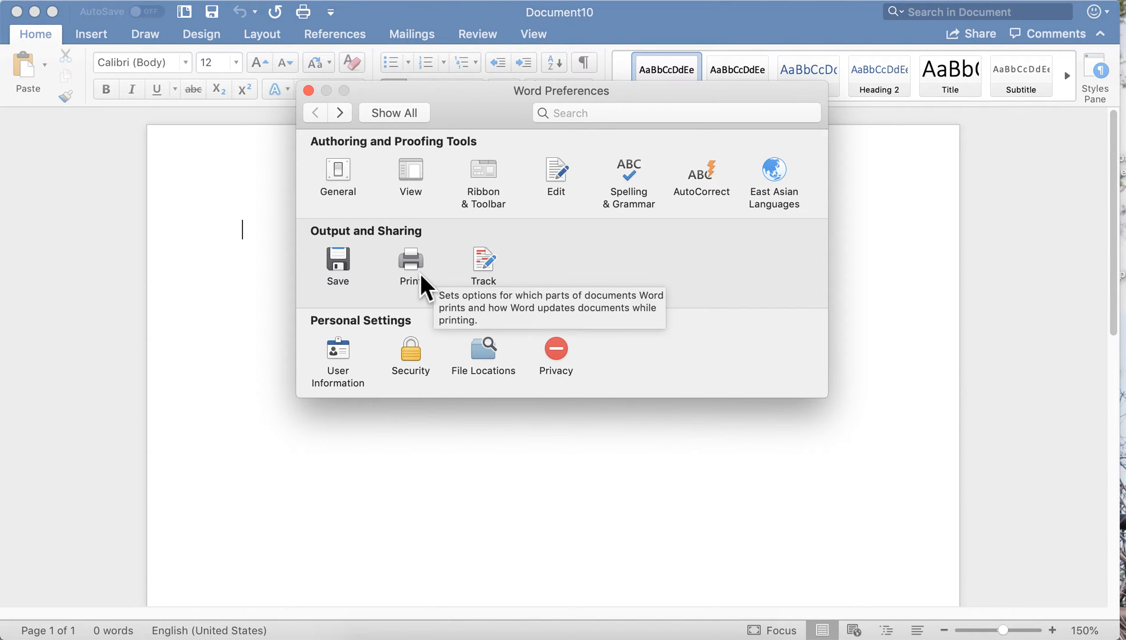
pyautogui.moveTo(422, 294)
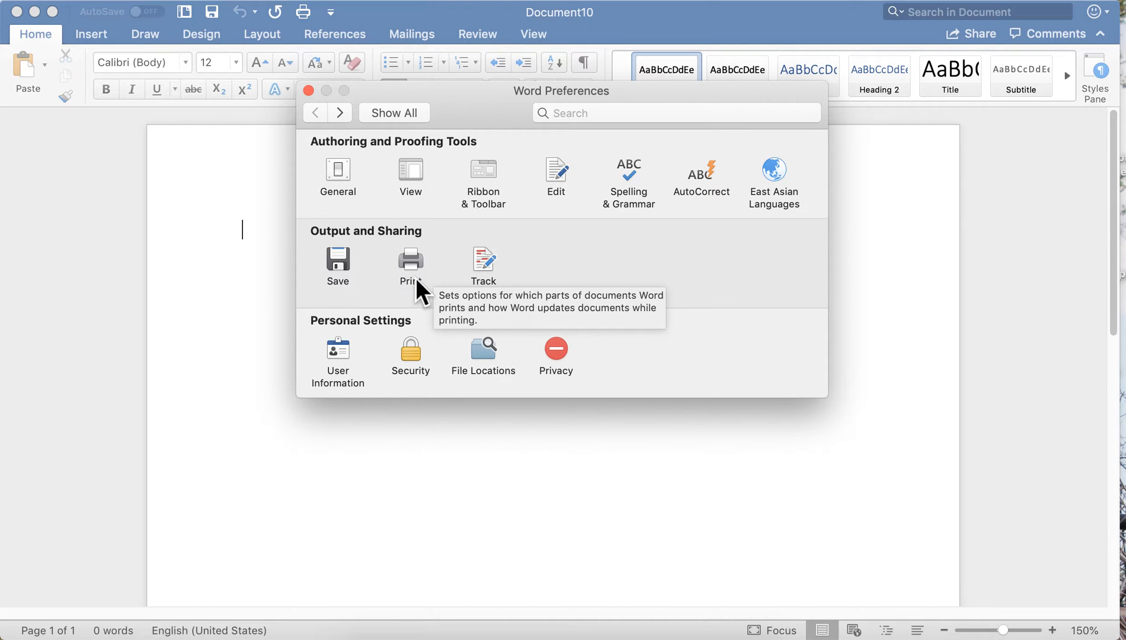
# - Open the Print preferences, where only Drawing objects are included in printing
pyautogui.click(410, 262)
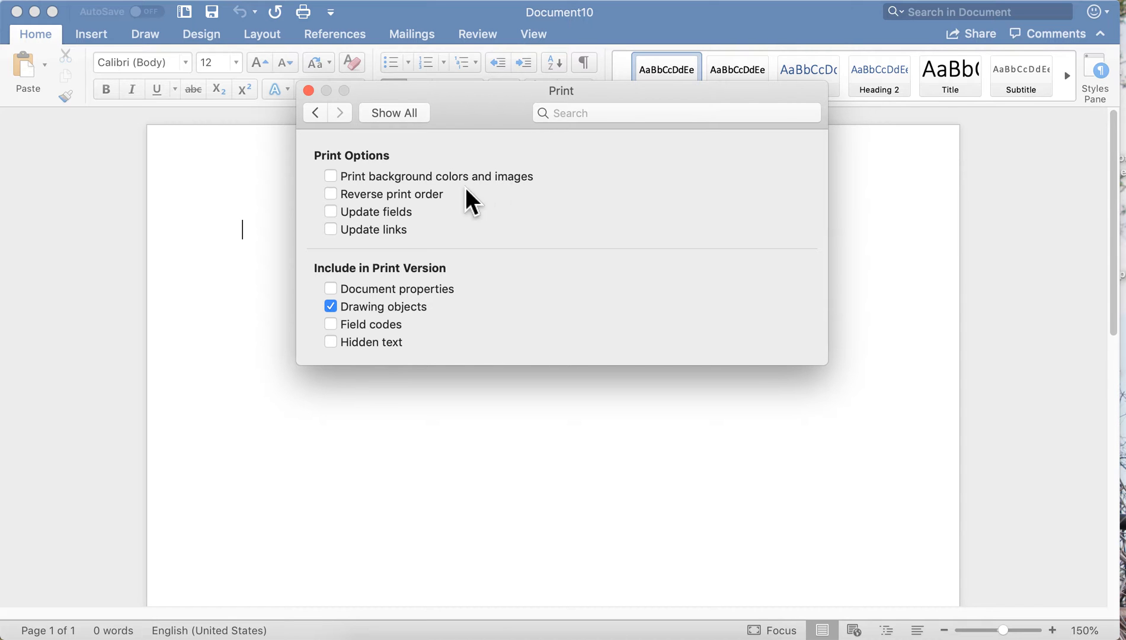
pyautogui.moveTo(429, 220)
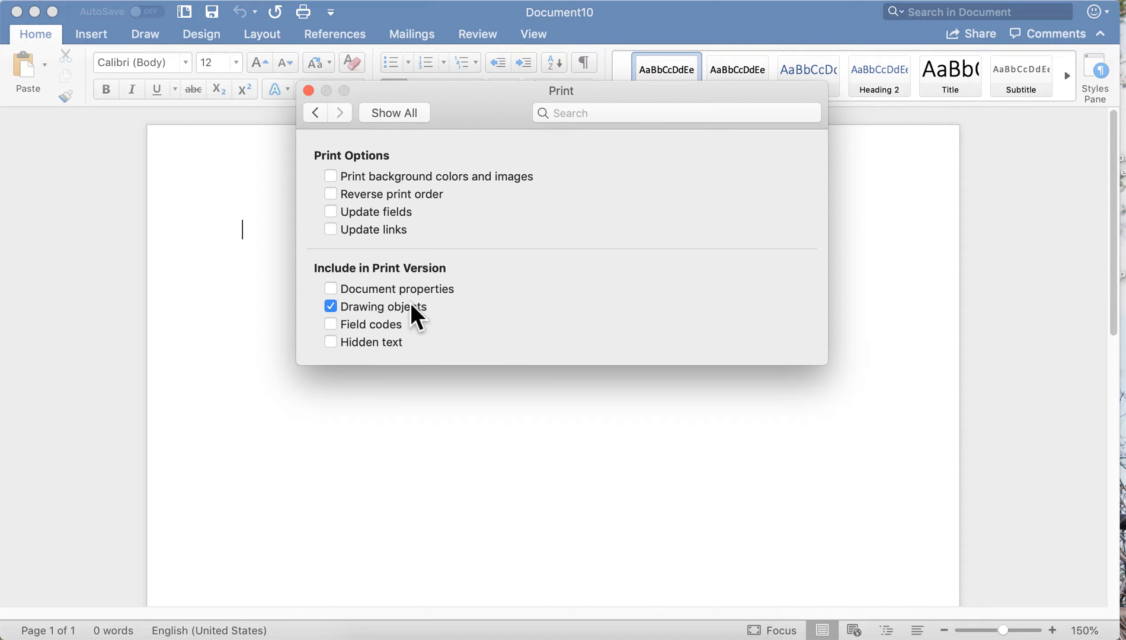
pyautogui.moveTo(345, 369)
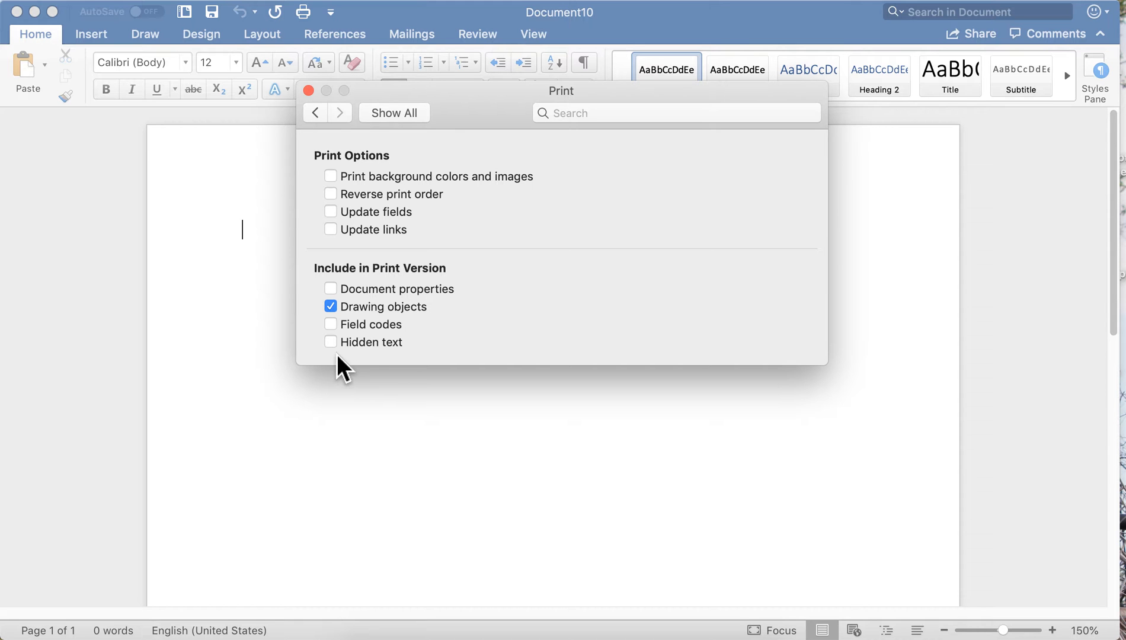
pyautogui.moveTo(323, 129)
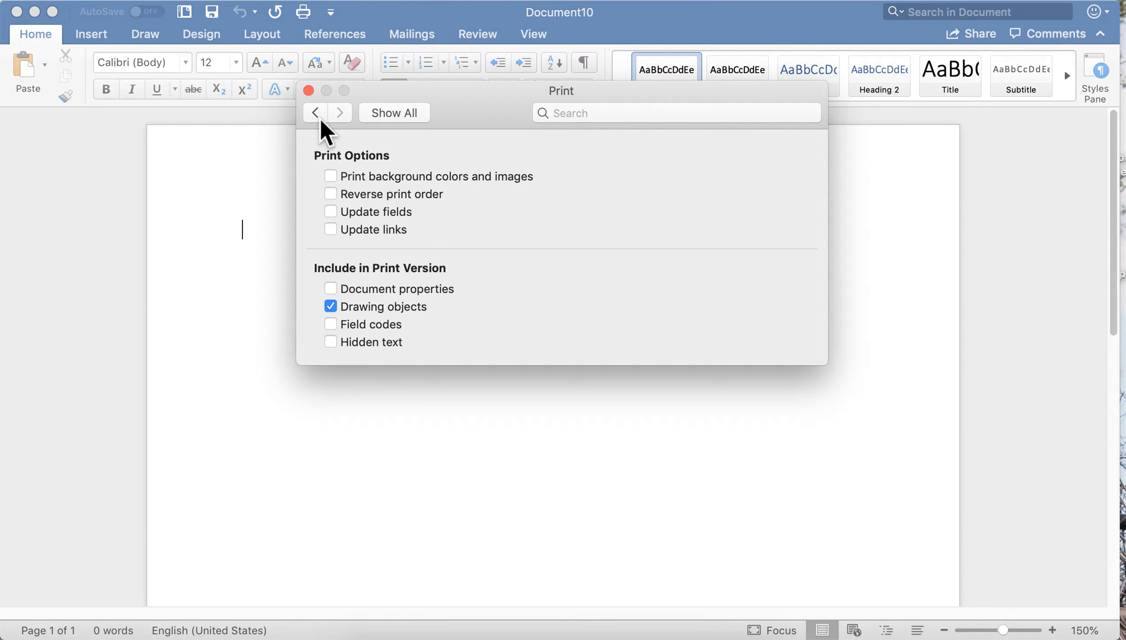
# - Return to the overview and open the Track Changes preferences
pyautogui.click(315, 113)
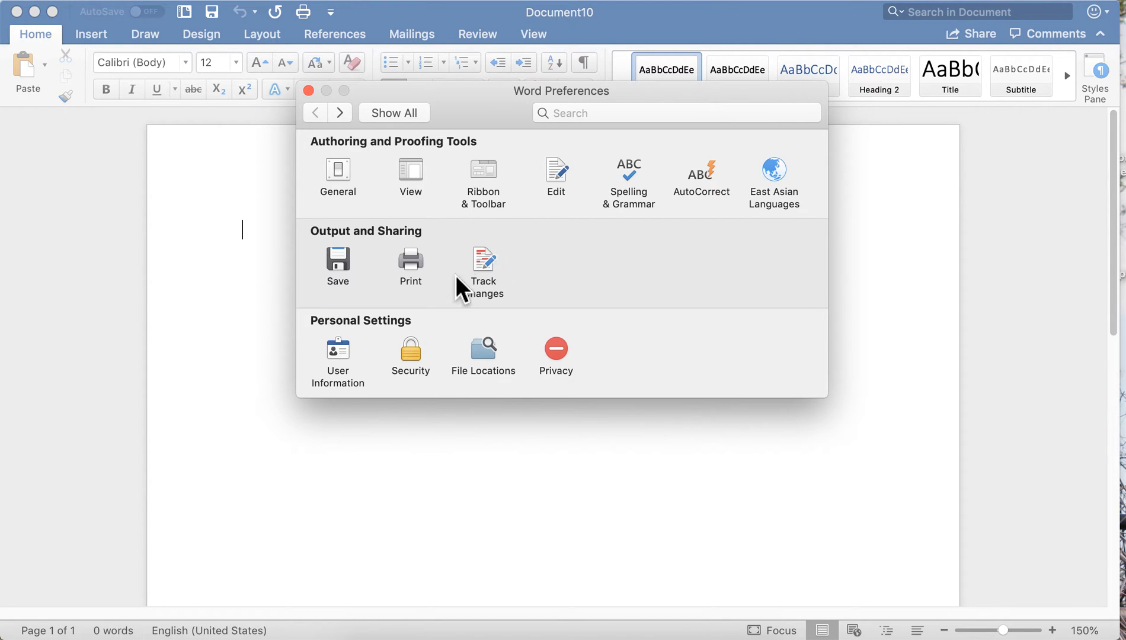
pyautogui.click(483, 268)
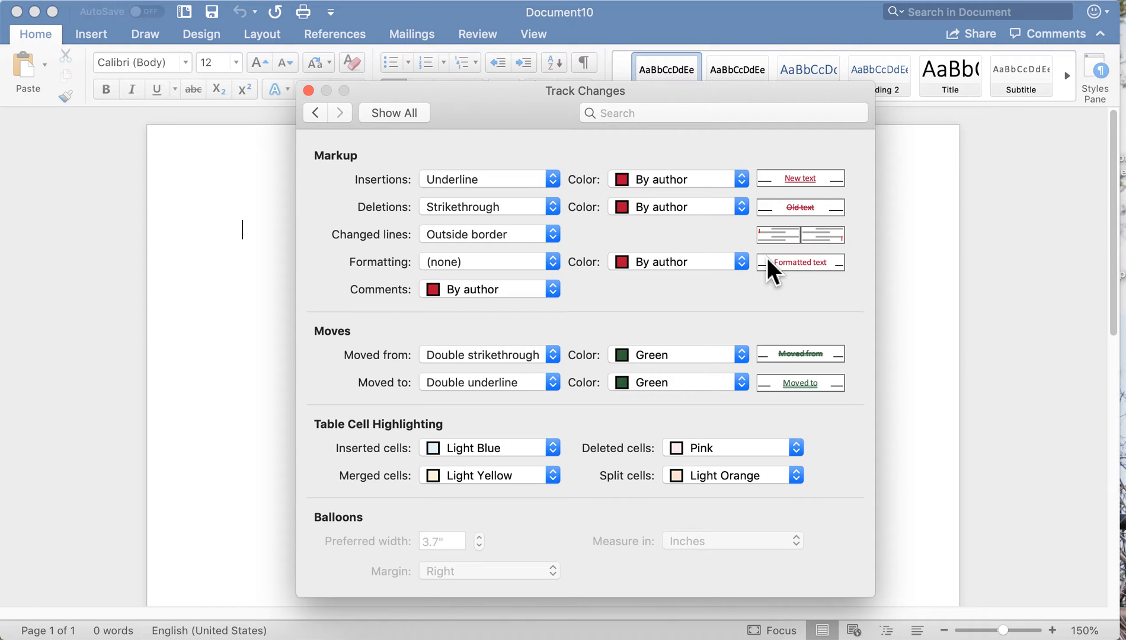
pyautogui.moveTo(767, 271)
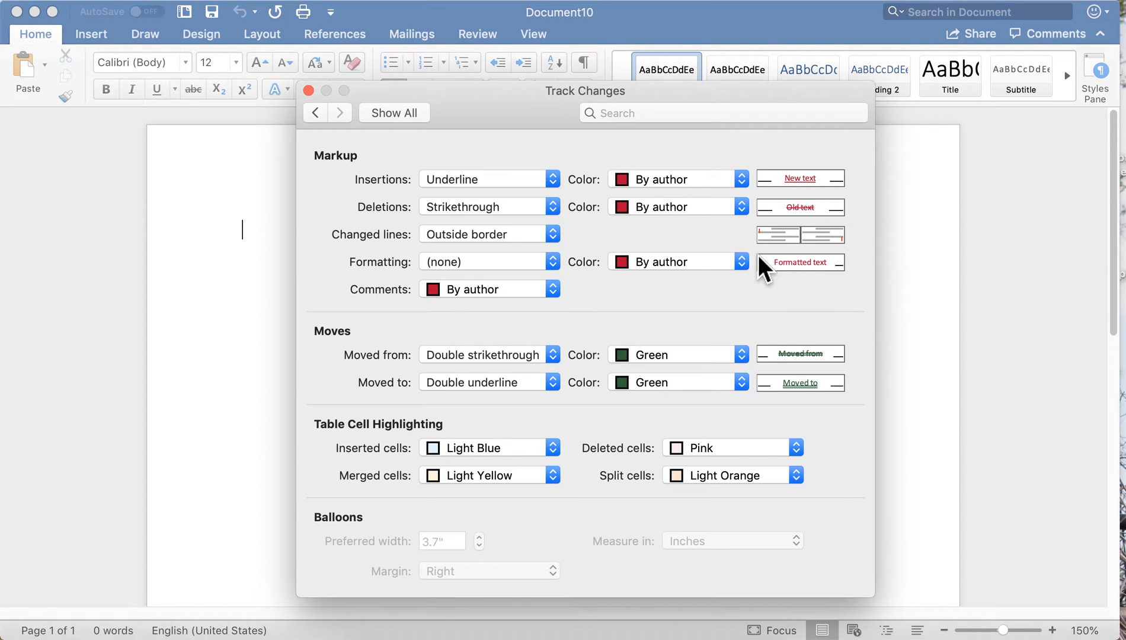
pyautogui.moveTo(320, 126)
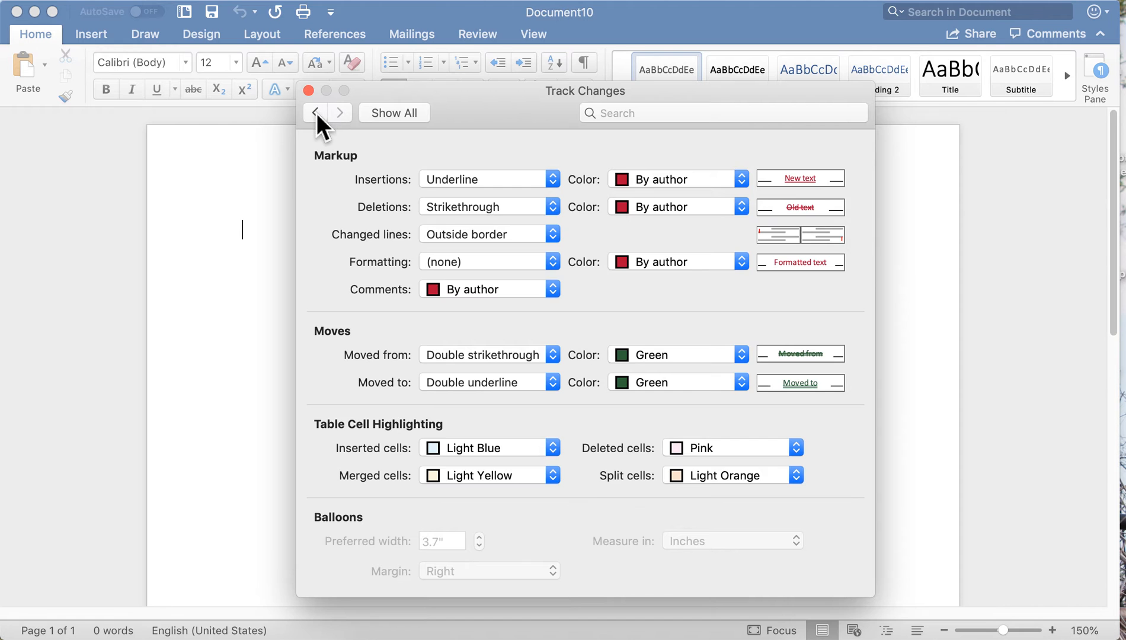
# - In General, switch the Office theme to Classic, back to Colorful, and acknowledge the notice
pyautogui.click(315, 113)
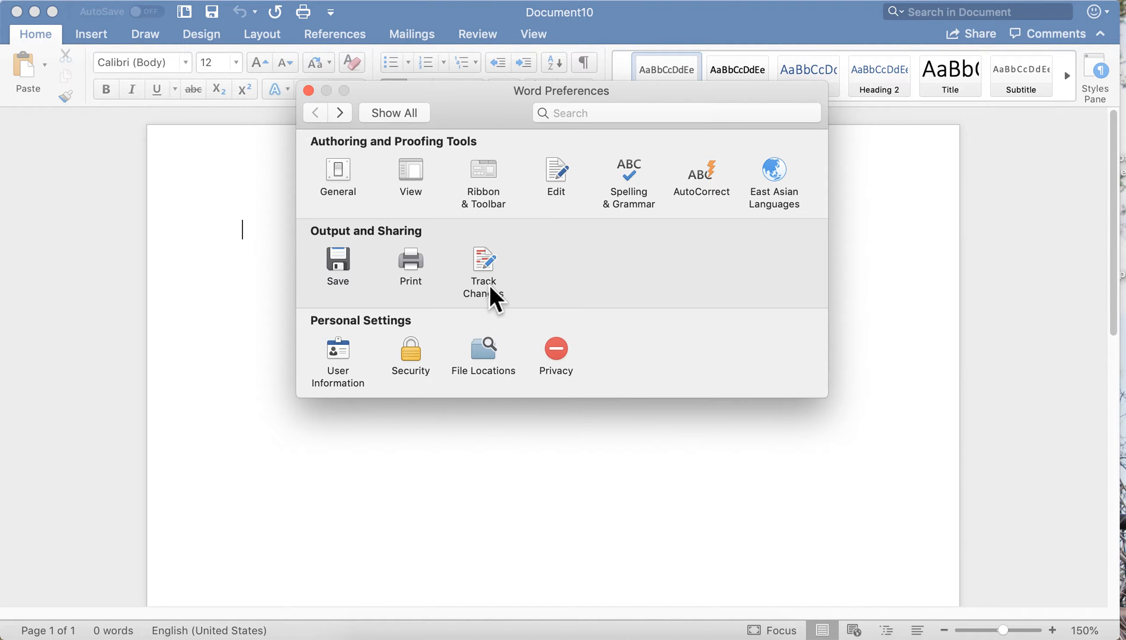
pyautogui.click(338, 177)
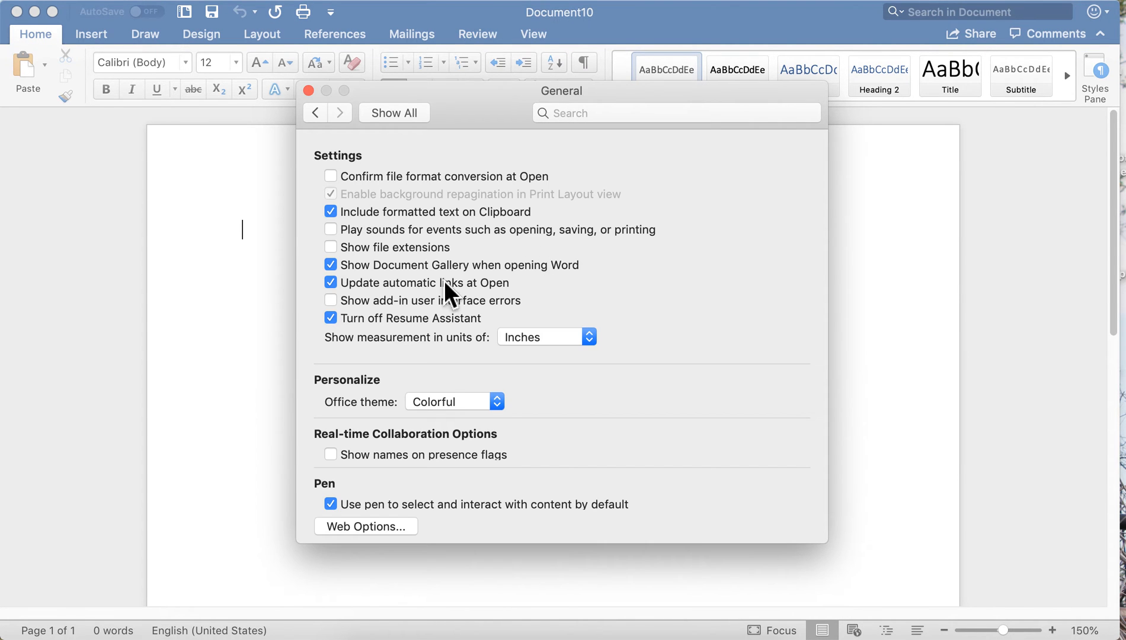
pyautogui.click(454, 400)
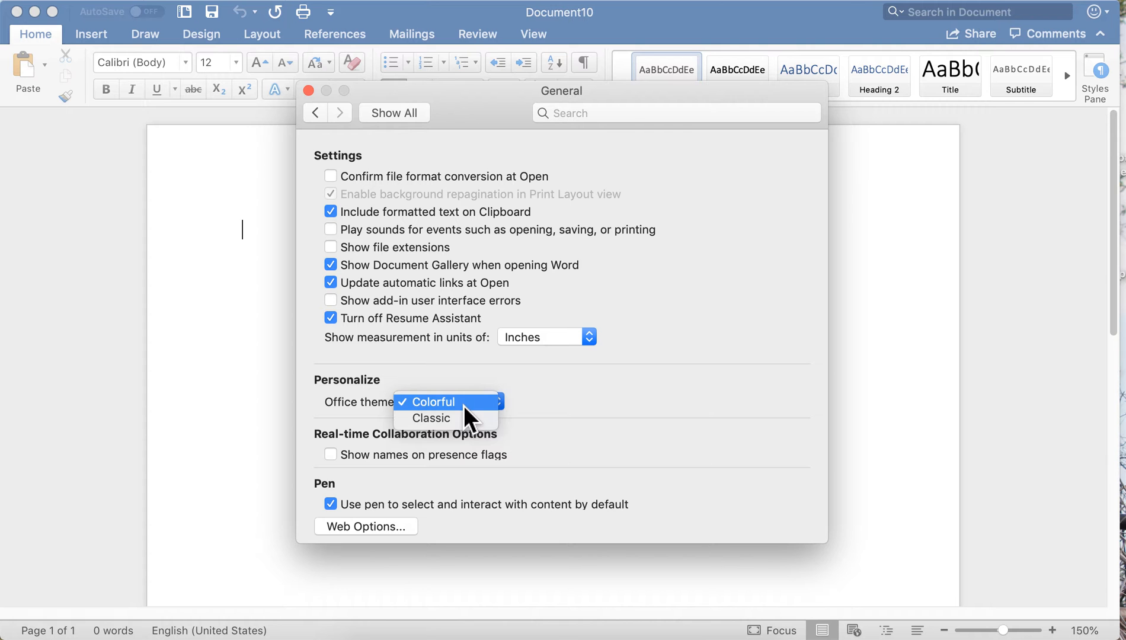
pyautogui.click(430, 418)
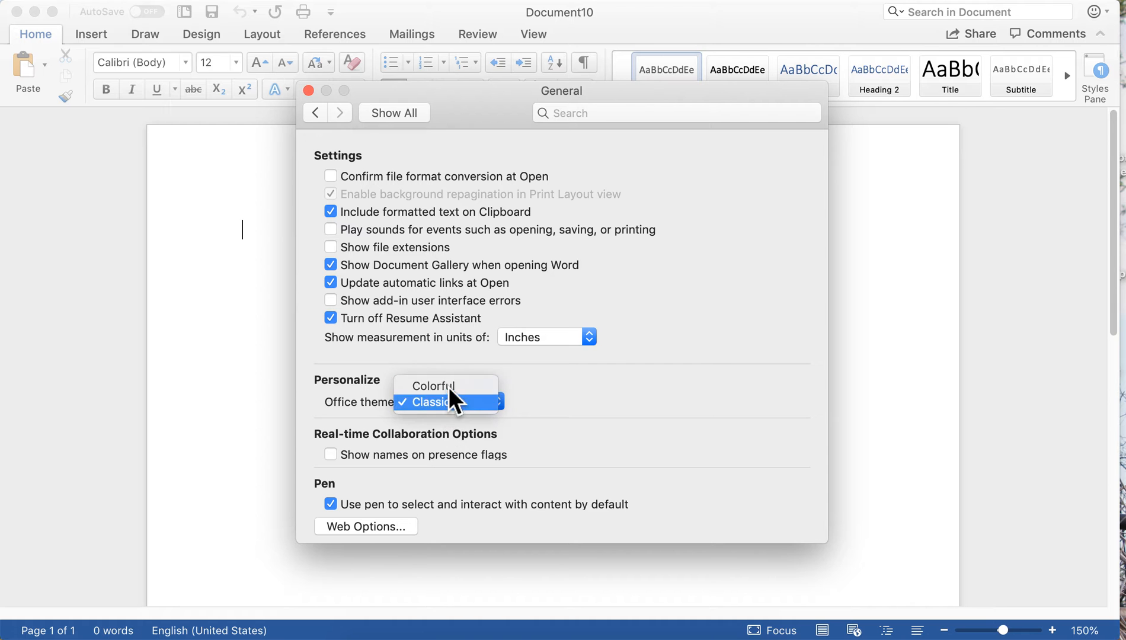
pyautogui.moveTo(433, 386)
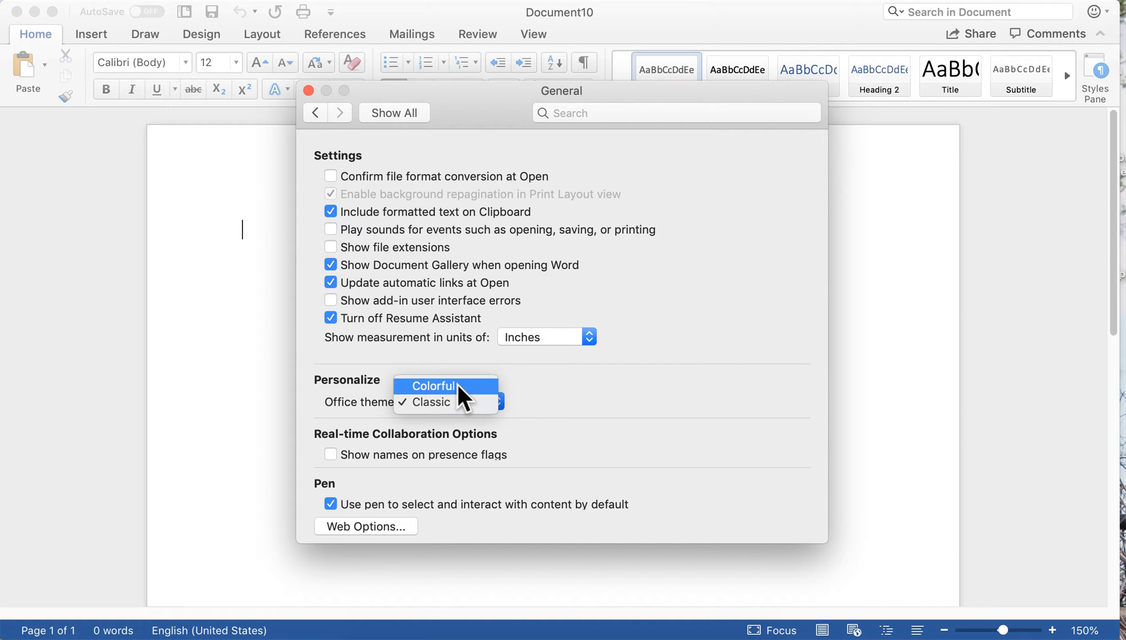
pyautogui.click(431, 386)
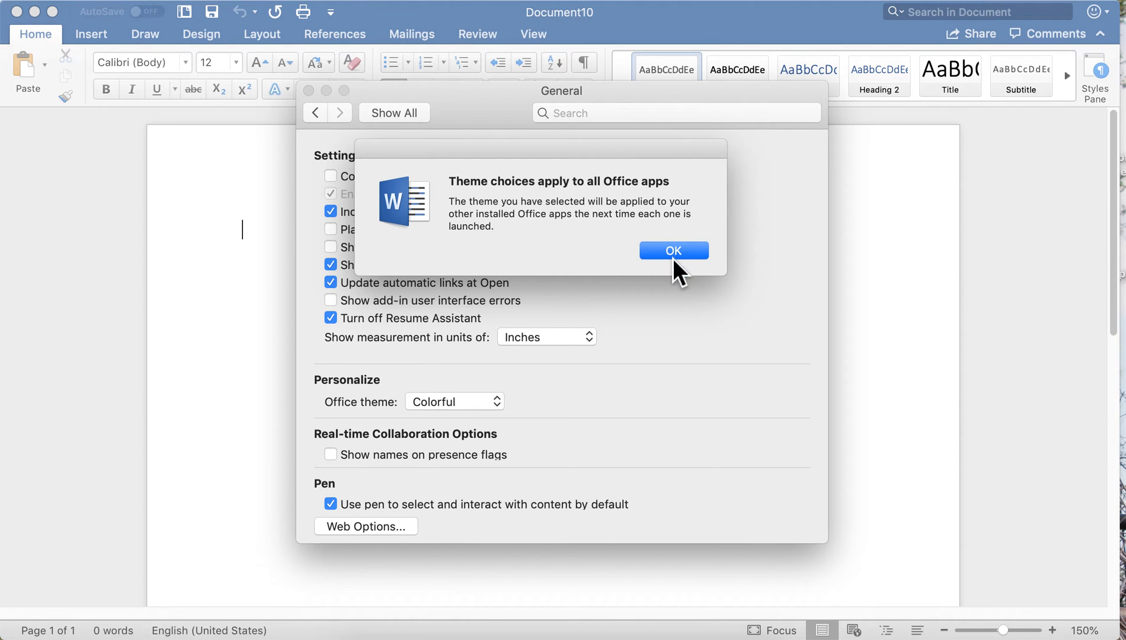
pyautogui.click(672, 251)
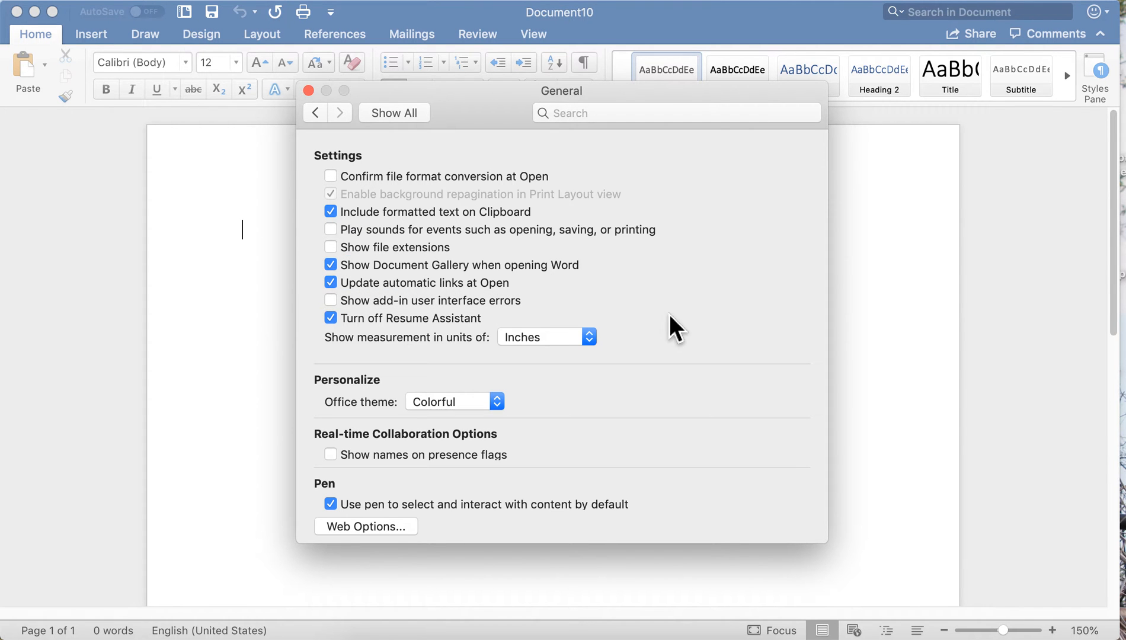
pyautogui.moveTo(431, 69)
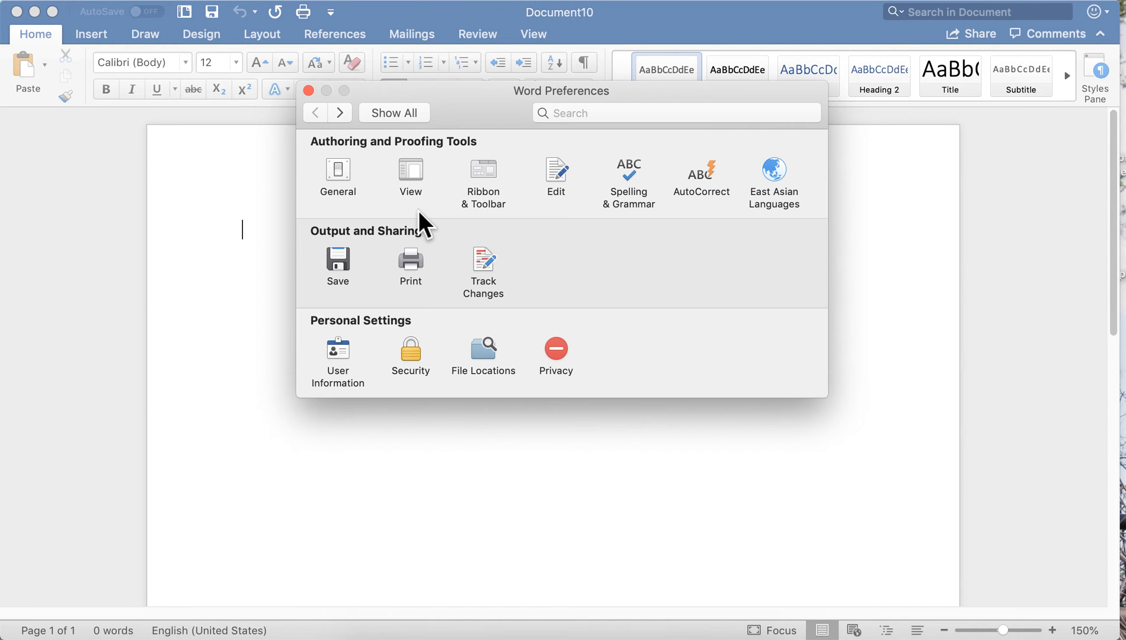
pyautogui.click(410, 177)
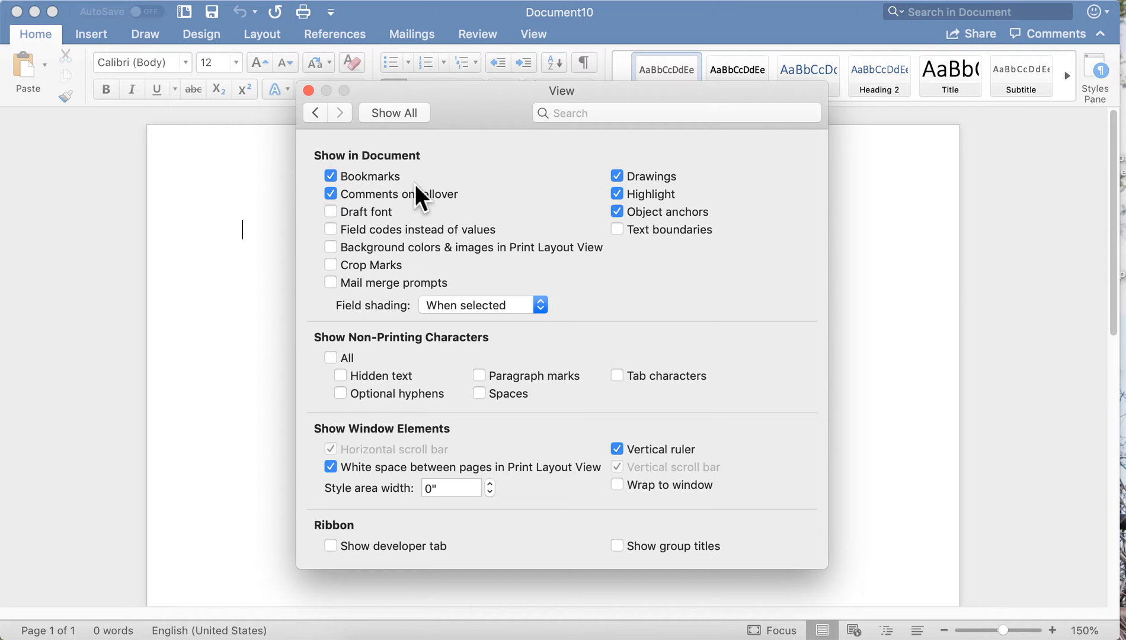
pyautogui.moveTo(419, 347)
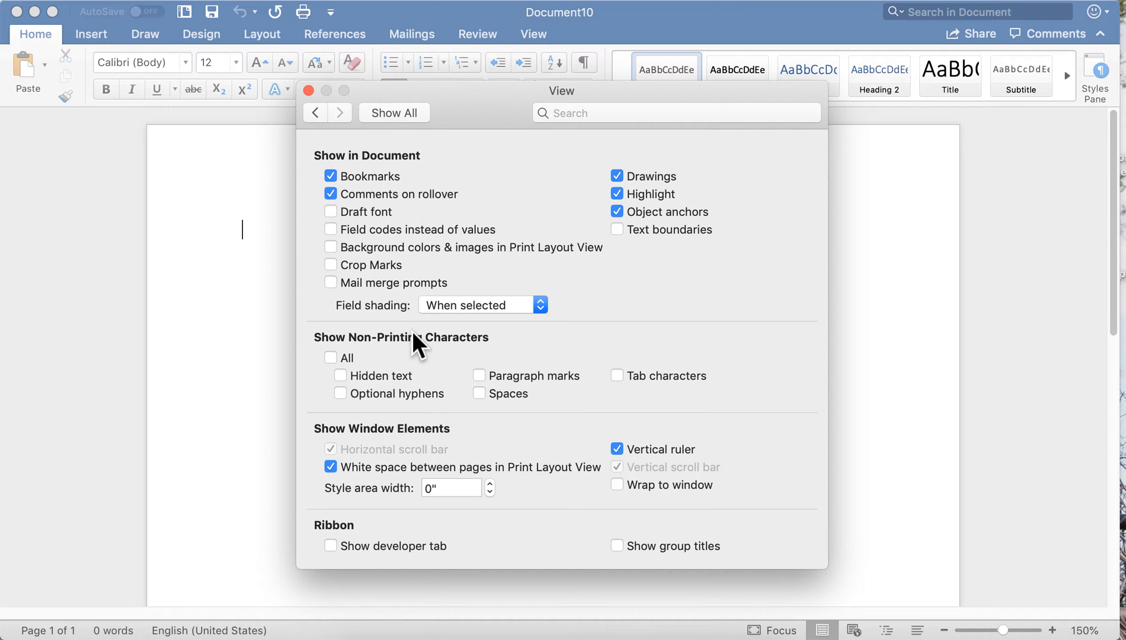
pyautogui.moveTo(341, 161)
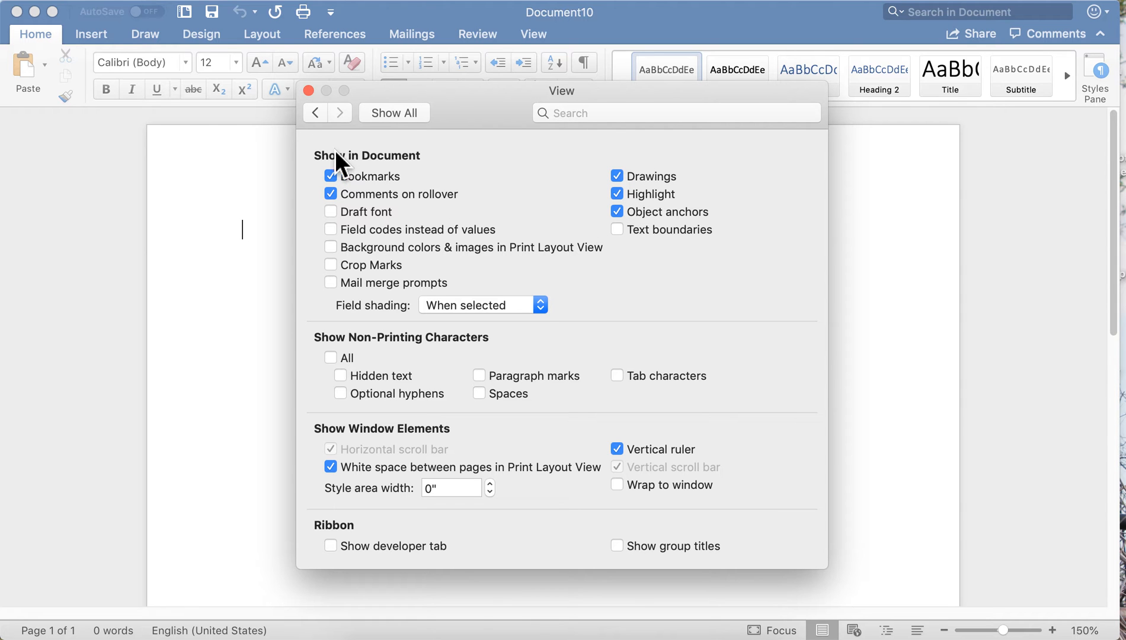
pyautogui.moveTo(612, 241)
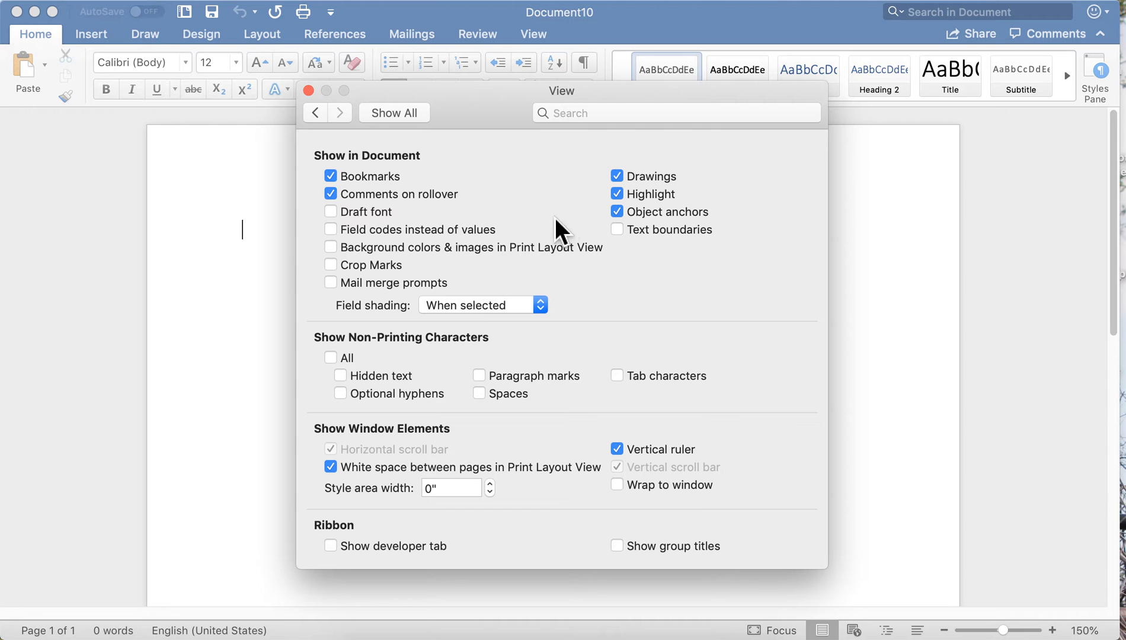
pyautogui.click(330, 358)
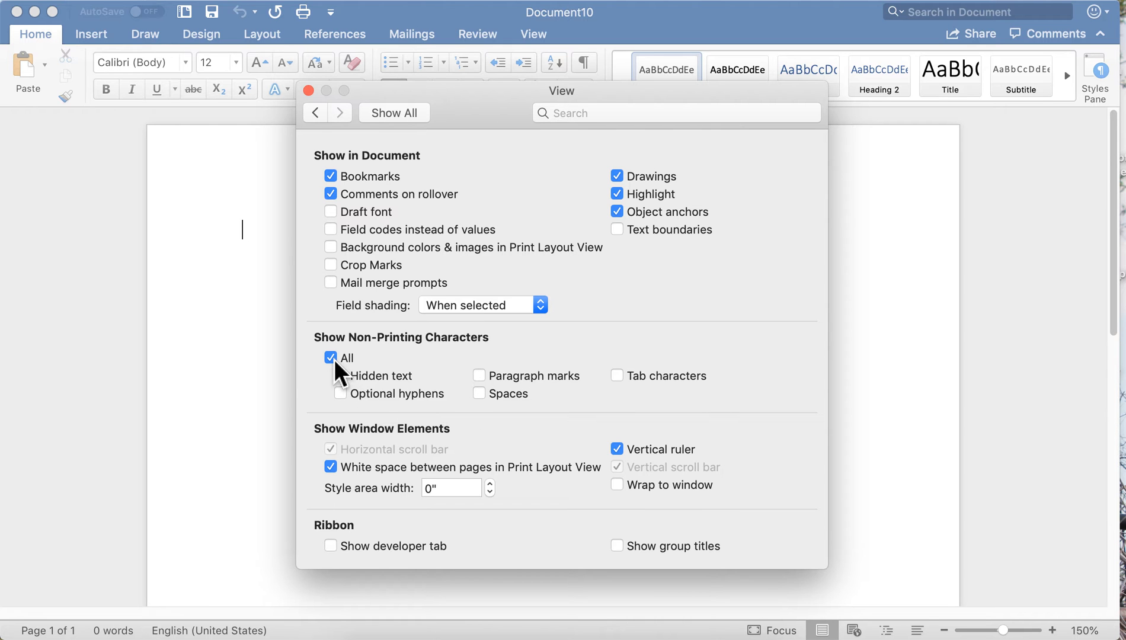
pyautogui.click(341, 375)
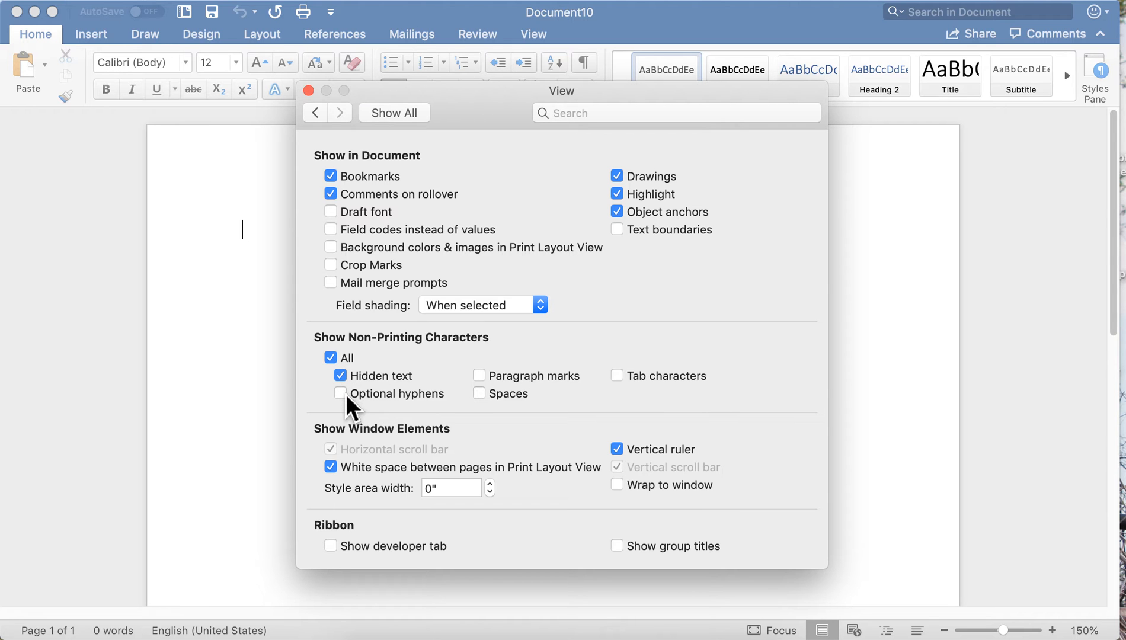
pyautogui.click(339, 393)
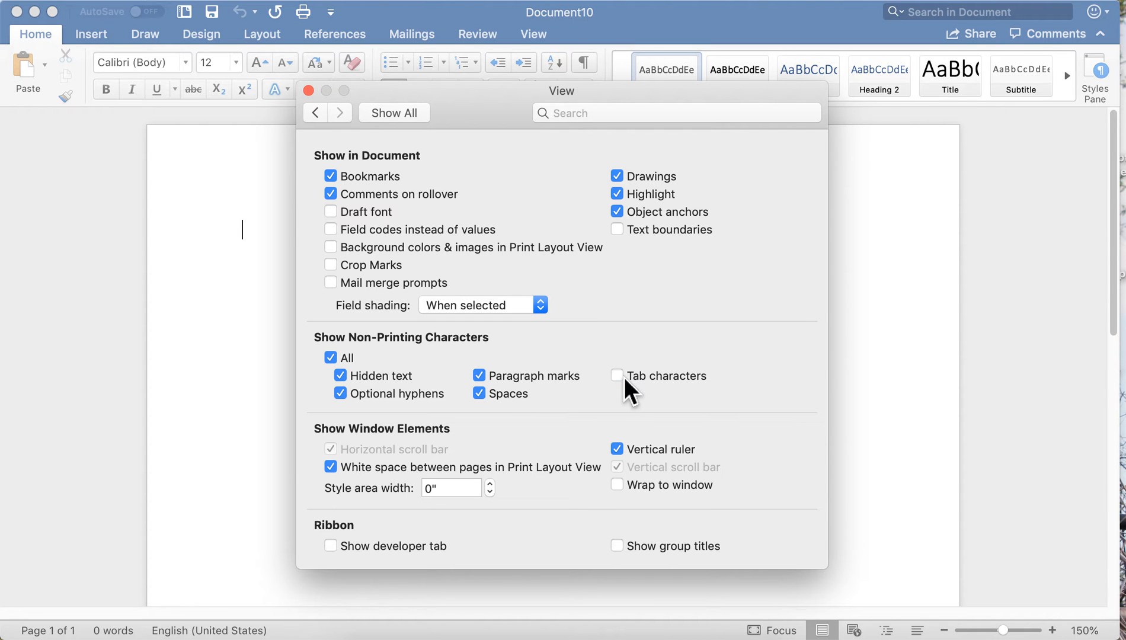
pyautogui.click(478, 376)
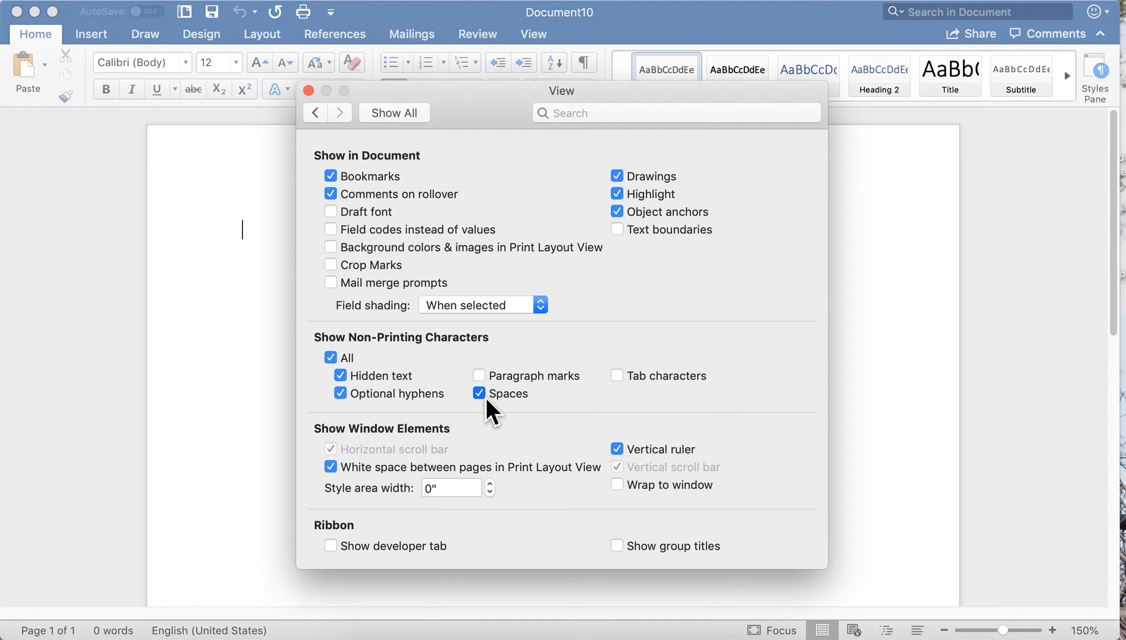
pyautogui.click(479, 393)
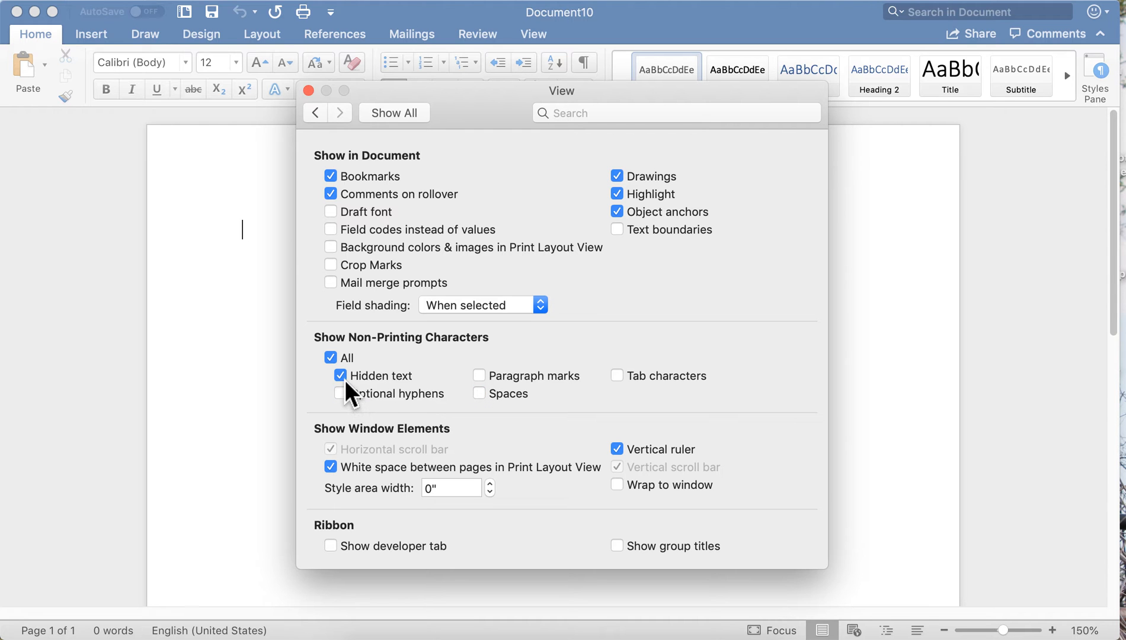
pyautogui.click(331, 356)
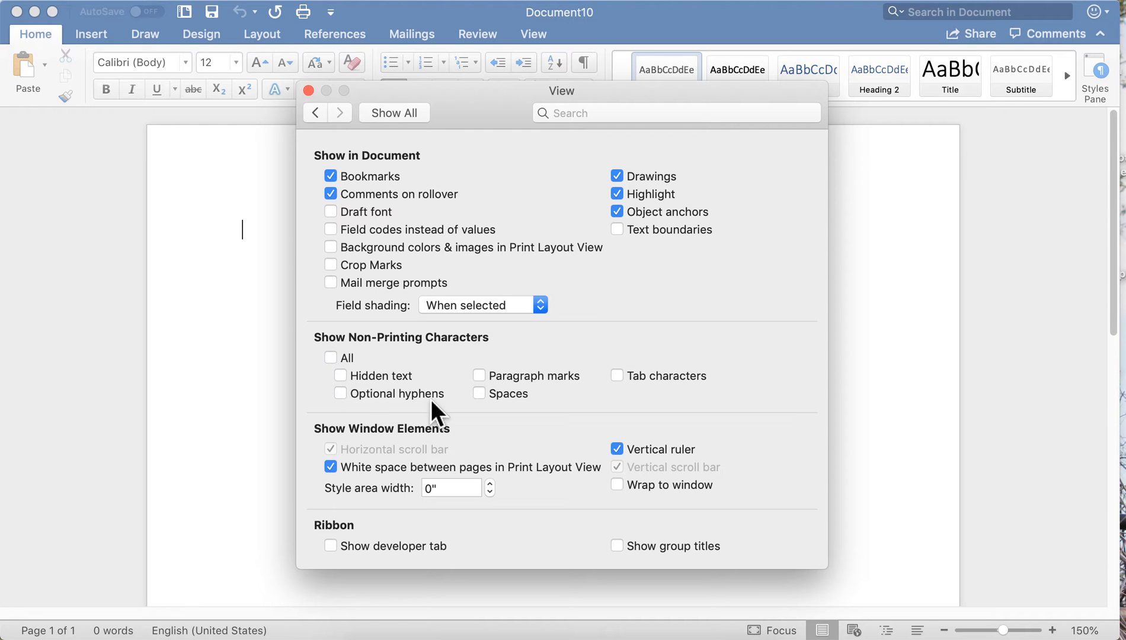
pyautogui.moveTo(548, 400)
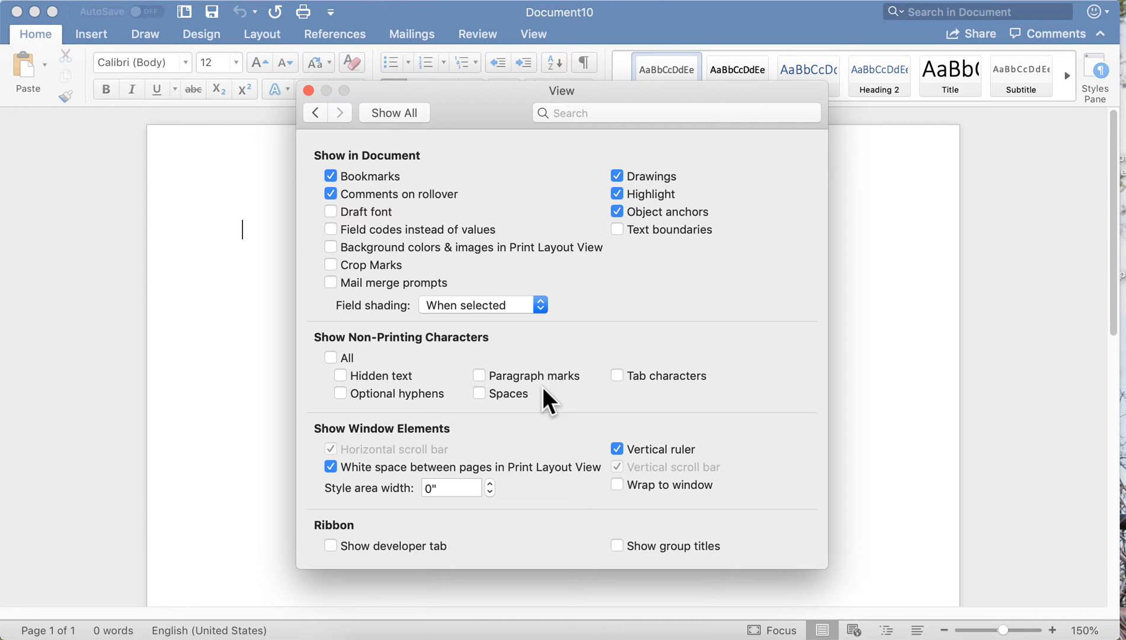
pyautogui.click(315, 113)
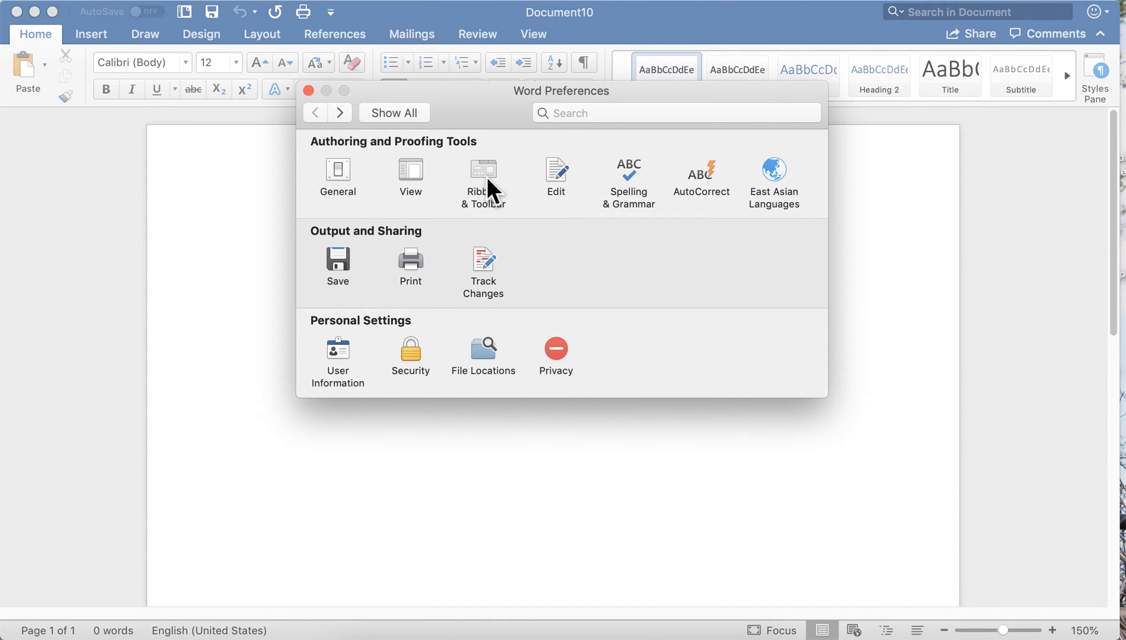
# - In Ribbon & Toolbar, expand Home > Paragraph and select Bullets, Multilevel List and Decrease Indent
pyautogui.click(482, 178)
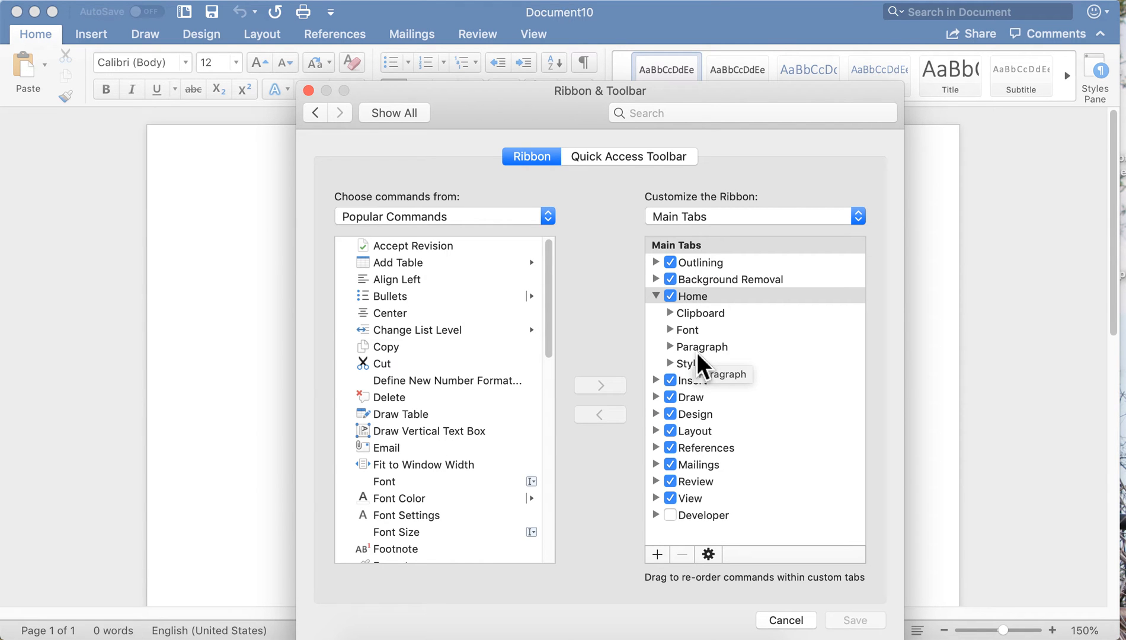
pyautogui.moveTo(509, 234)
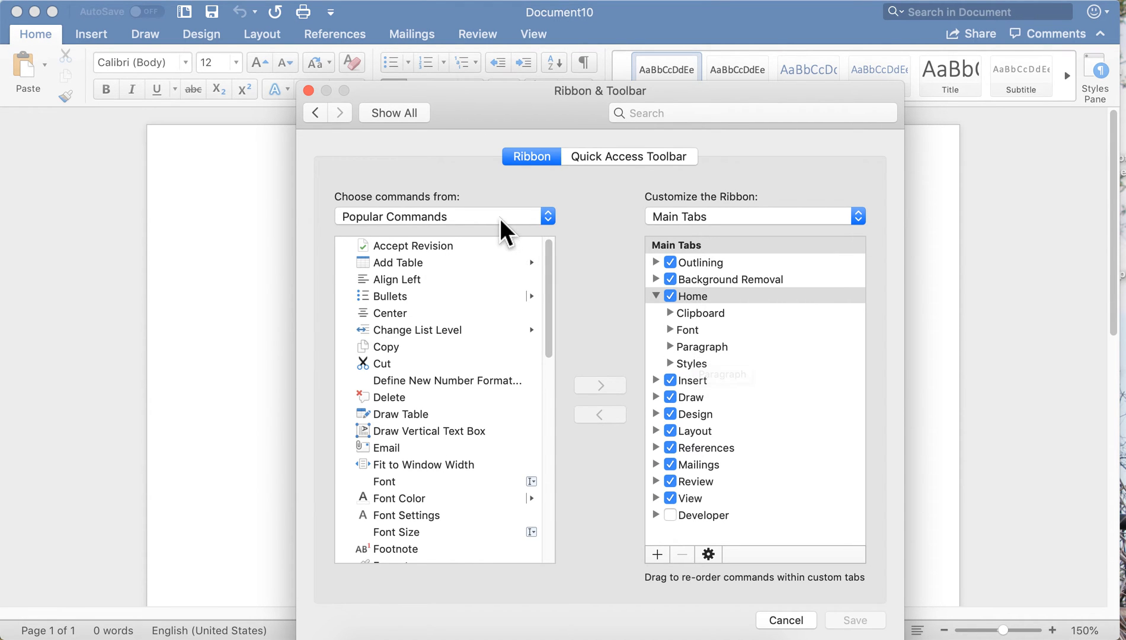
pyautogui.click(441, 216)
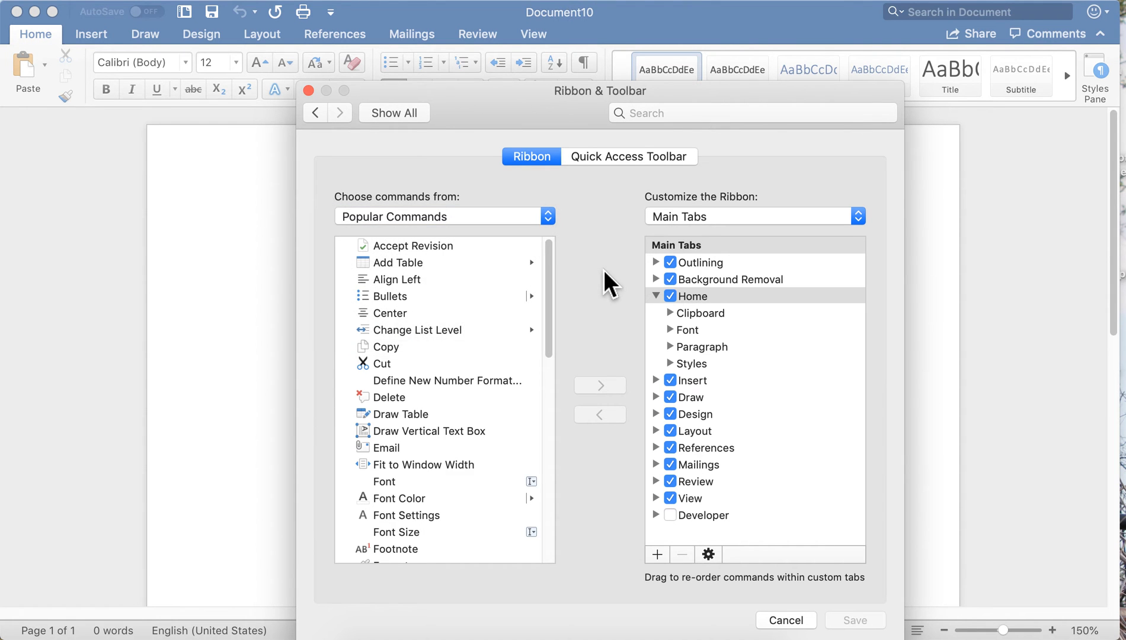
pyautogui.click(389, 312)
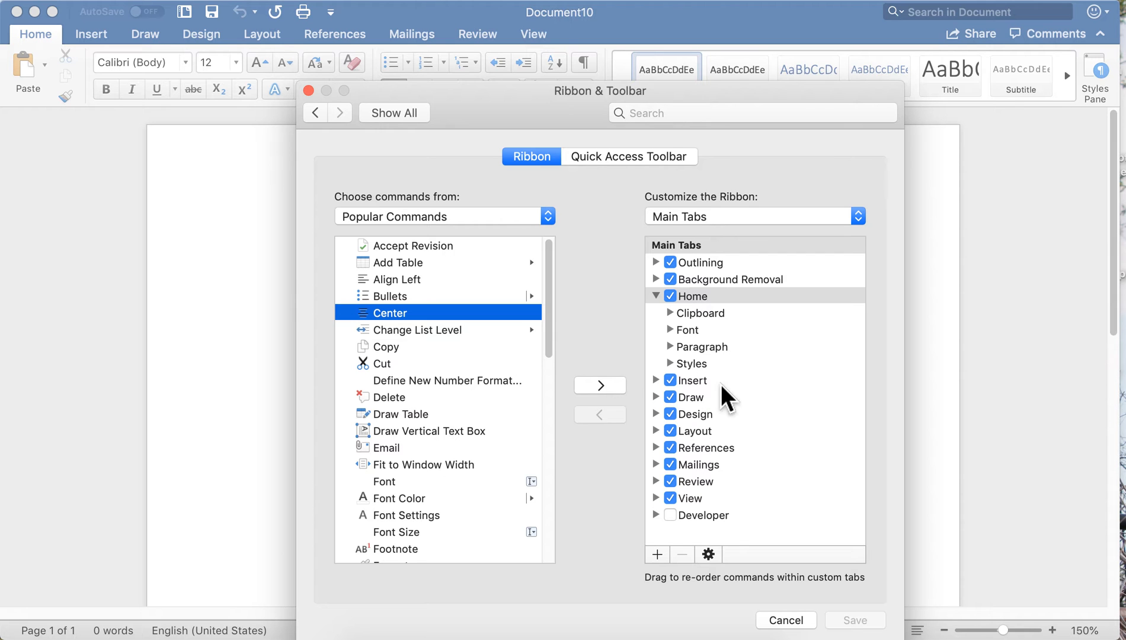
pyautogui.moveTo(683, 280)
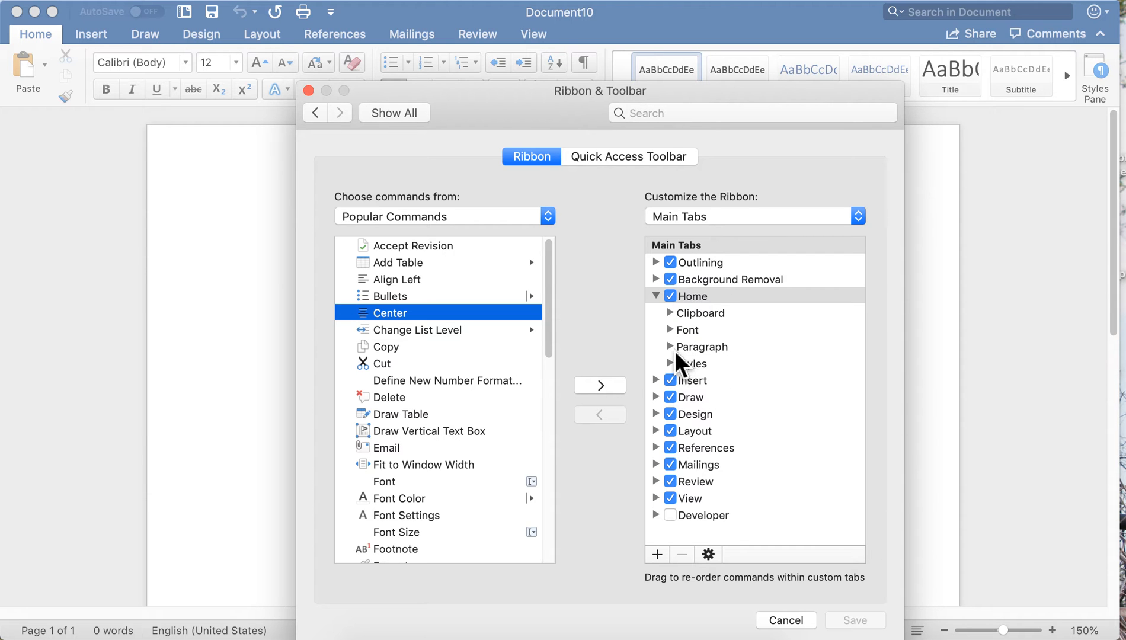
pyautogui.click(670, 346)
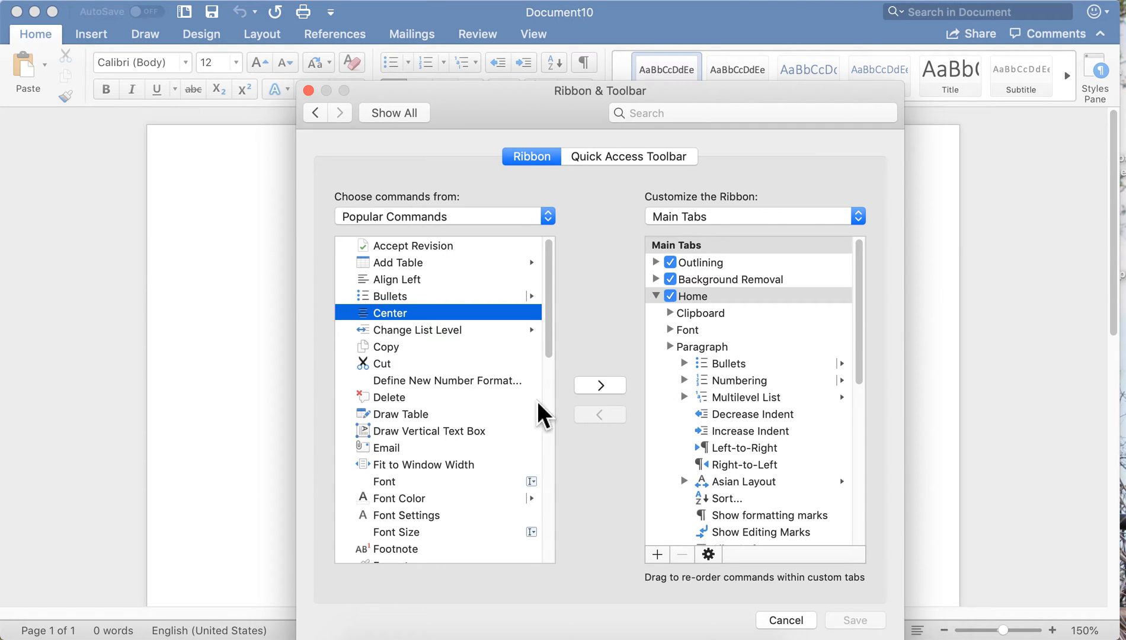
pyautogui.click(729, 363)
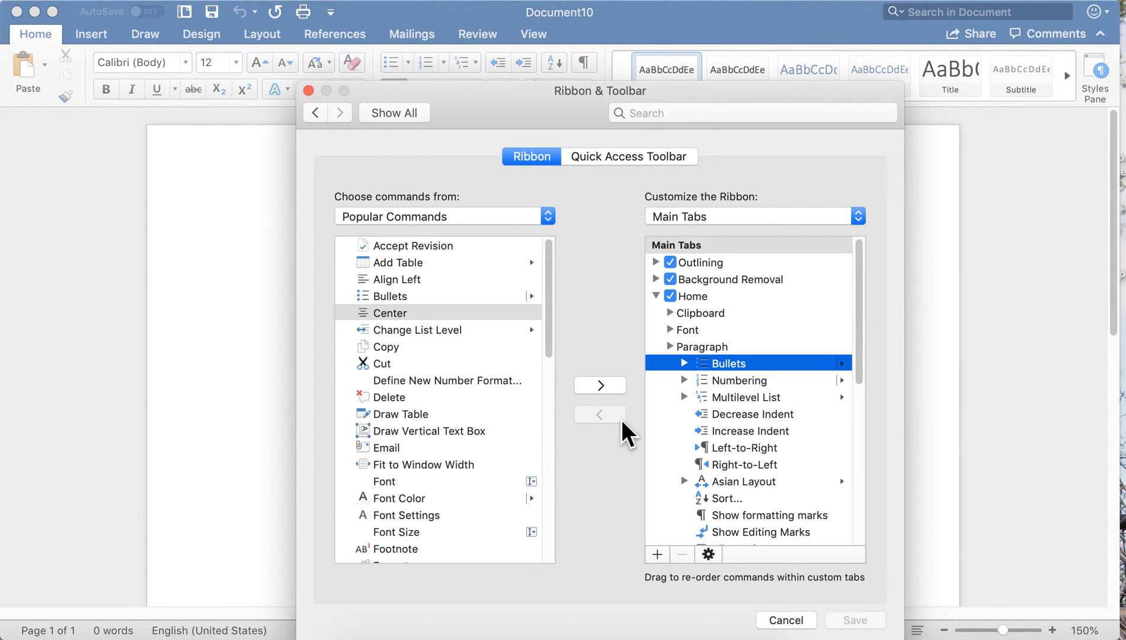
pyautogui.moveTo(729, 420)
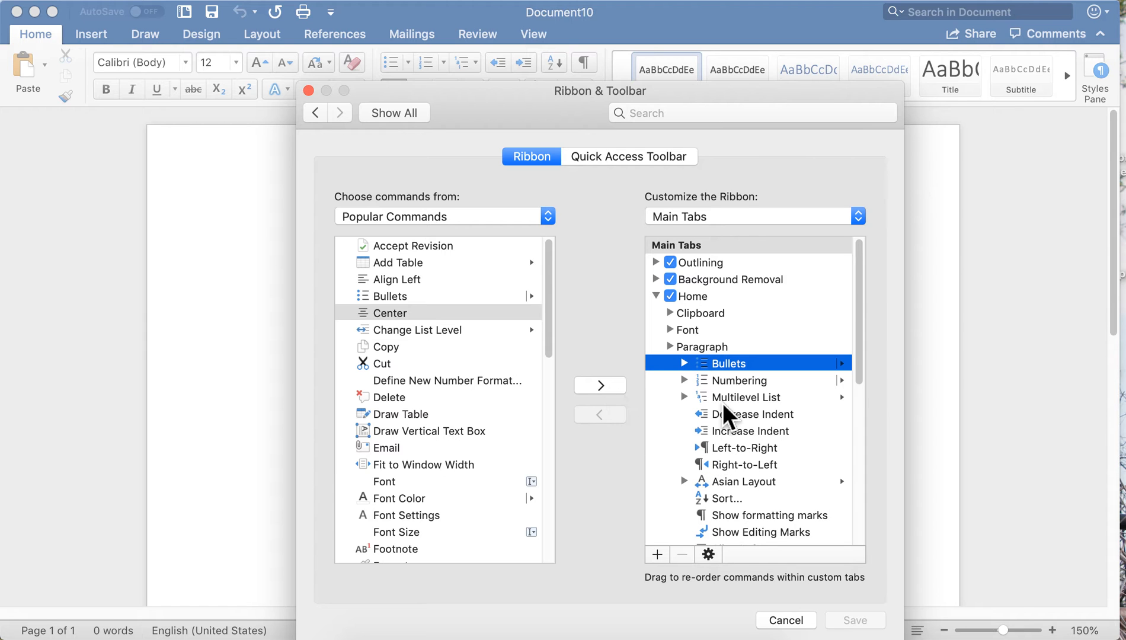
pyautogui.click(747, 396)
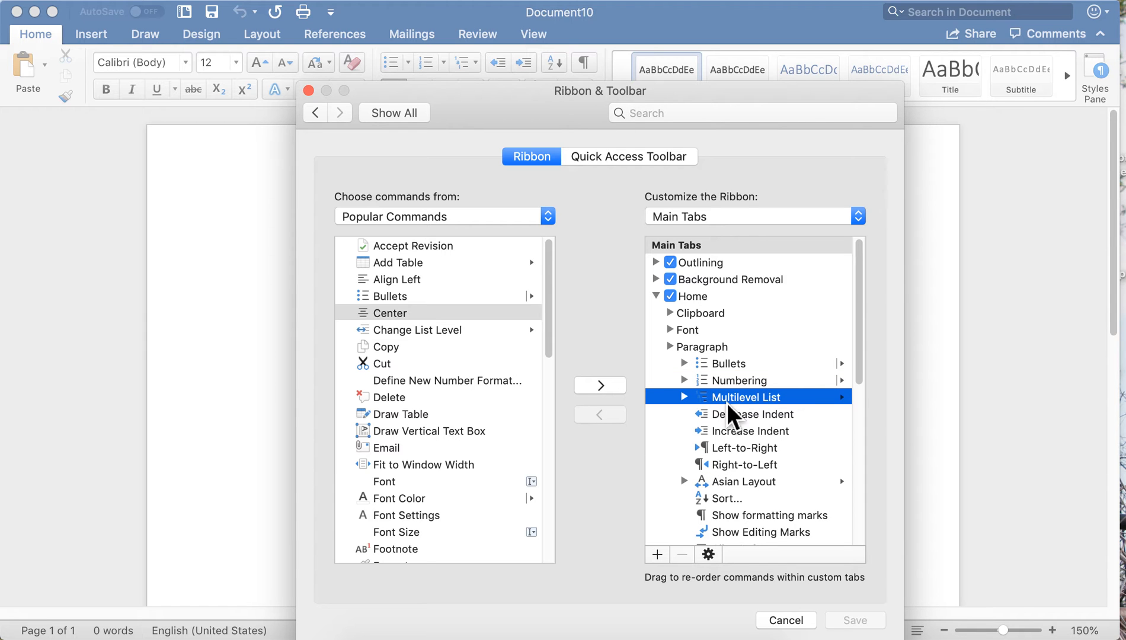
pyautogui.moveTo(730, 420)
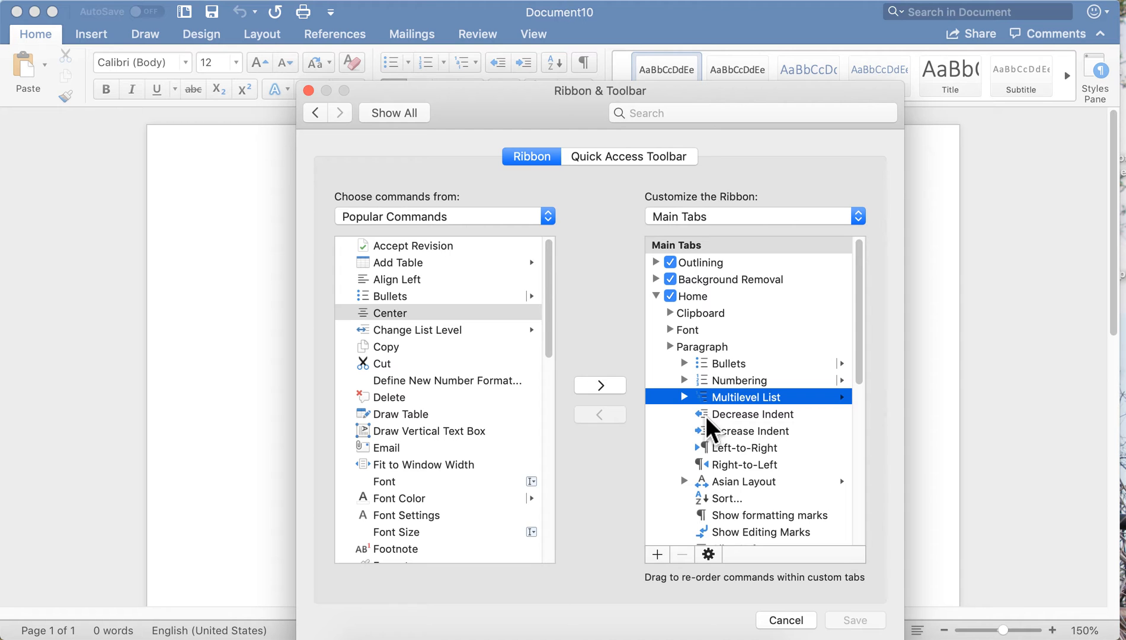
pyautogui.click(747, 414)
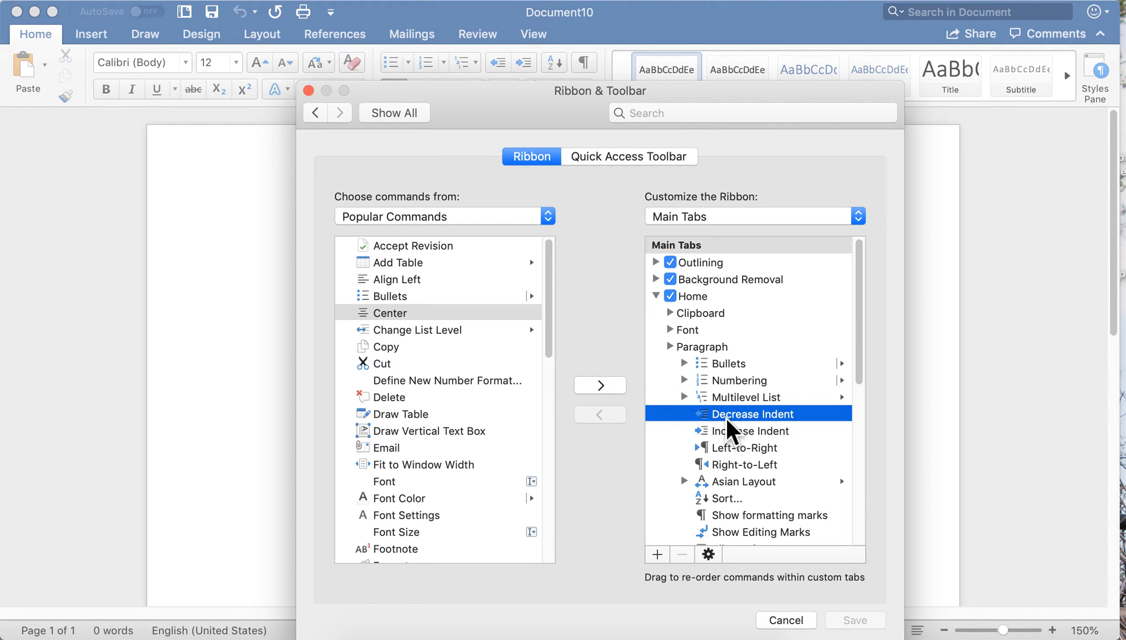
pyautogui.moveTo(730, 486)
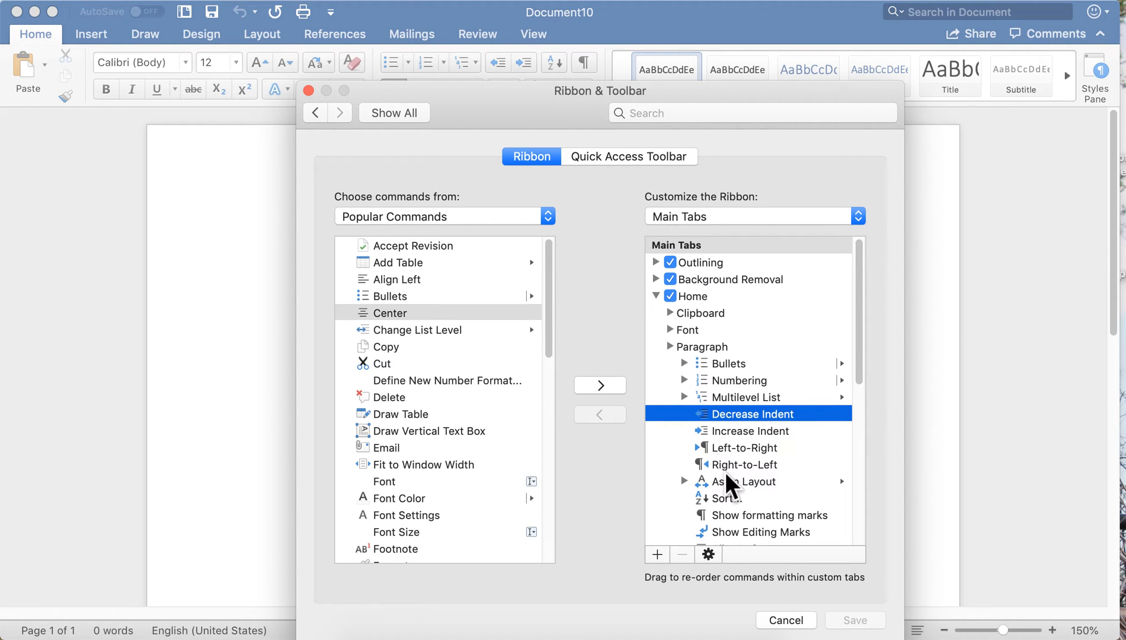
pyautogui.moveTo(377, 314)
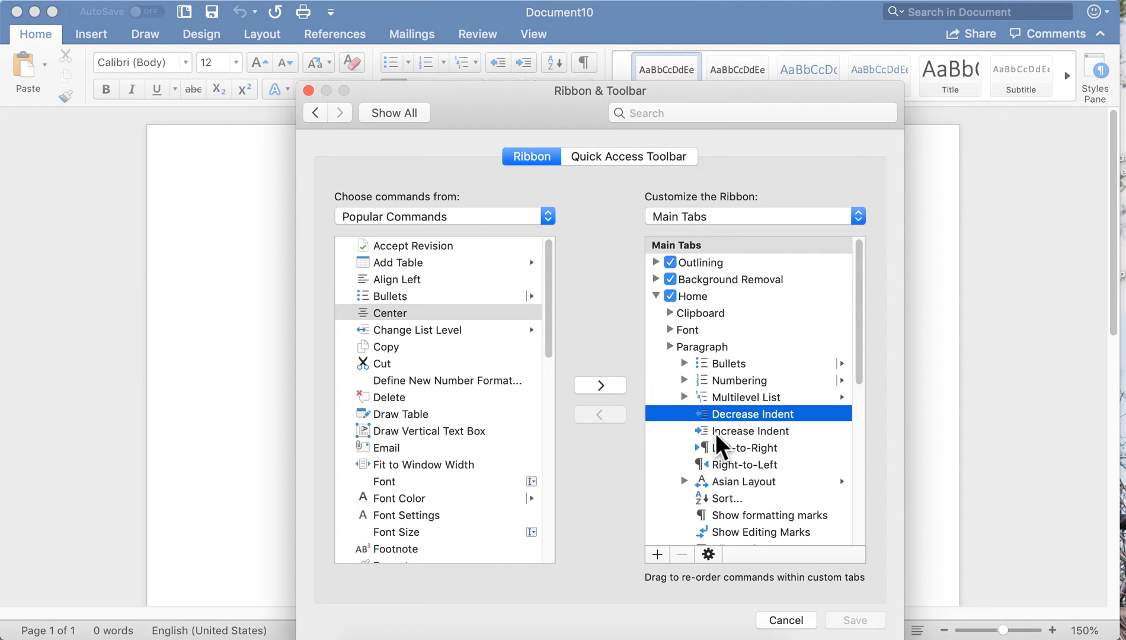
# - Review the Quick Access Toolbar commands unchanged, then return to the Preferences overview
pyautogui.click(629, 156)
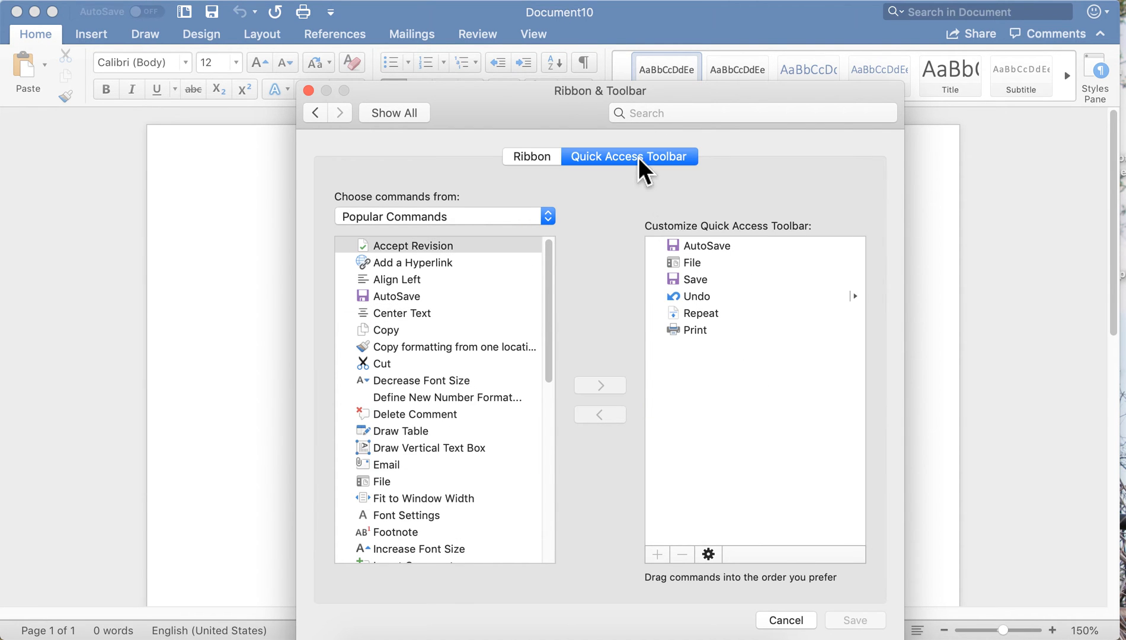
pyautogui.moveTo(702, 346)
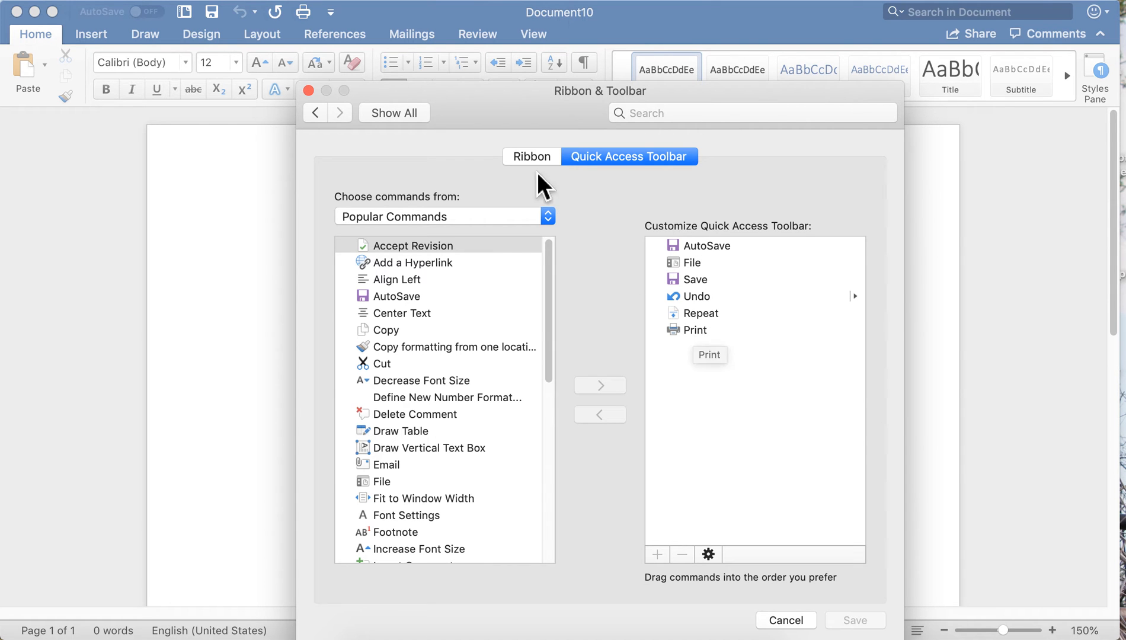
pyautogui.moveTo(406, 47)
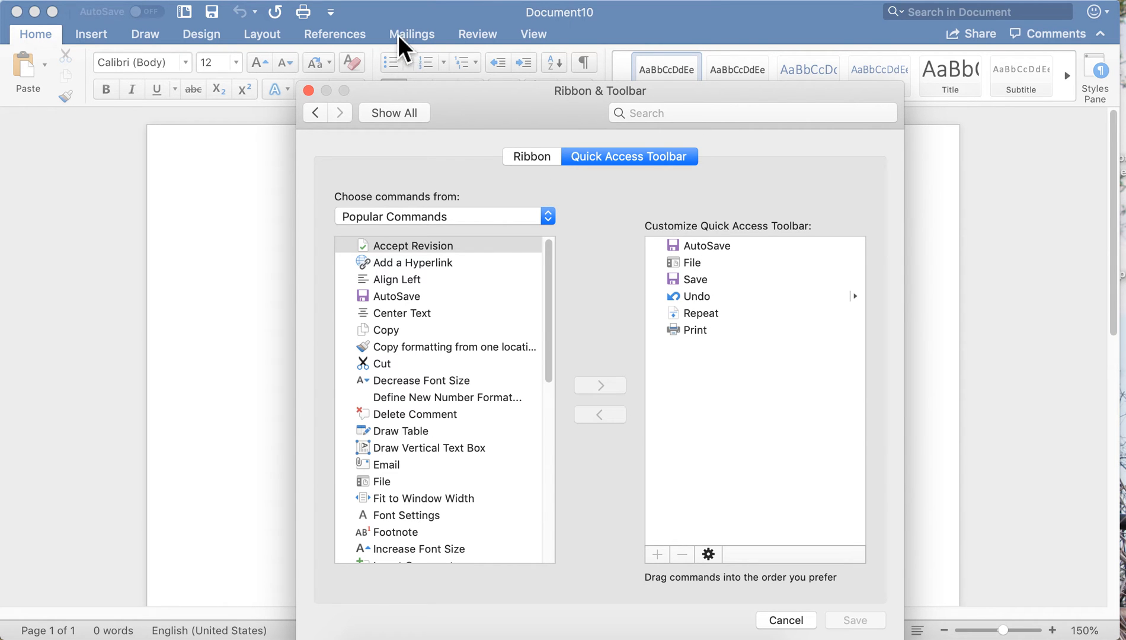
pyautogui.moveTo(337, 67)
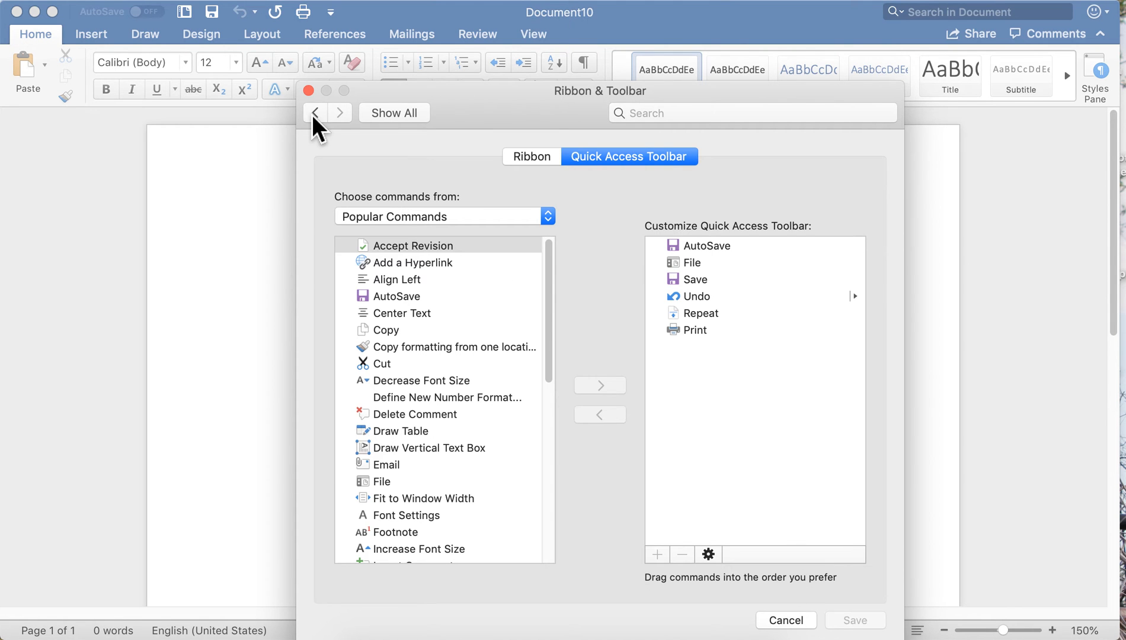
pyautogui.click(314, 112)
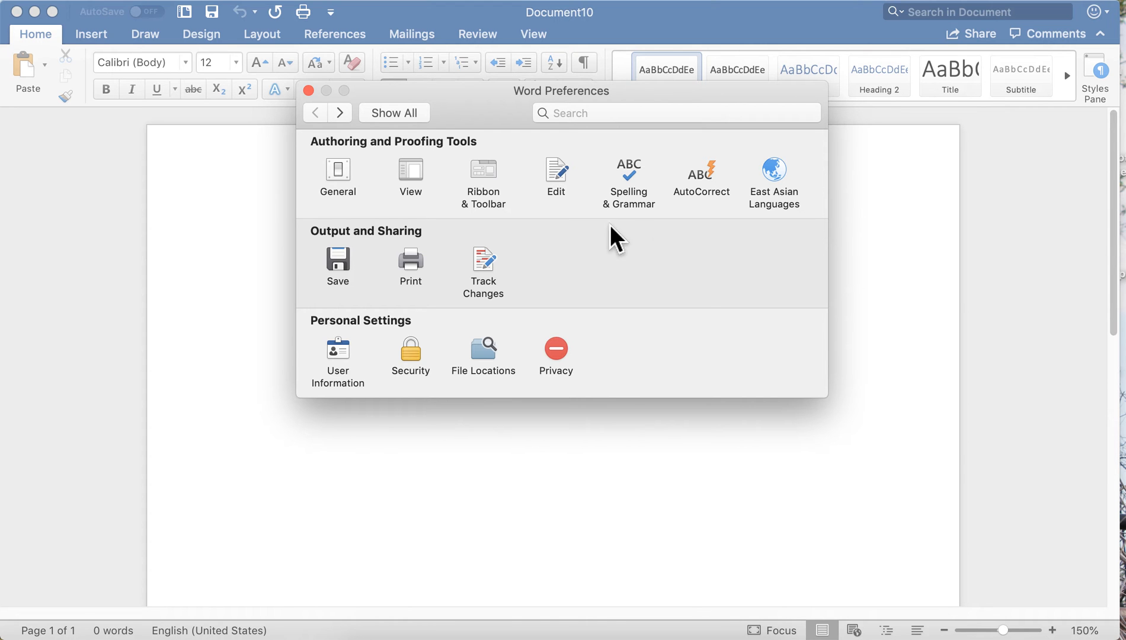
pyautogui.click(556, 178)
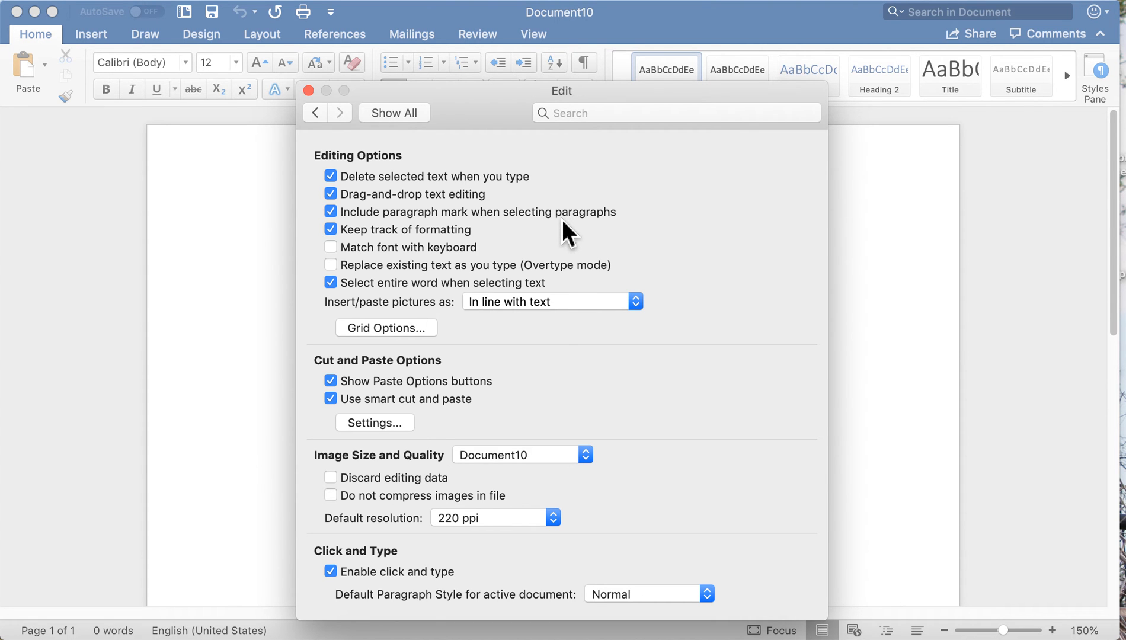
pyautogui.moveTo(549, 197)
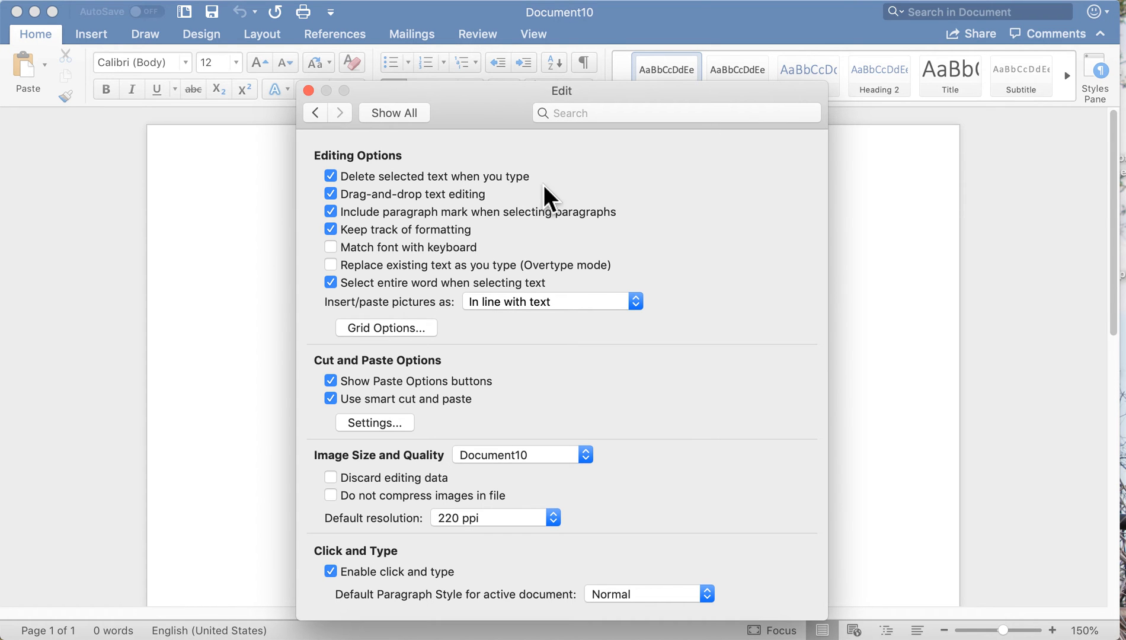
pyautogui.moveTo(655, 199)
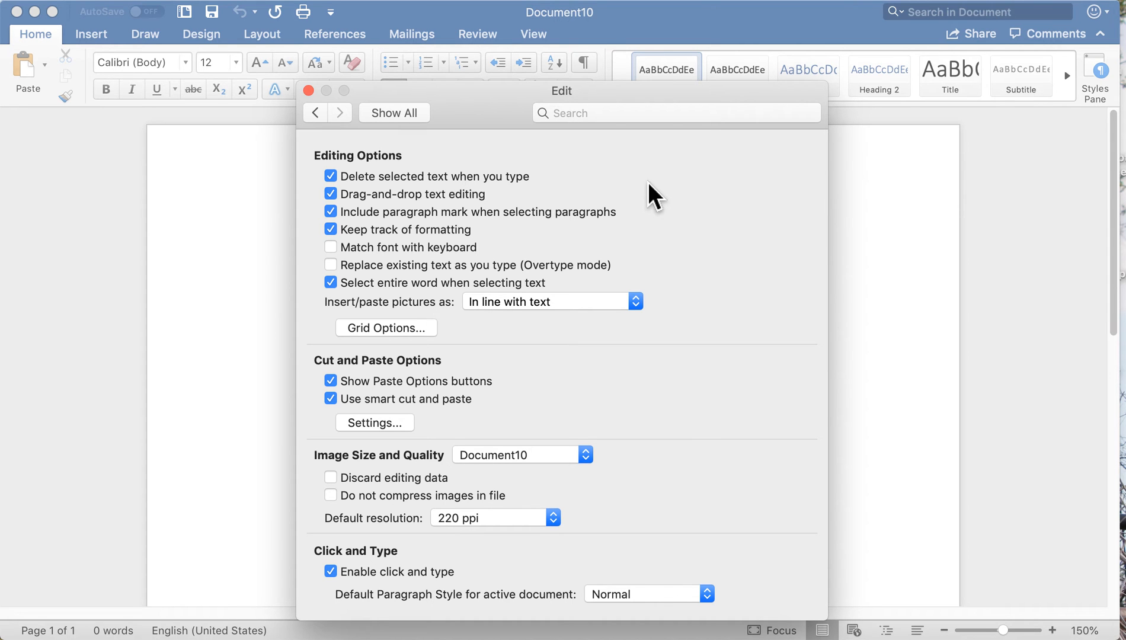
pyautogui.moveTo(442, 193)
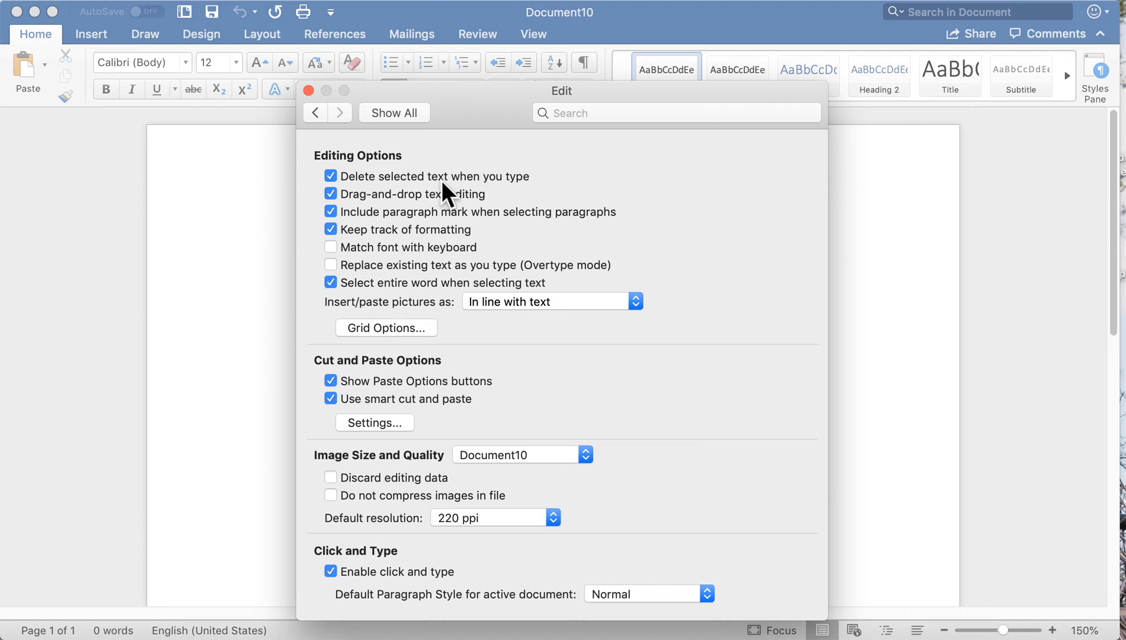
pyautogui.moveTo(347, 189)
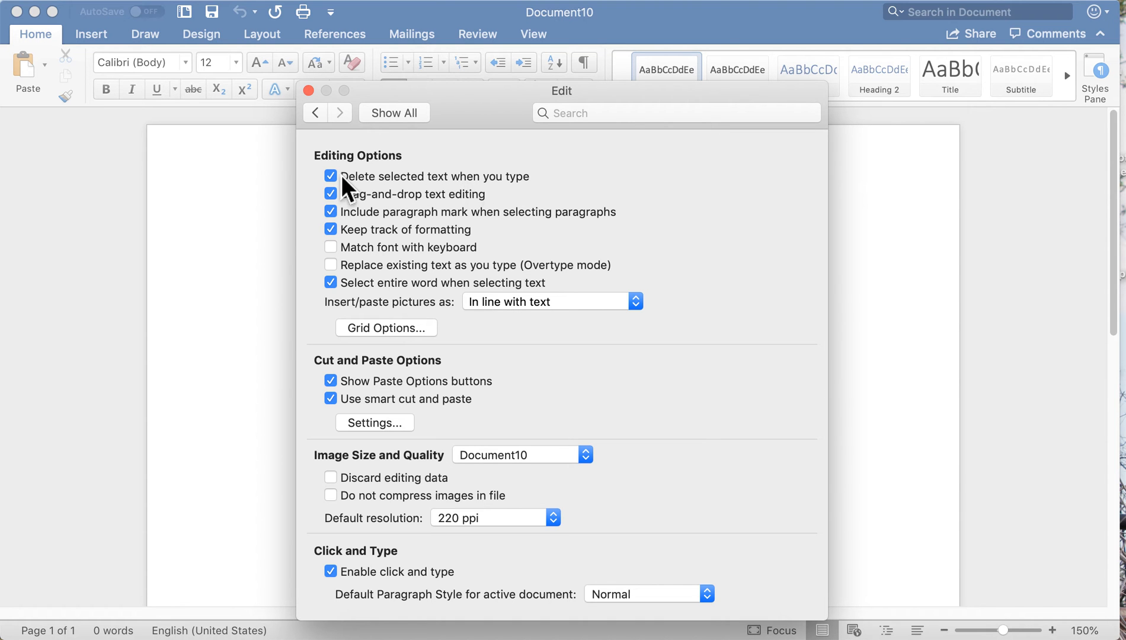
pyautogui.click(330, 176)
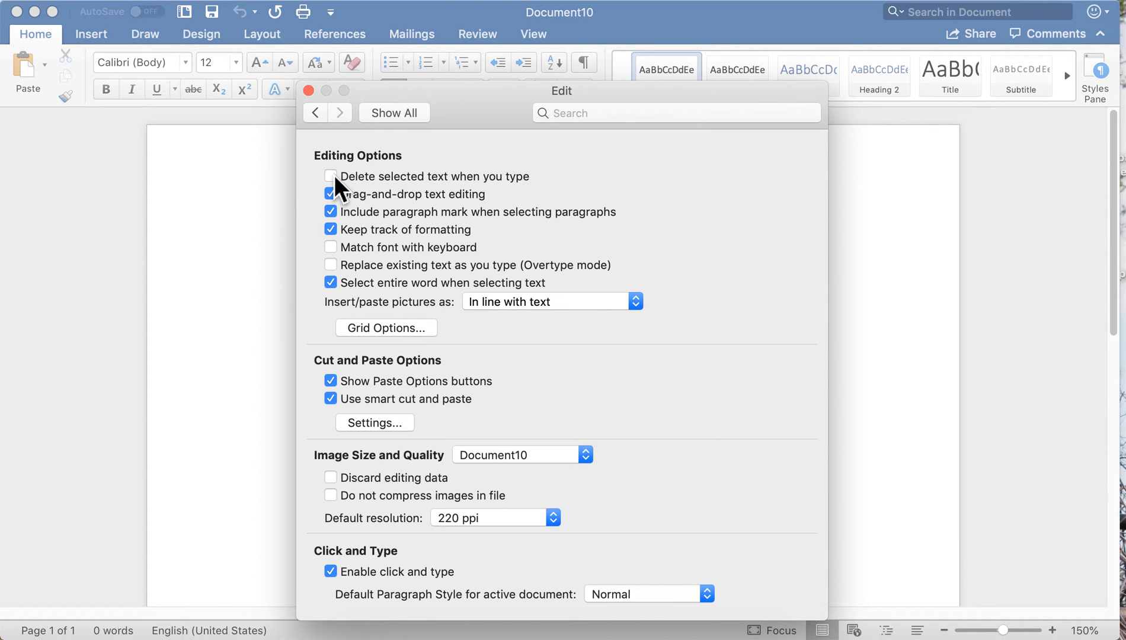
pyautogui.click(330, 176)
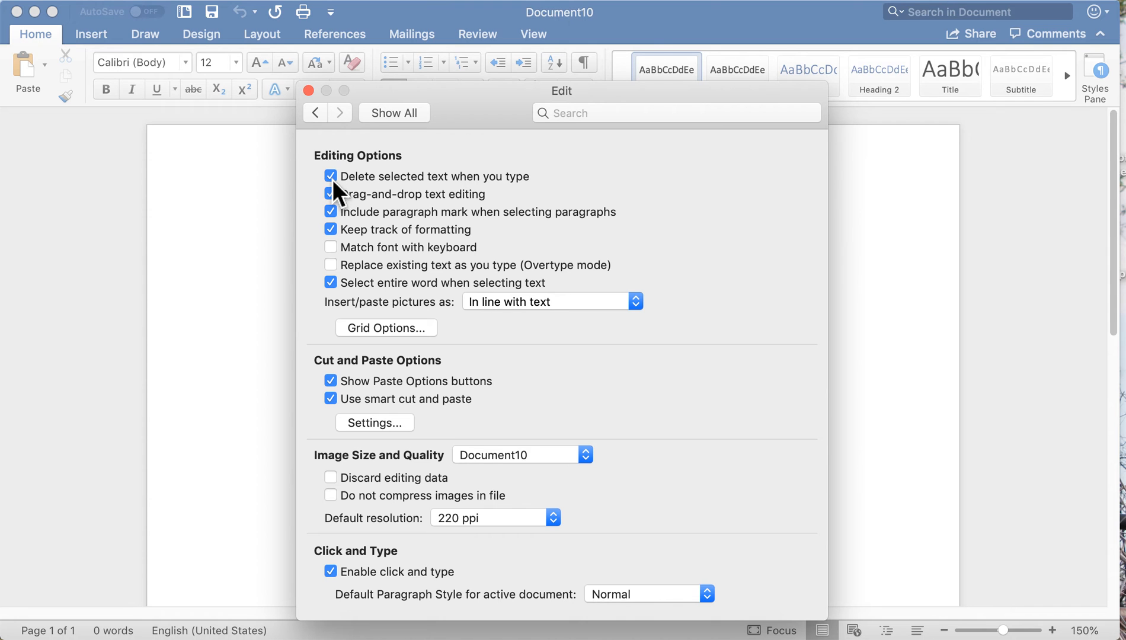
pyautogui.moveTo(375, 214)
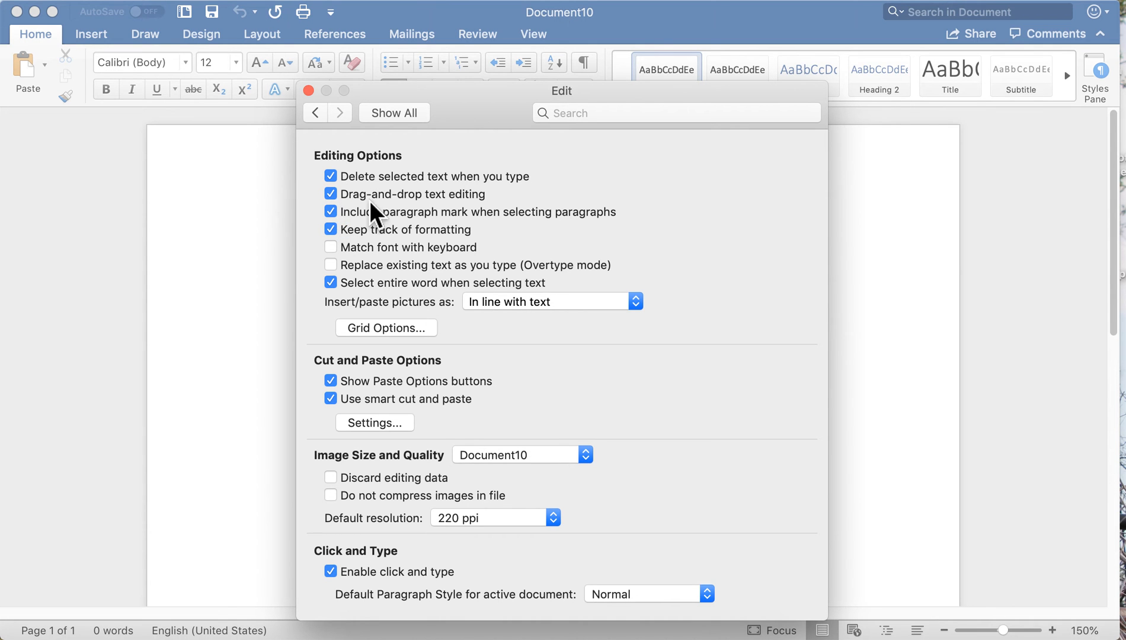
pyautogui.moveTo(338, 217)
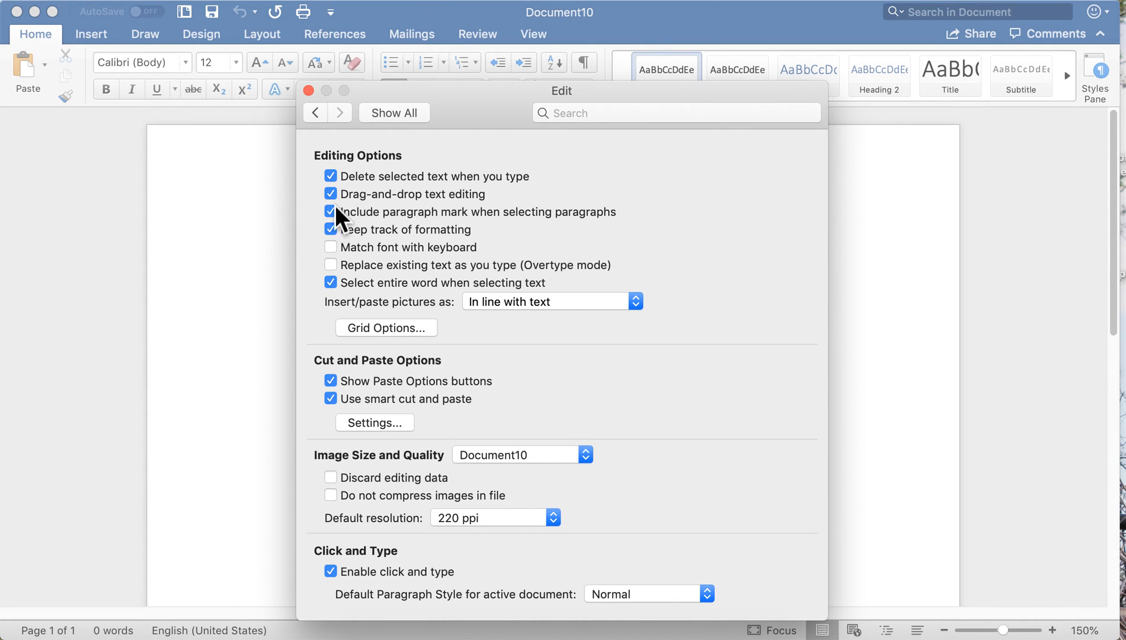
pyautogui.moveTo(474, 241)
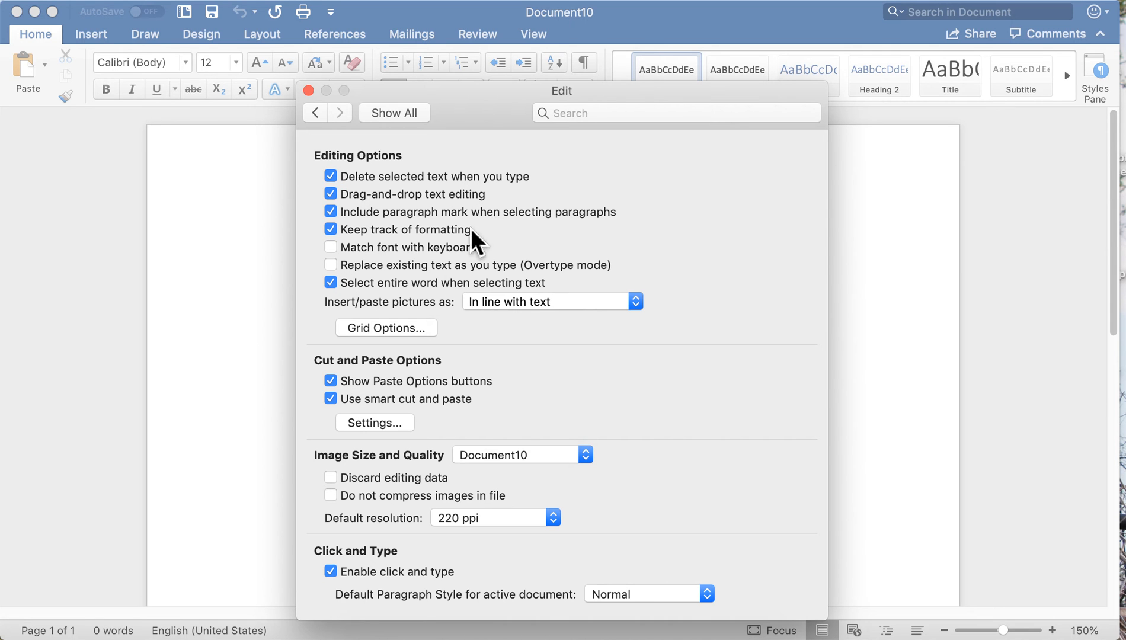
pyautogui.click(315, 112)
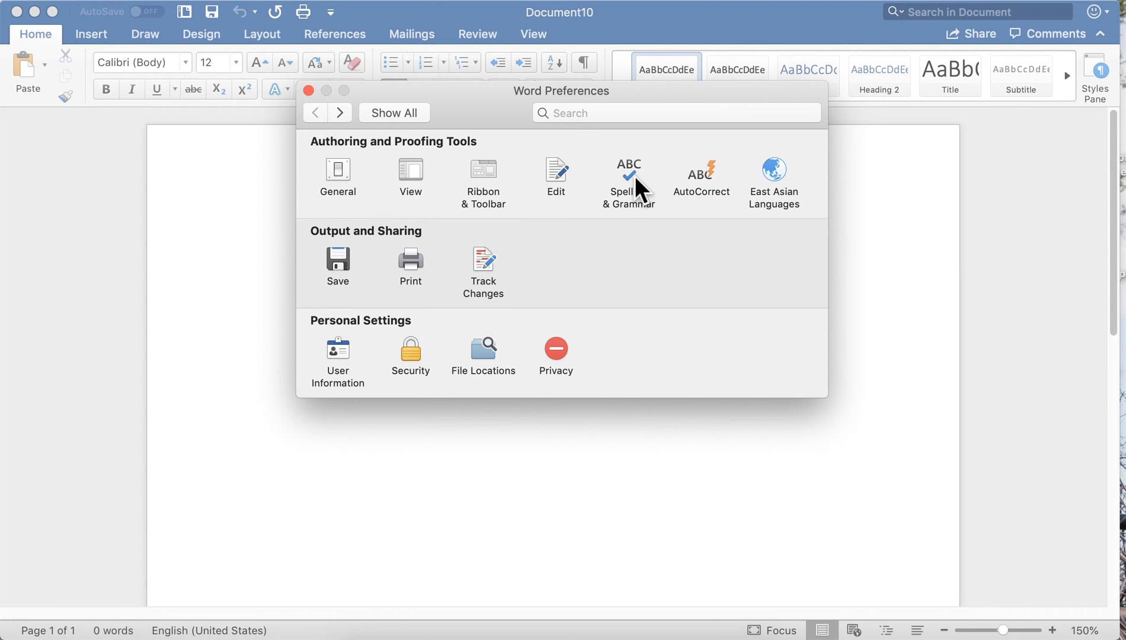
# - In Spelling & Grammar, toggle Ignore words in UPPERCASE and the next checkbox, then go back
pyautogui.click(628, 178)
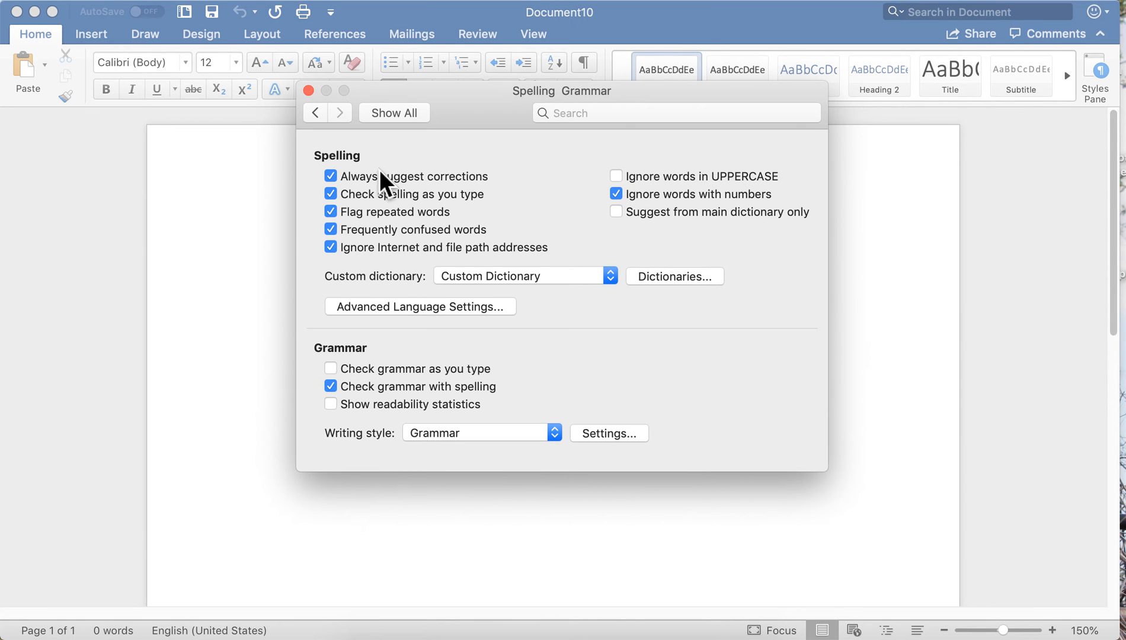
pyautogui.moveTo(620, 217)
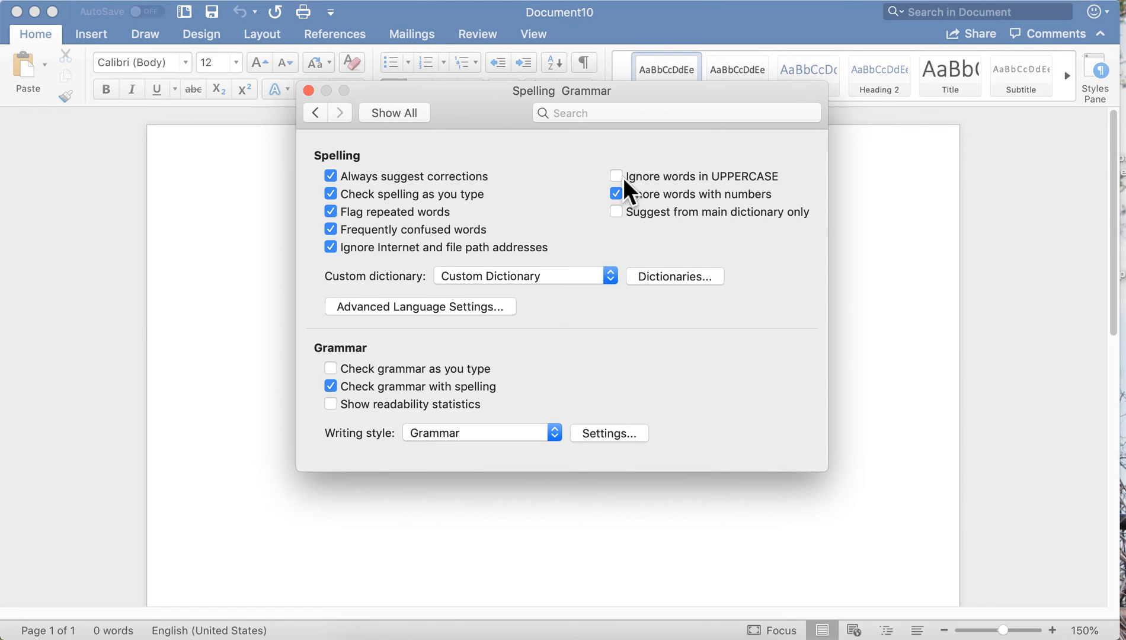
pyautogui.click(615, 176)
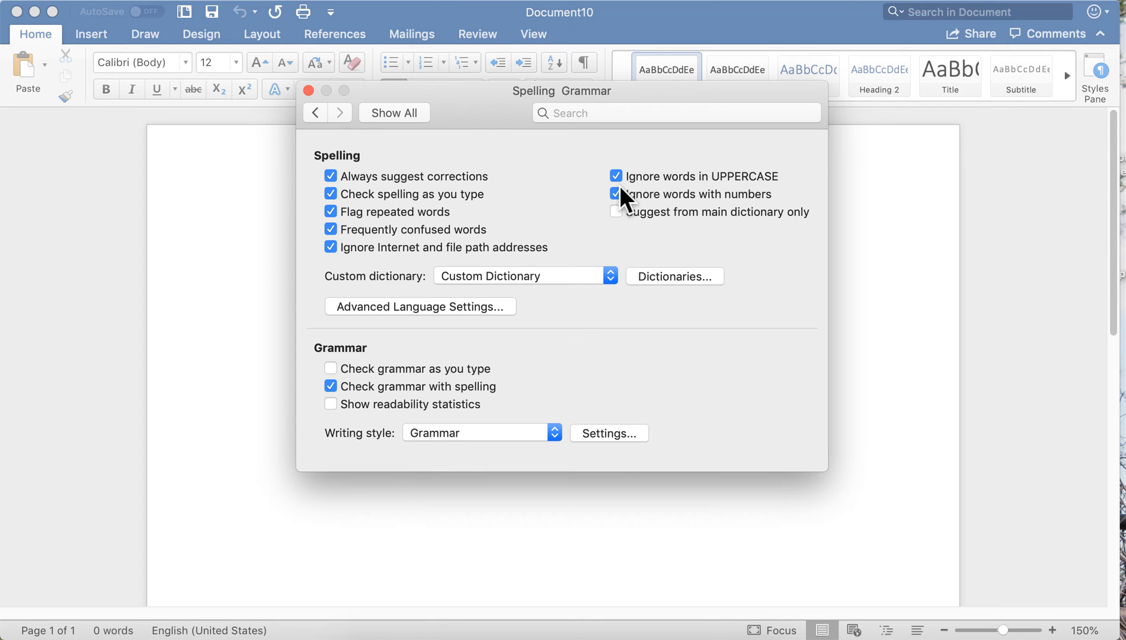
pyautogui.click(615, 194)
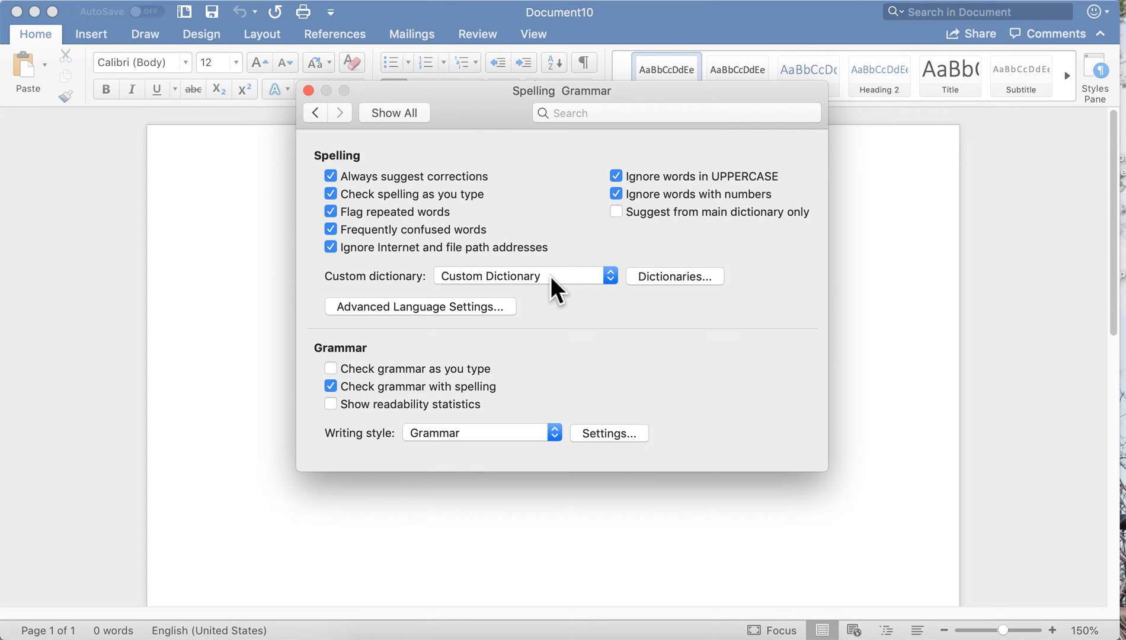
pyautogui.moveTo(462, 375)
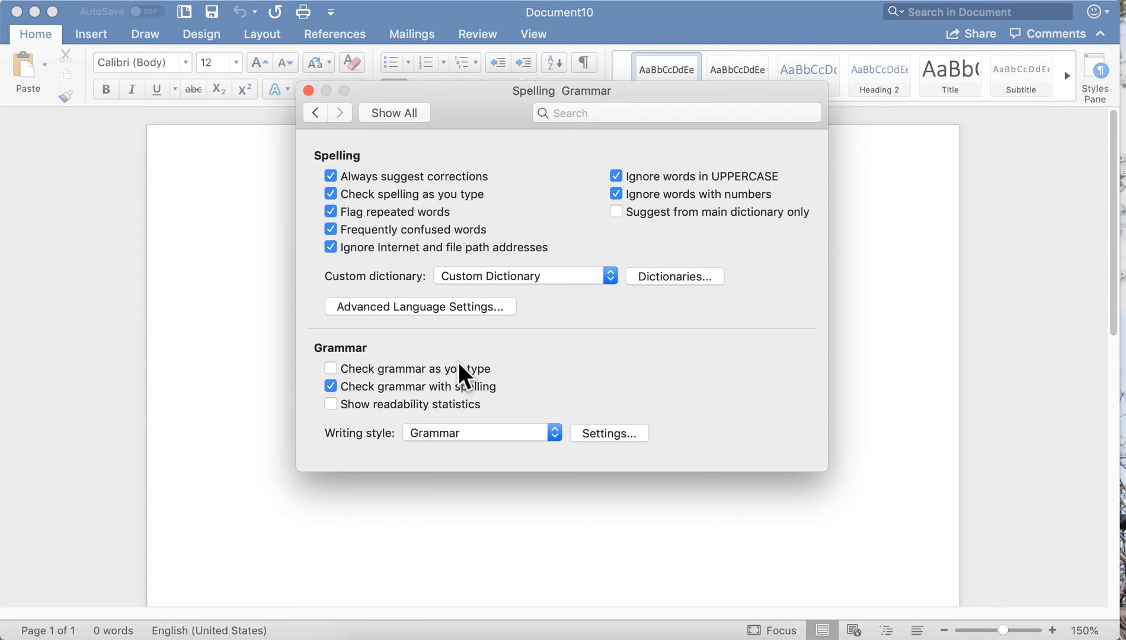
pyautogui.click(331, 369)
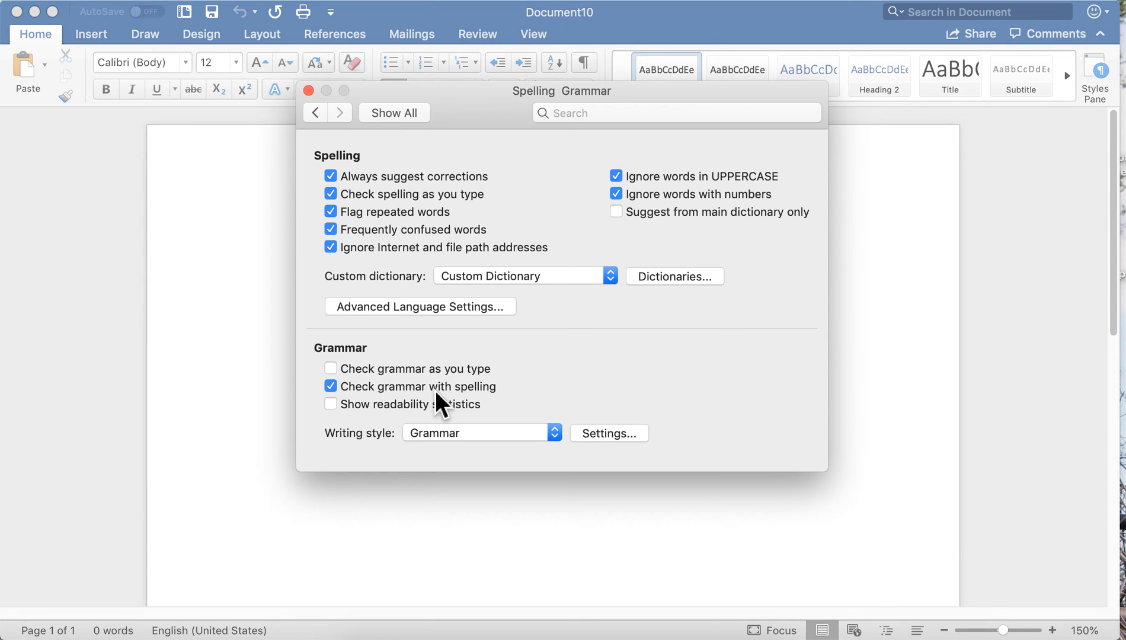
pyautogui.moveTo(361, 392)
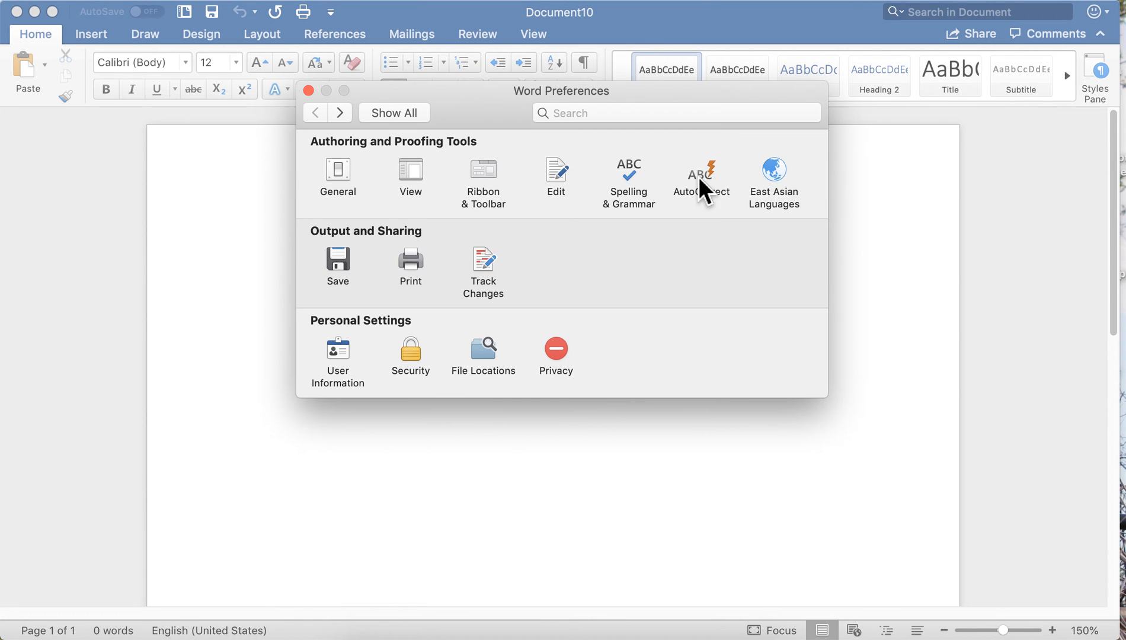
# - Open AutoCorrect and start an entry replacing ... with . .
pyautogui.click(700, 177)
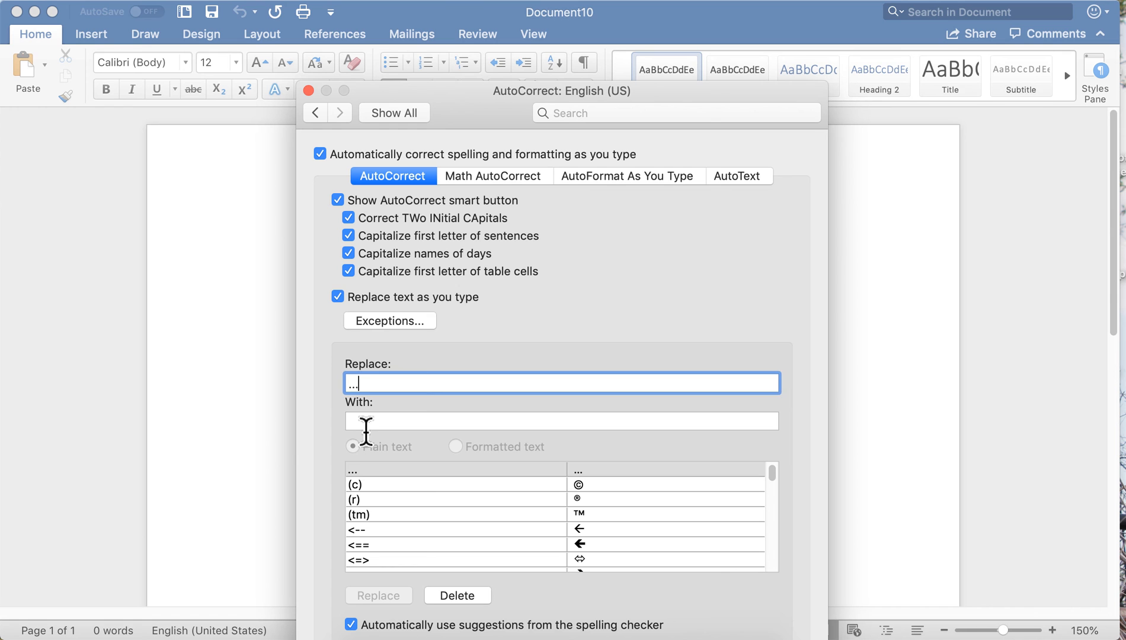
pyautogui.write('. . .')
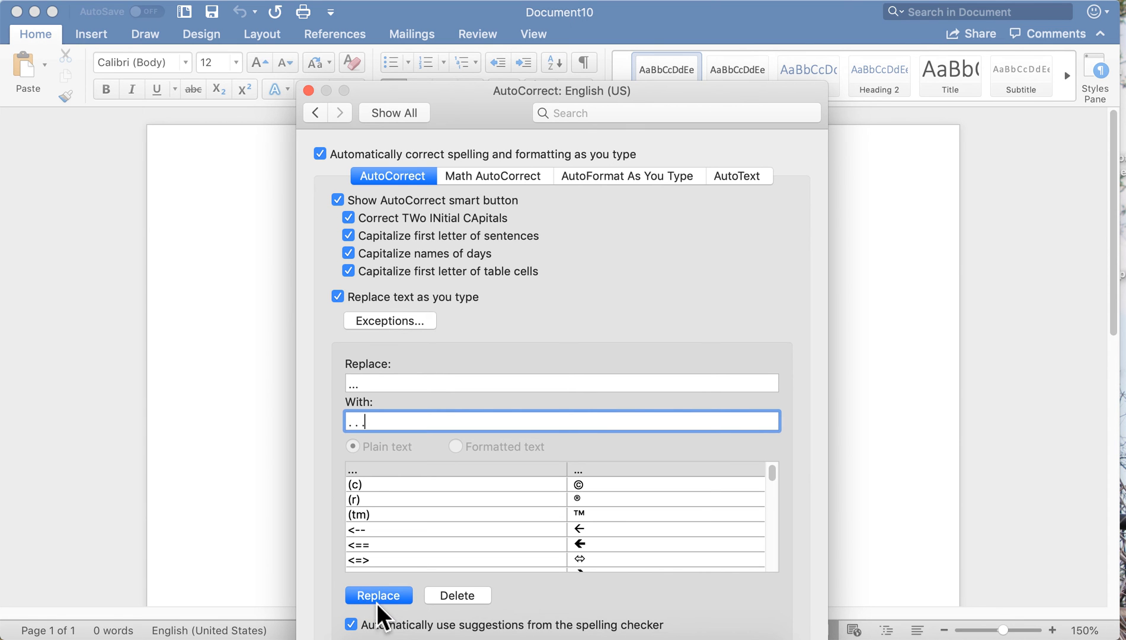
pyautogui.click(379, 596)
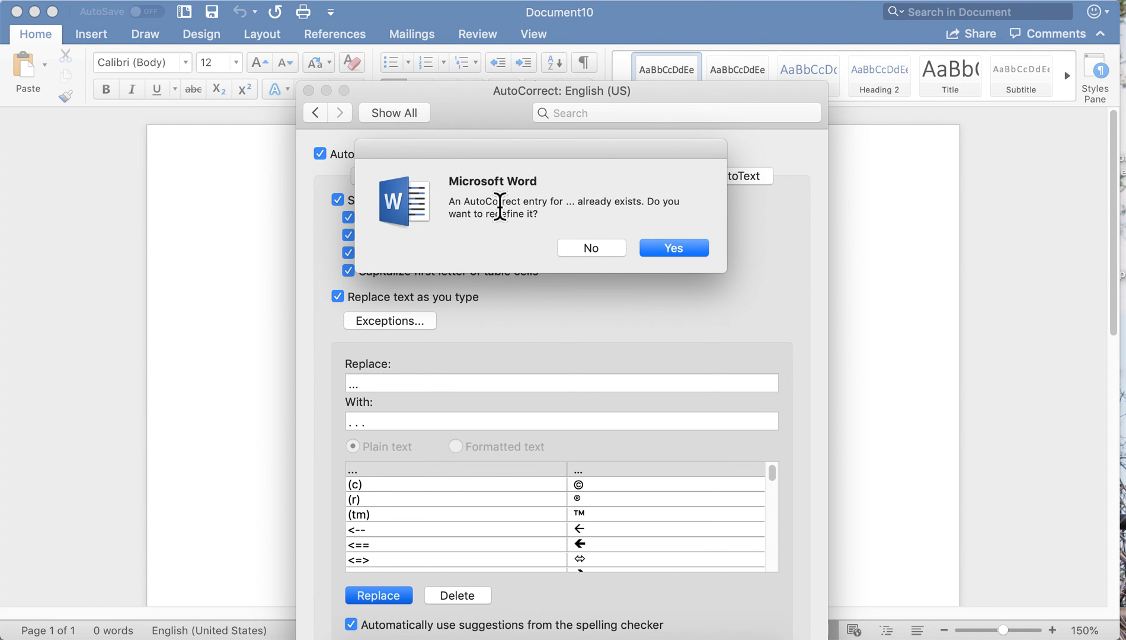
pyautogui.moveTo(533, 244)
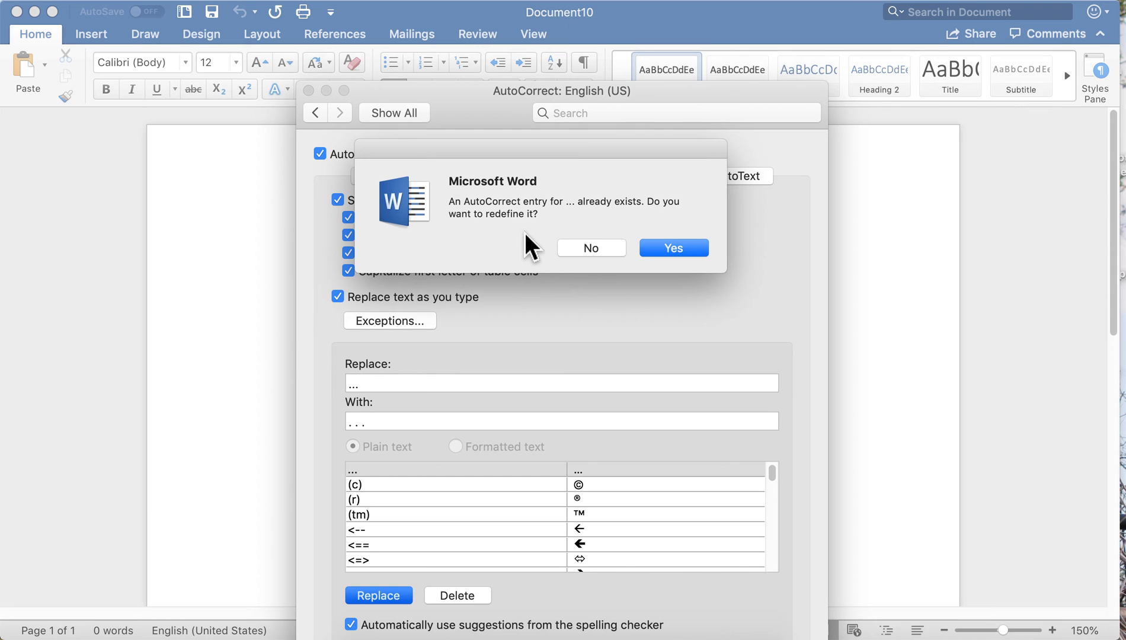
pyautogui.moveTo(594, 270)
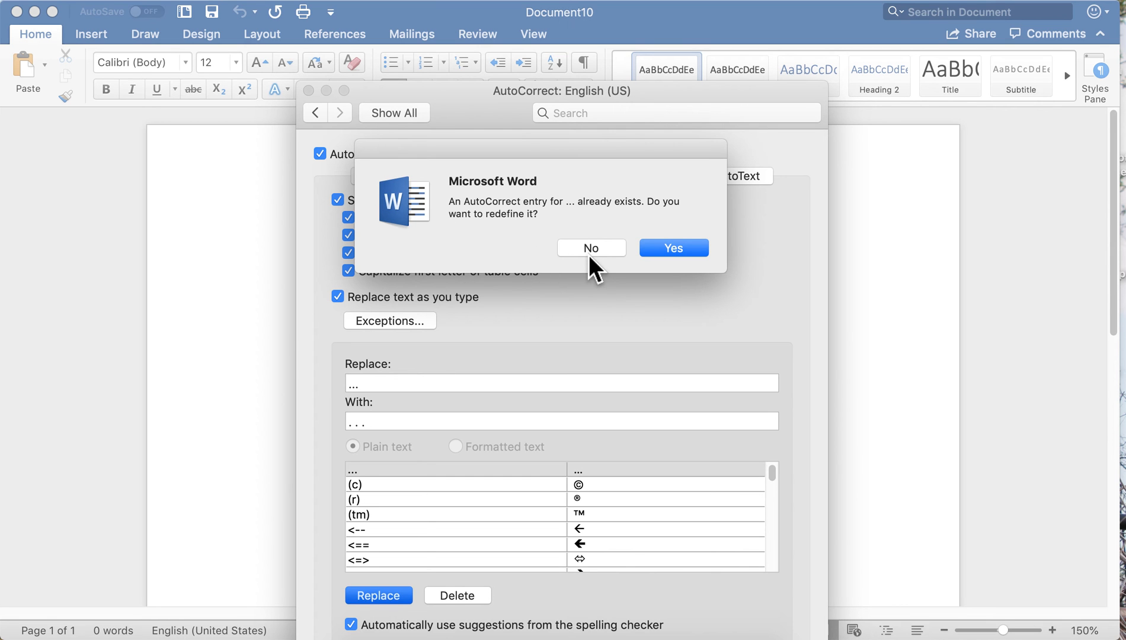
pyautogui.moveTo(610, 532)
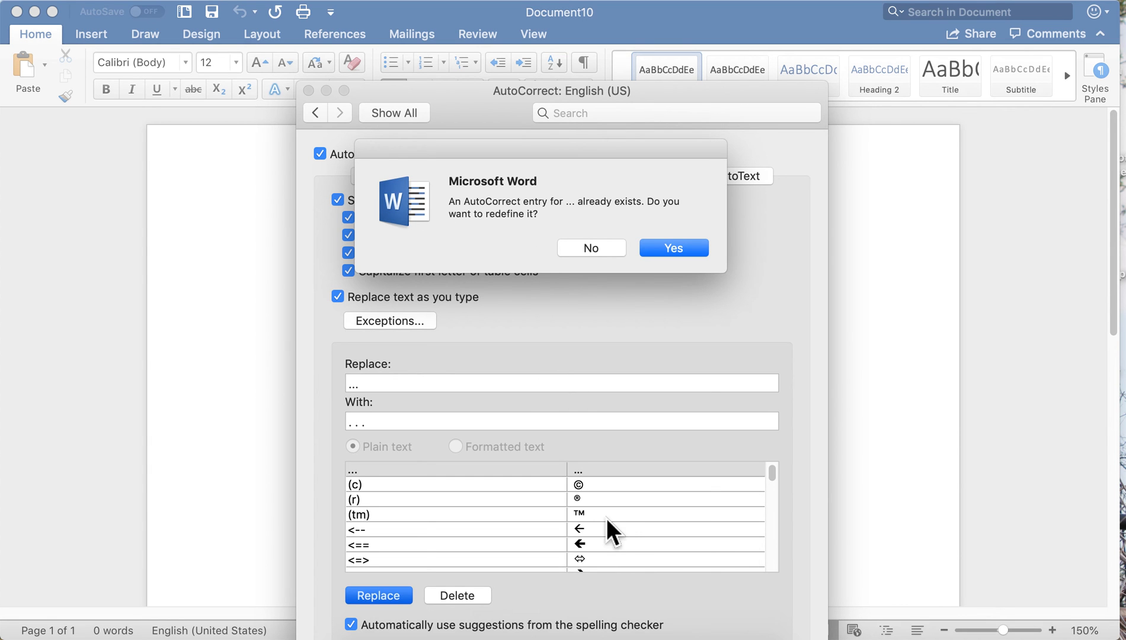
pyautogui.moveTo(638, 412)
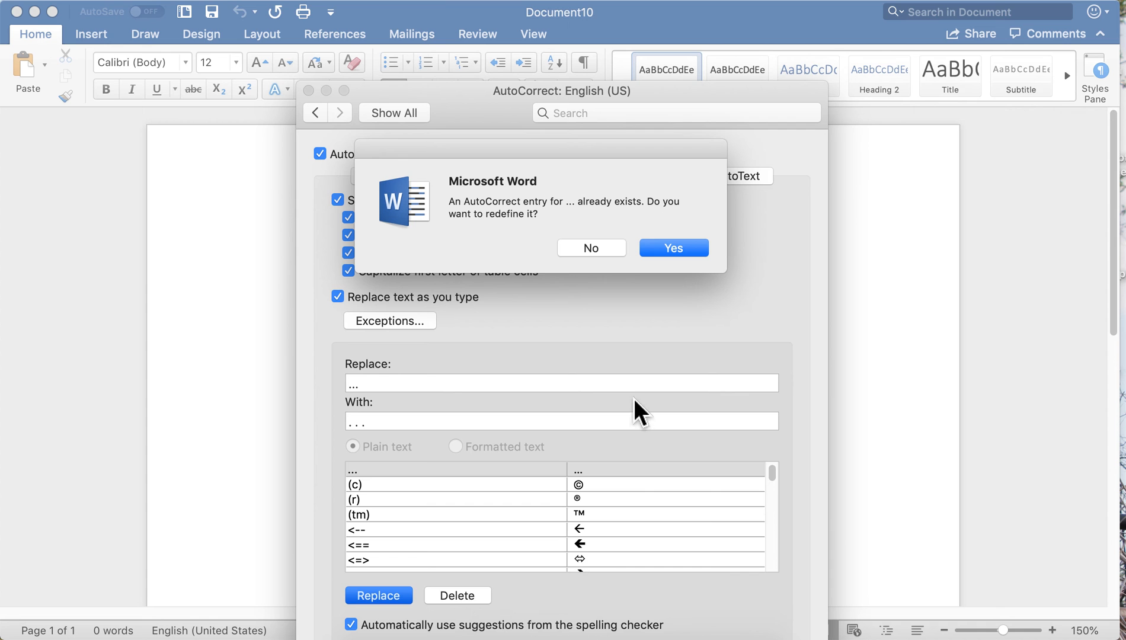
pyautogui.click(671, 248)
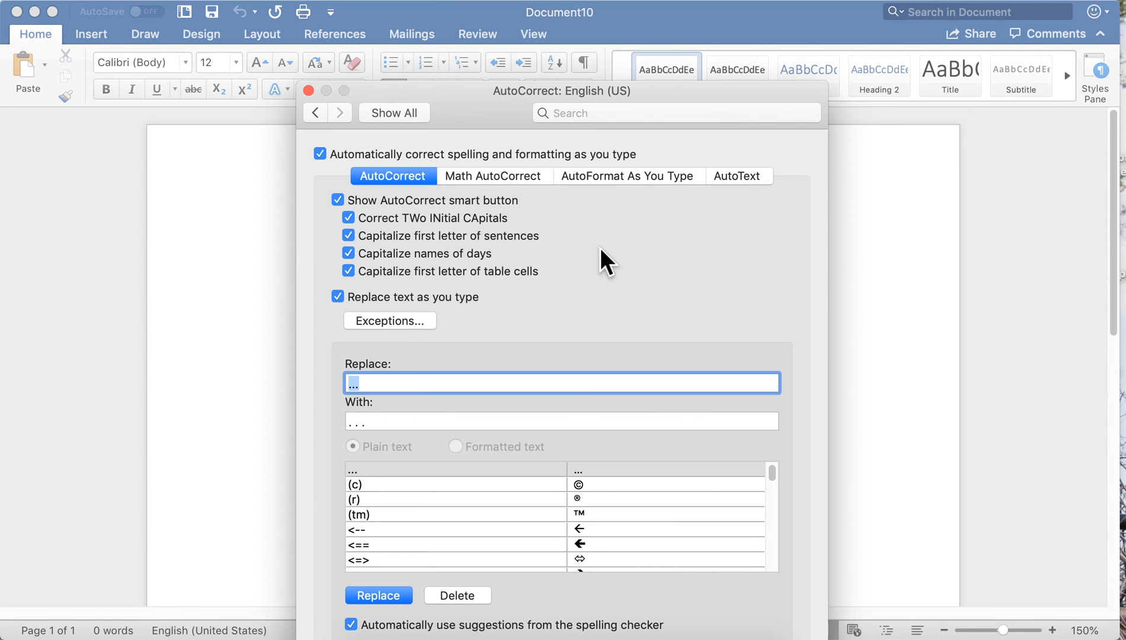
pyautogui.moveTo(387, 260)
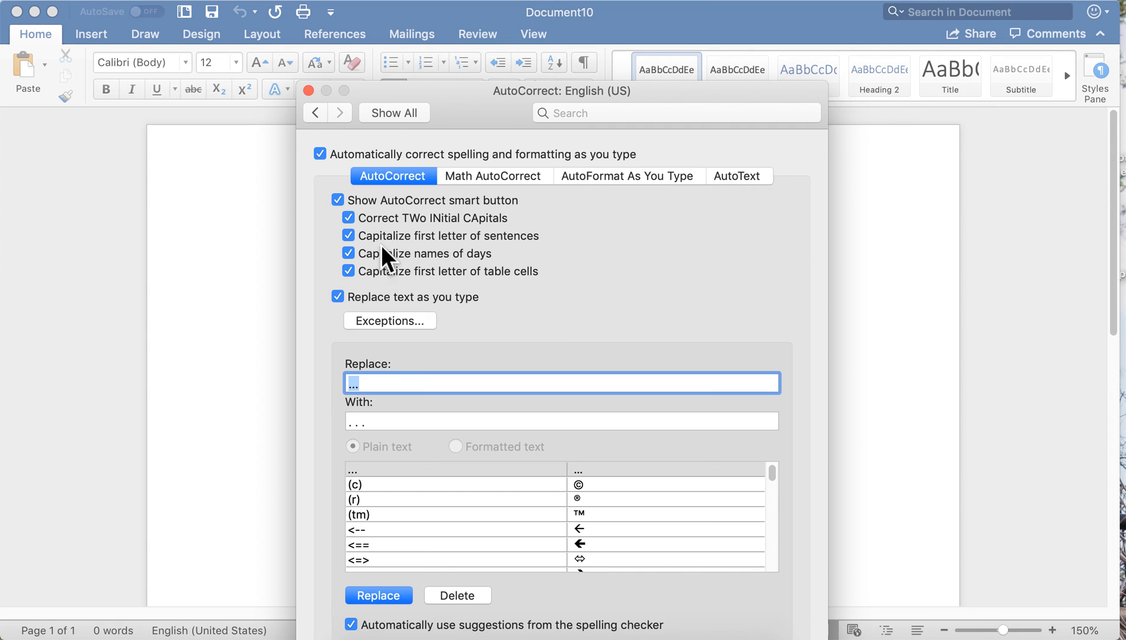
pyautogui.moveTo(595, 241)
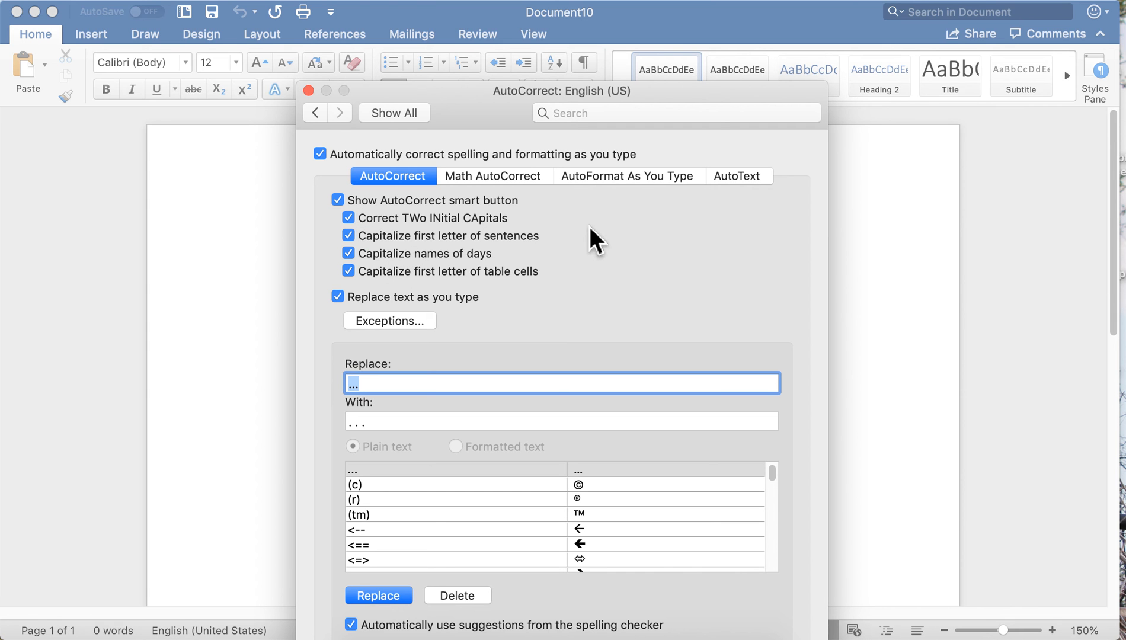
pyautogui.moveTo(747, 200)
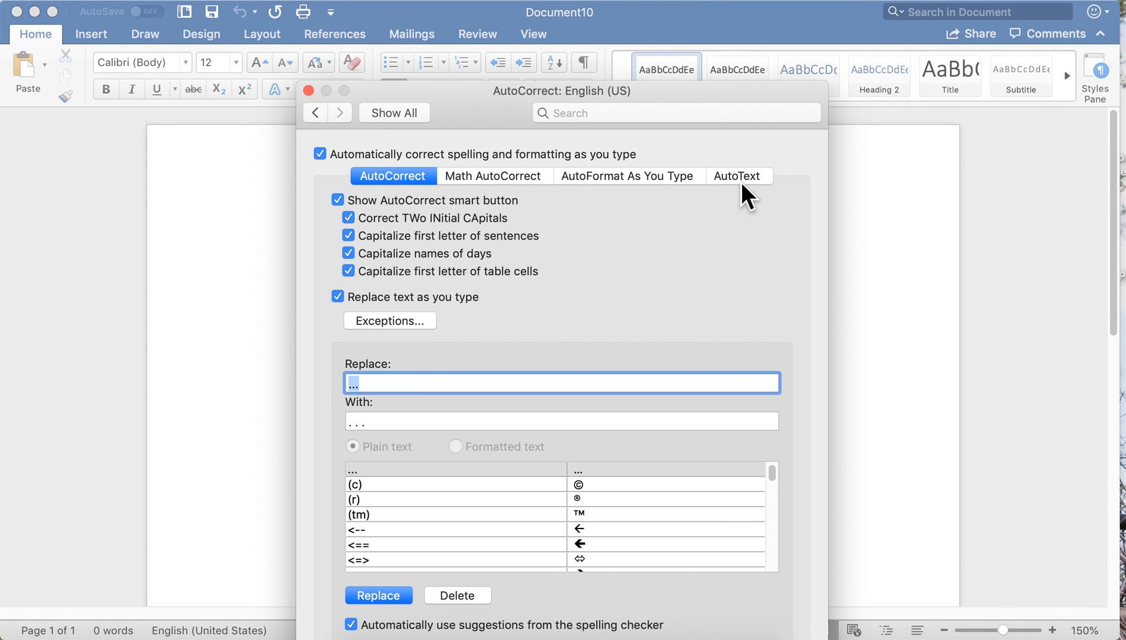
# - Glance at the AutoText entries, then review the AutoFormat As You Type options
pyautogui.click(739, 177)
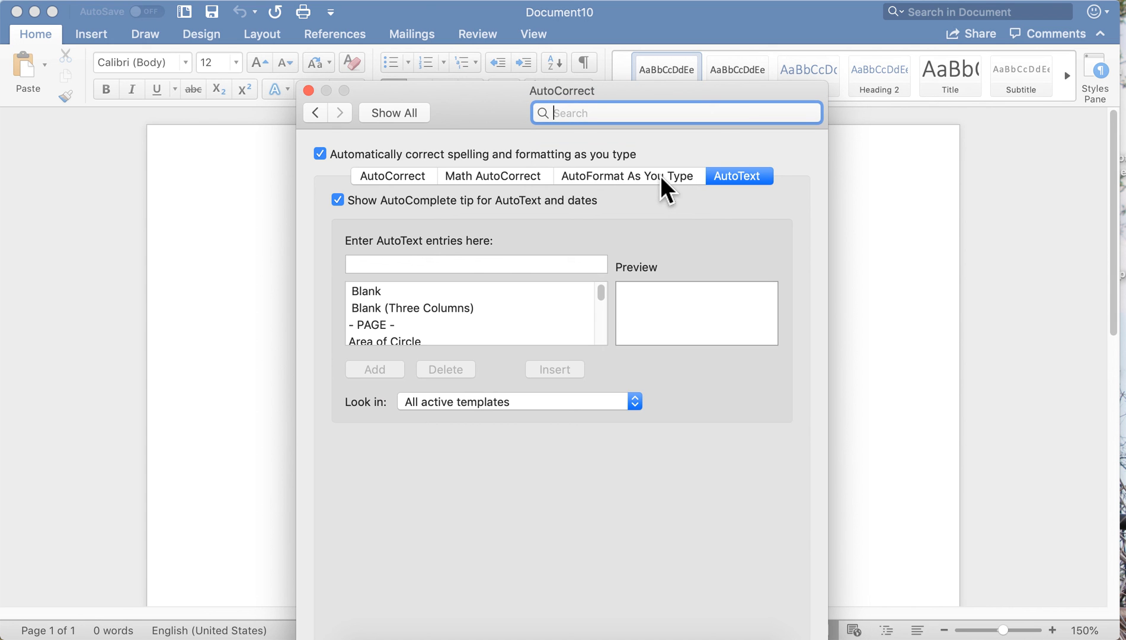
pyautogui.click(628, 176)
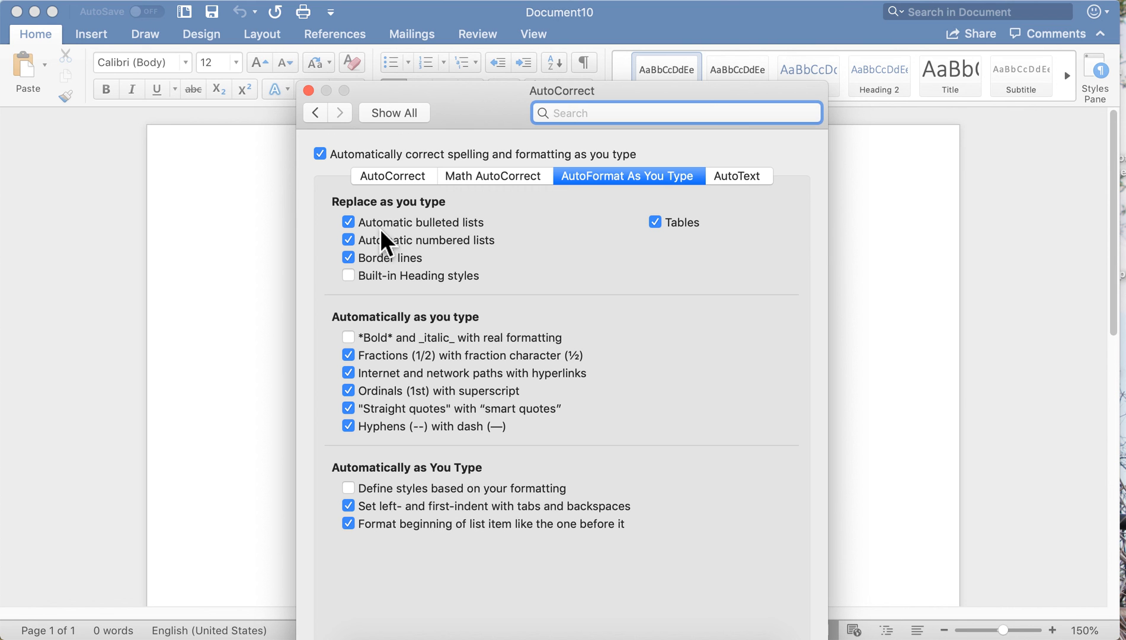
pyautogui.moveTo(388, 380)
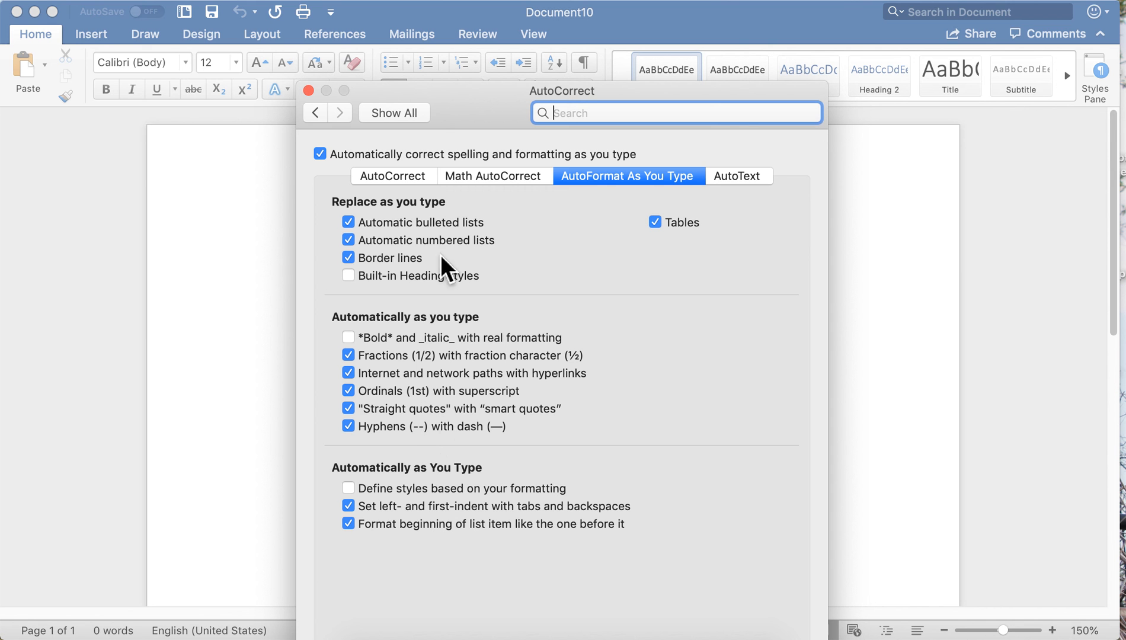
pyautogui.moveTo(492, 308)
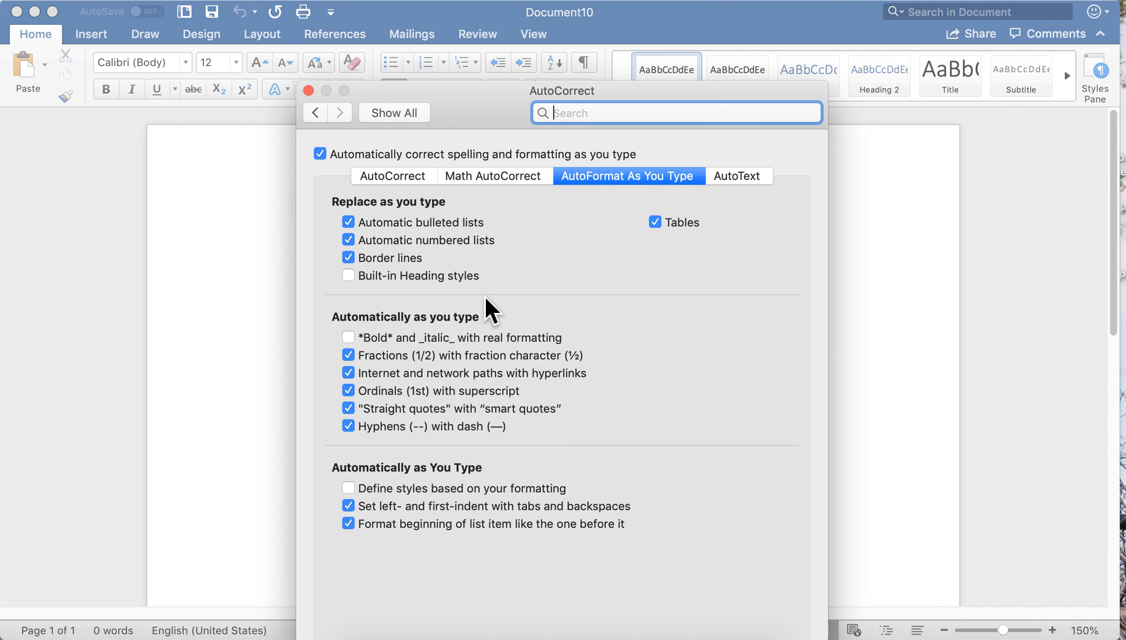
pyautogui.moveTo(328, 127)
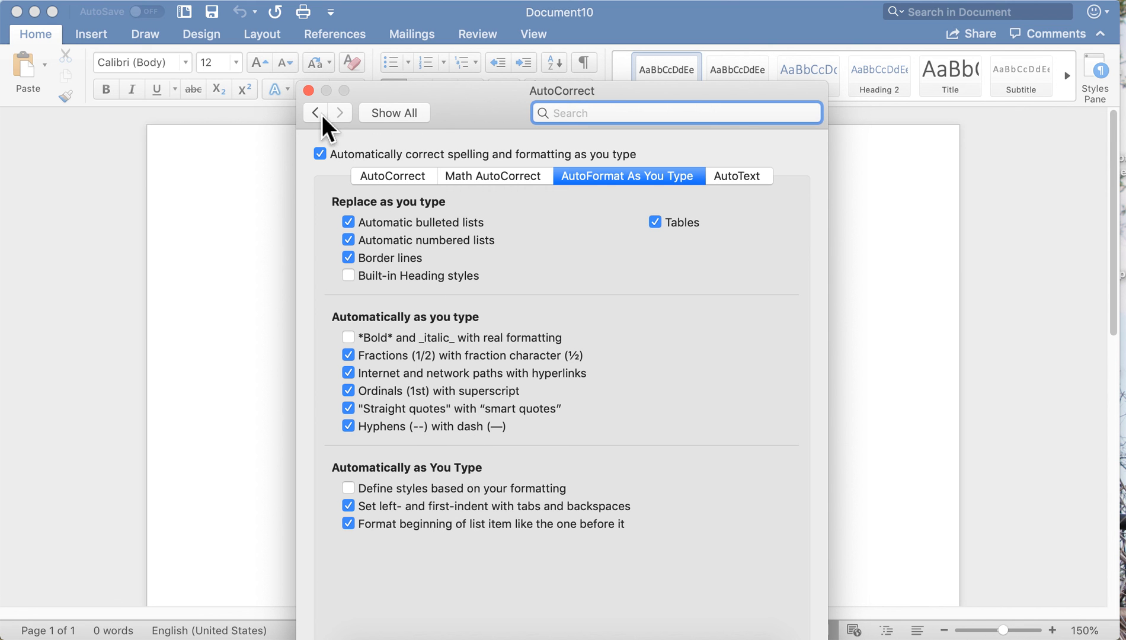
# - Go back from AutoCorrect to the Word Preferences categories overview
pyautogui.click(314, 112)
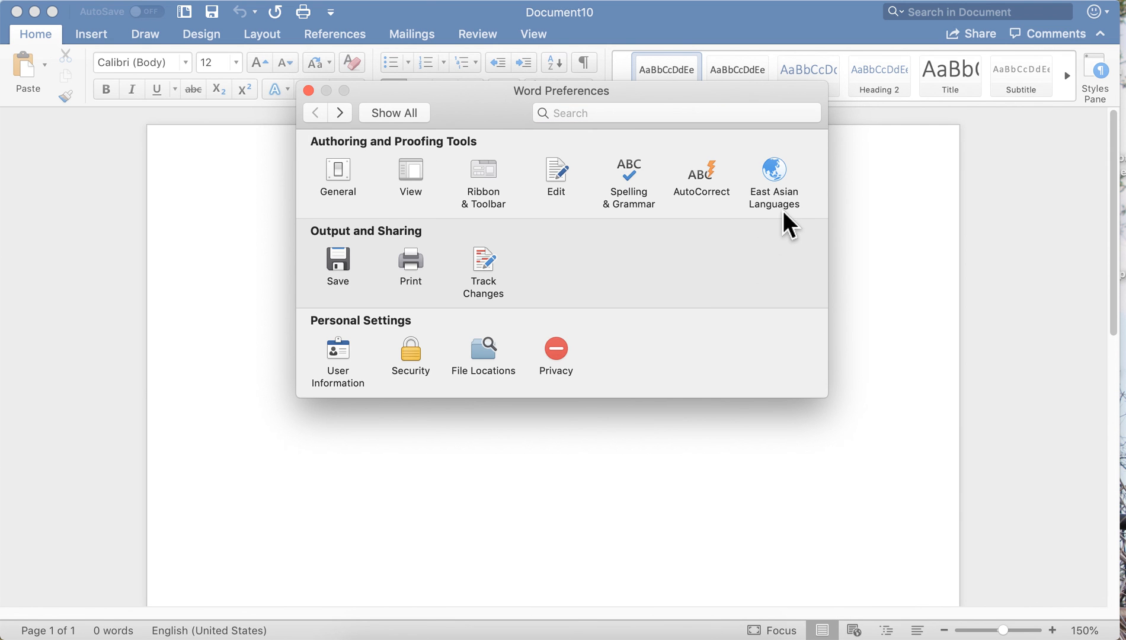
pyautogui.moveTo(774, 178)
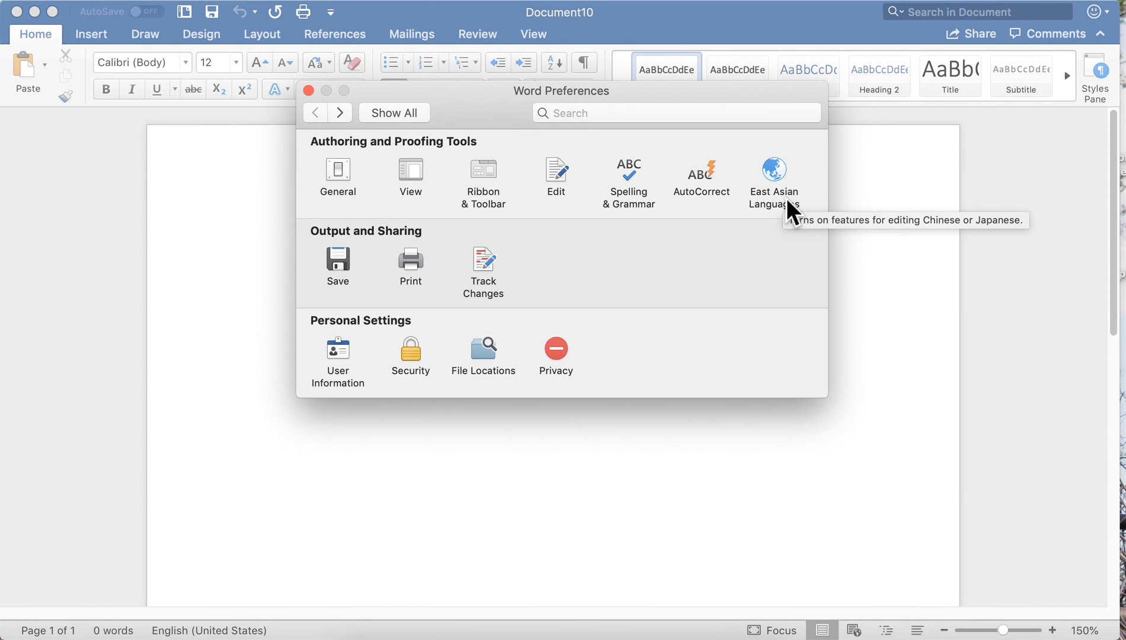
pyautogui.moveTo(789, 223)
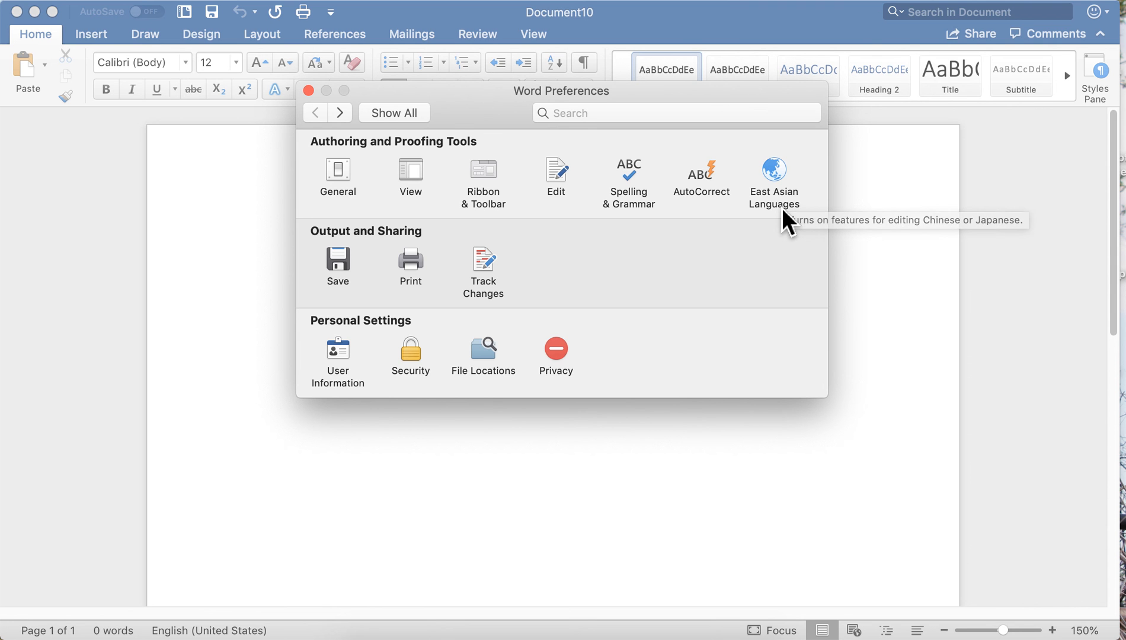
pyautogui.moveTo(788, 223)
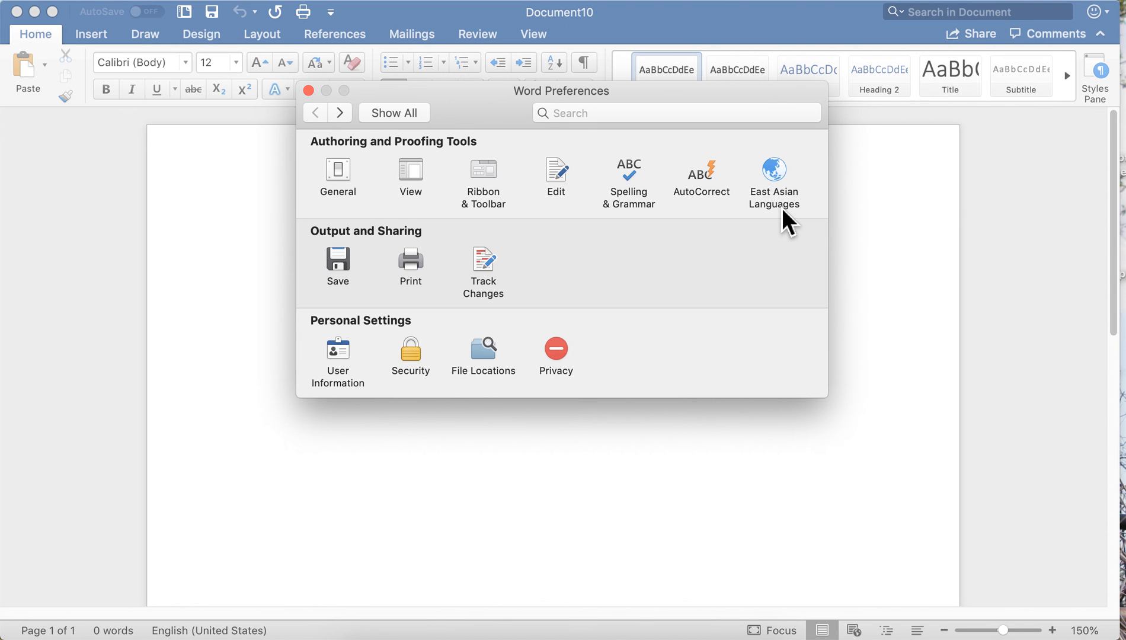